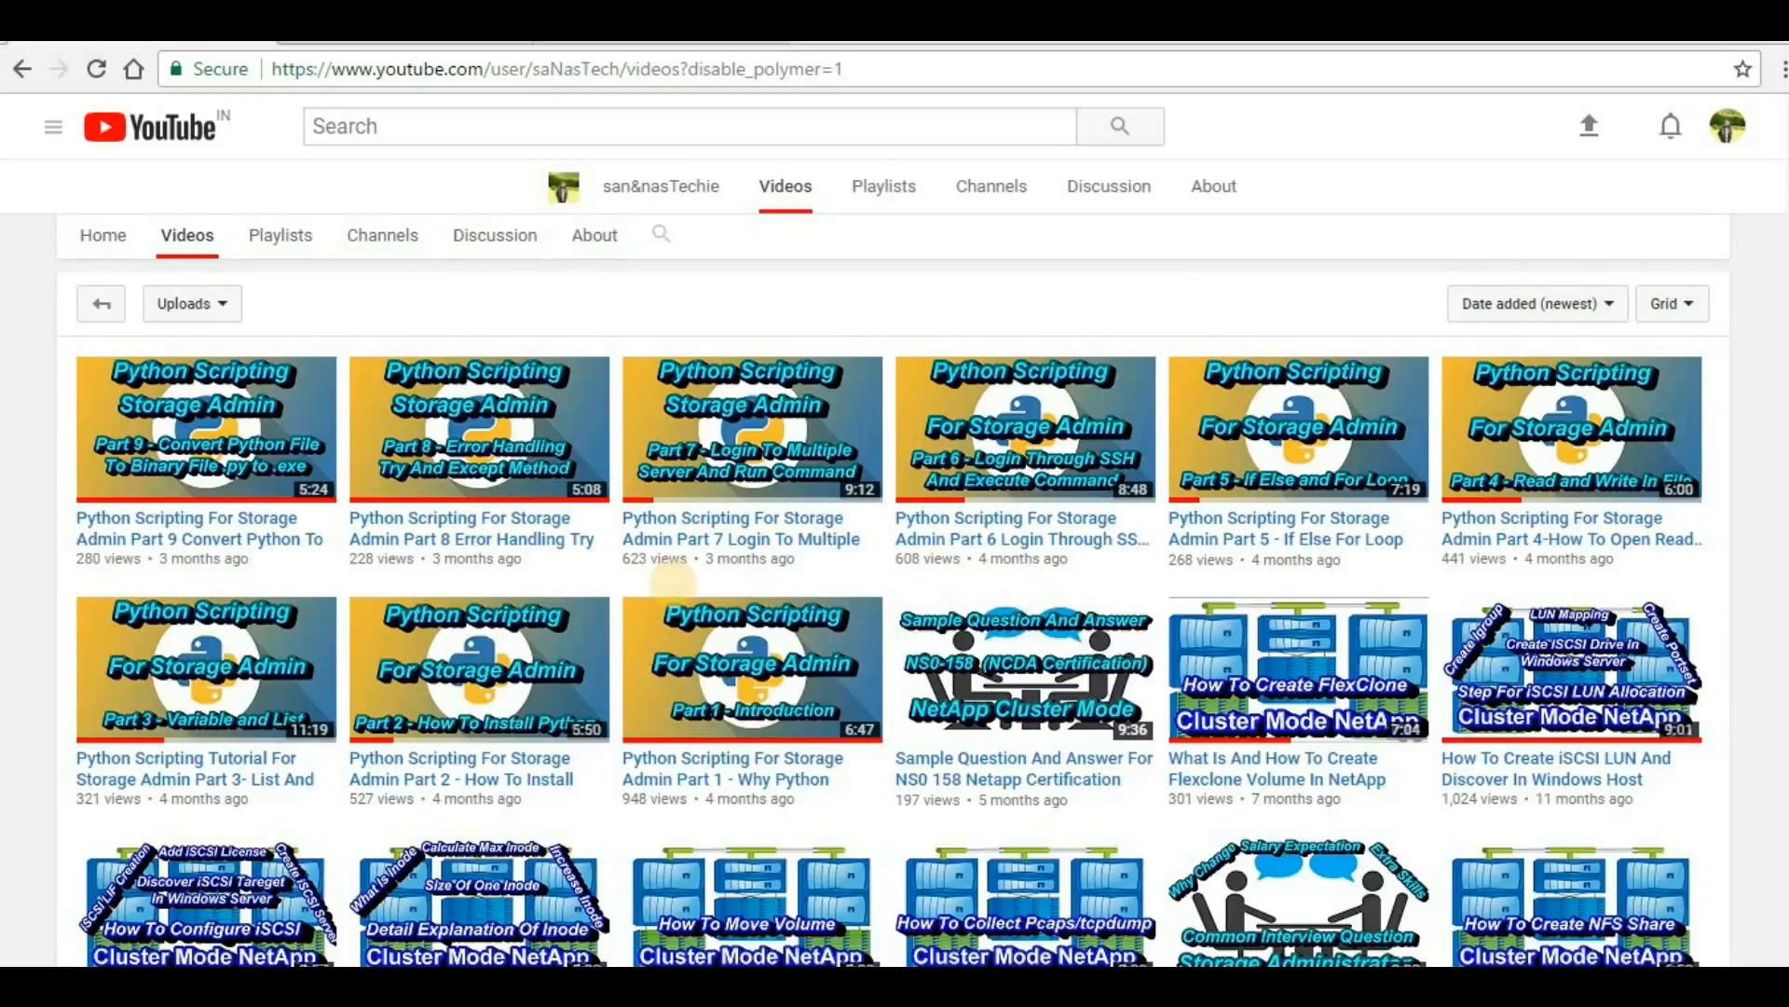
{"action": "mouse_move", "coordinate": [676, 595]}
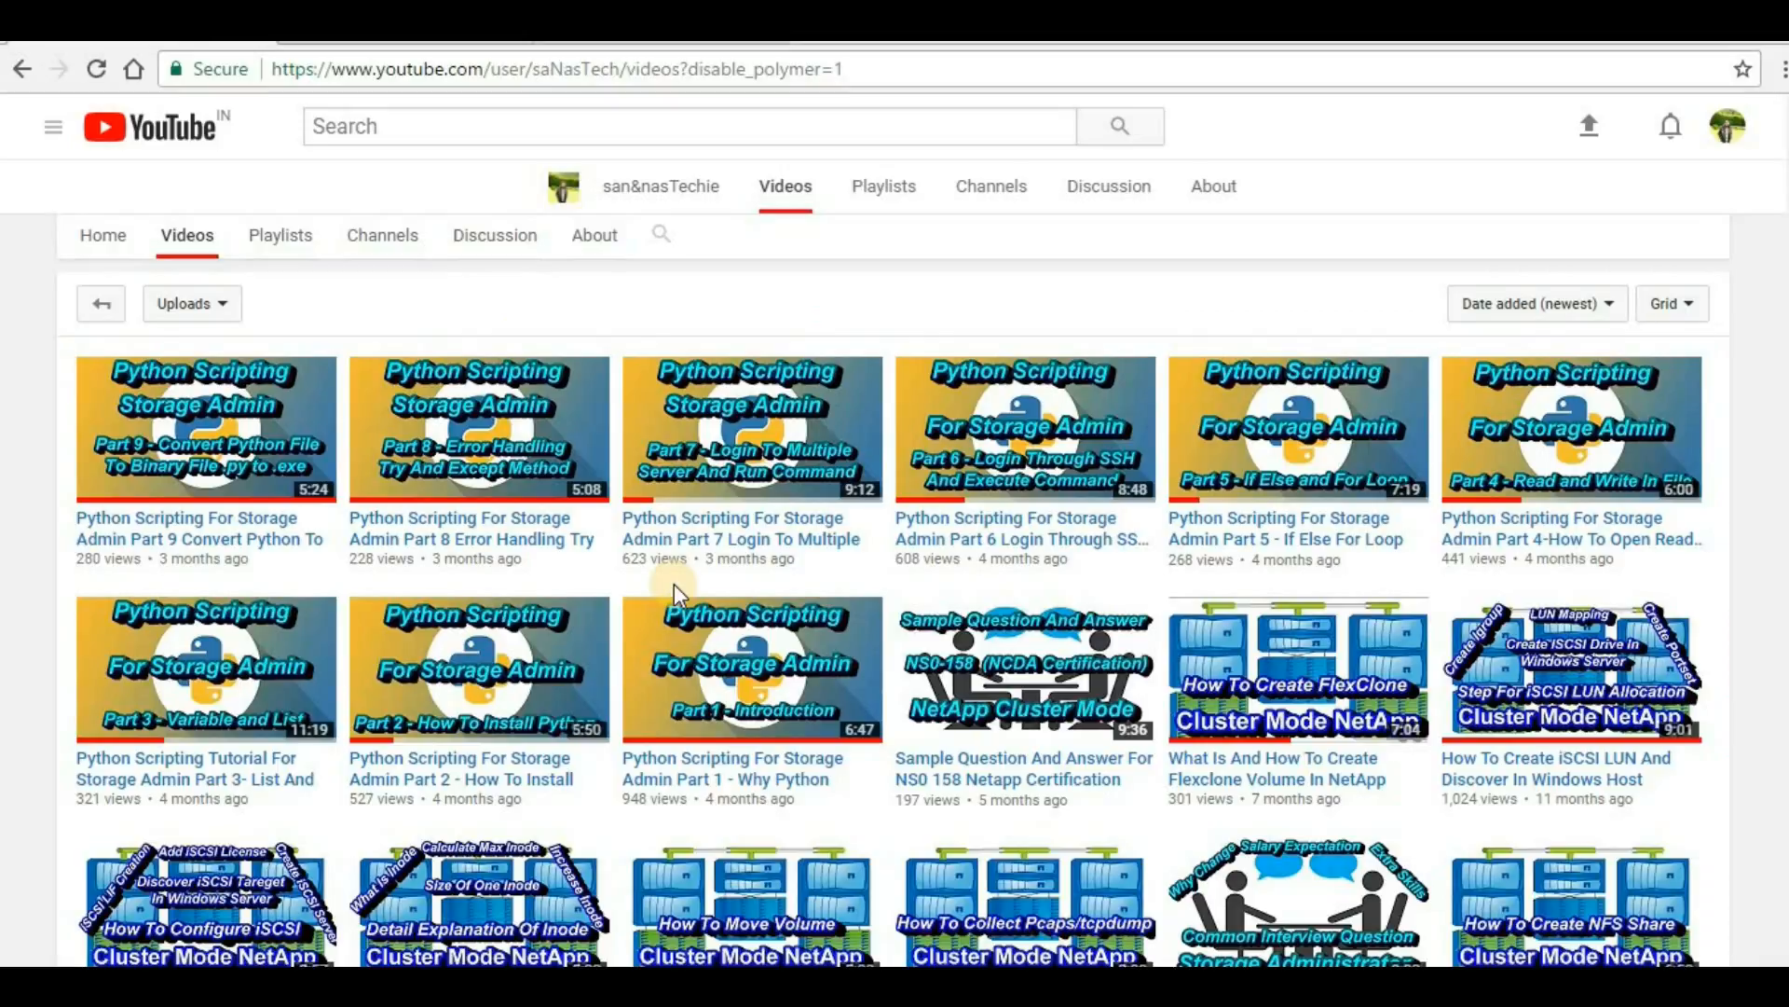
{"action": "mouse_move", "coordinate": [671, 588]}
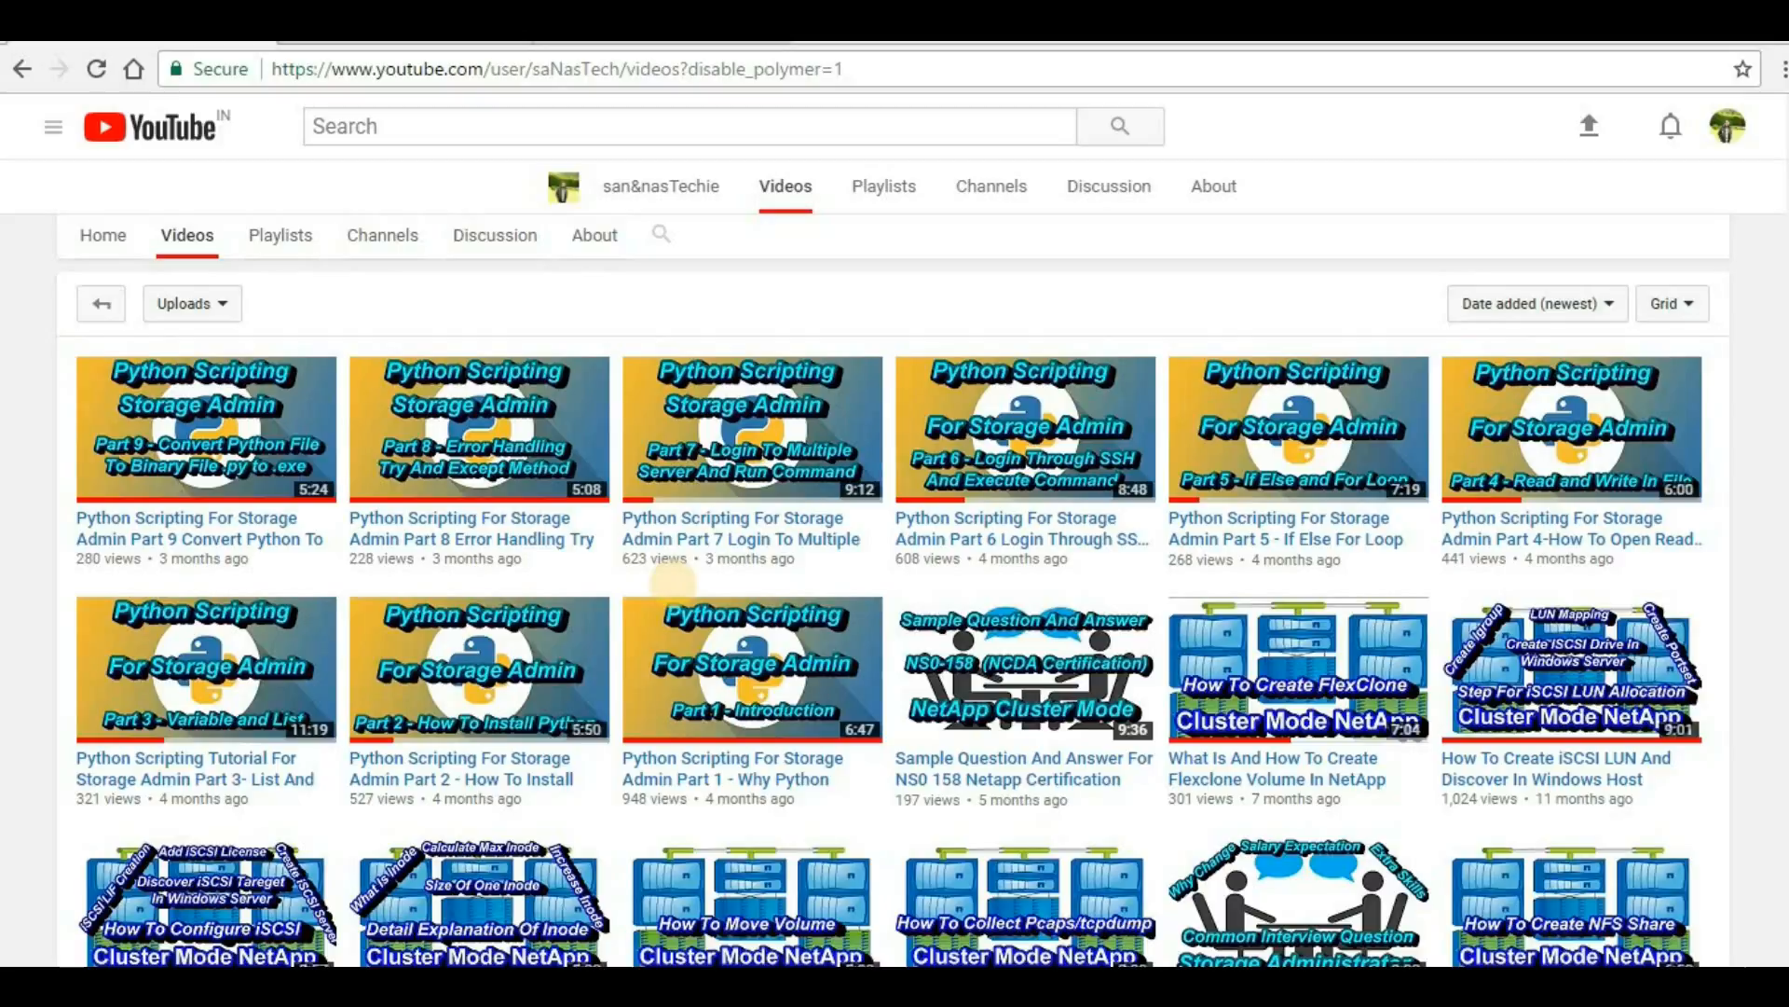
{"action": "mouse_move", "coordinate": [676, 595]}
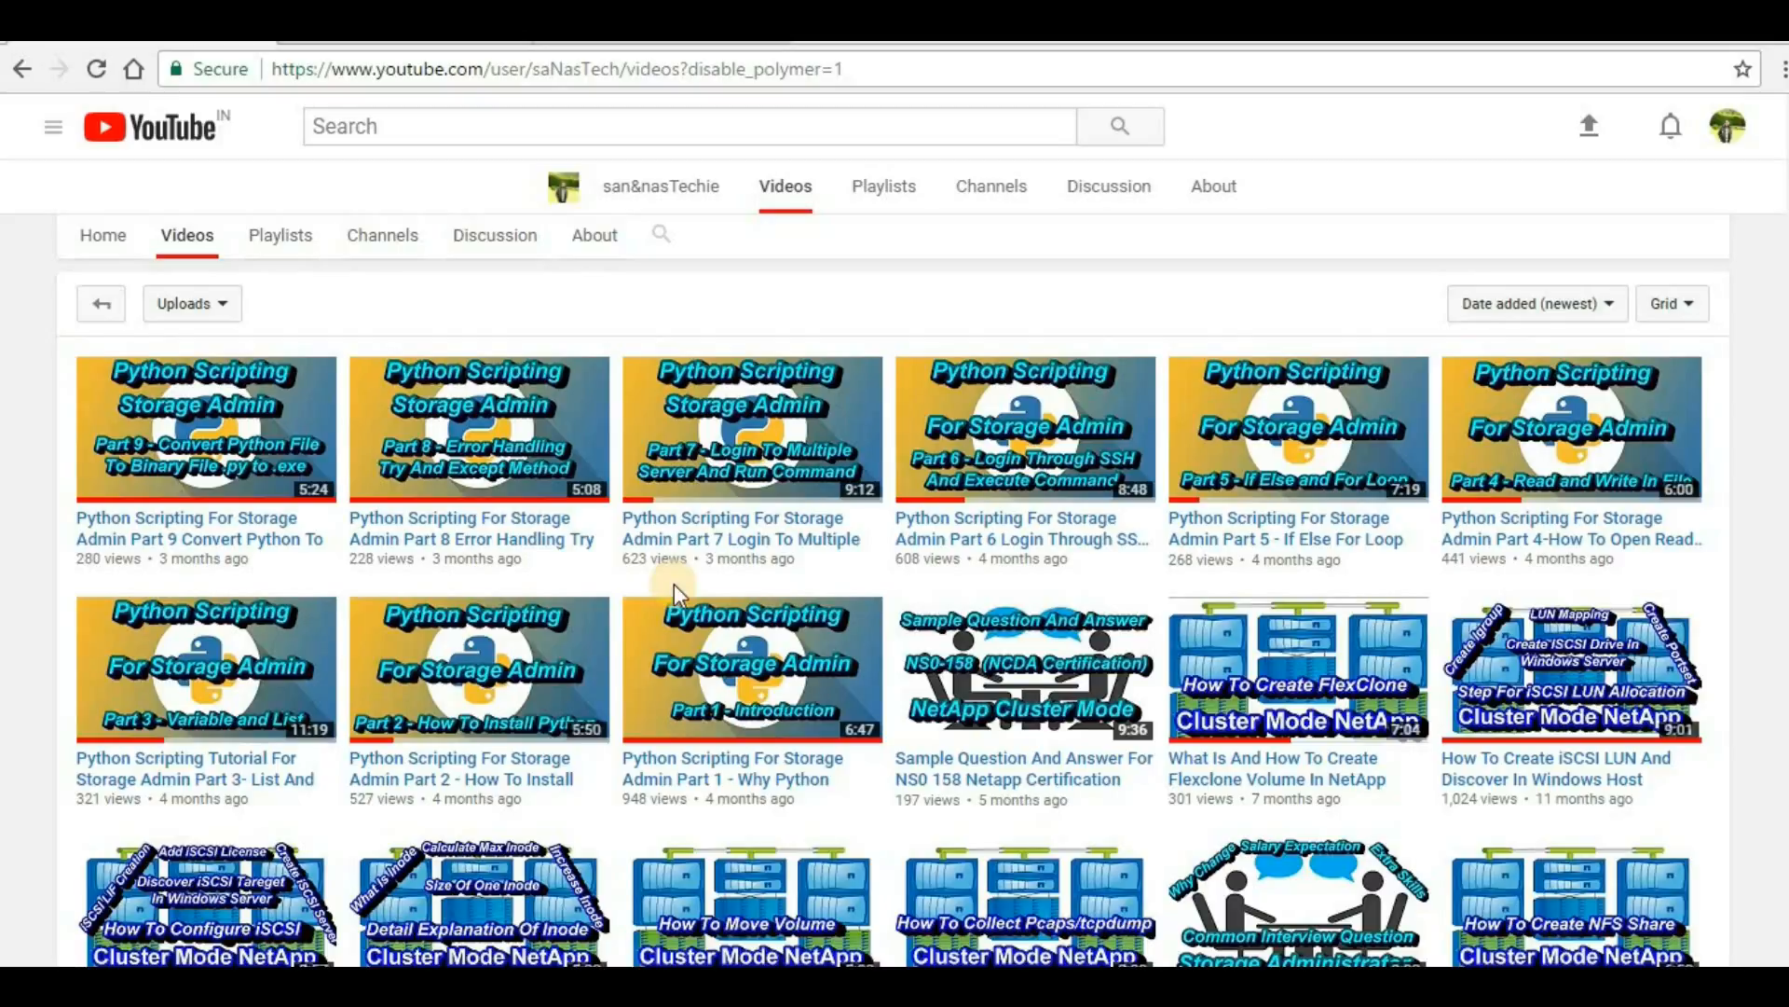
{"action": "mouse_move", "coordinate": [679, 599]}
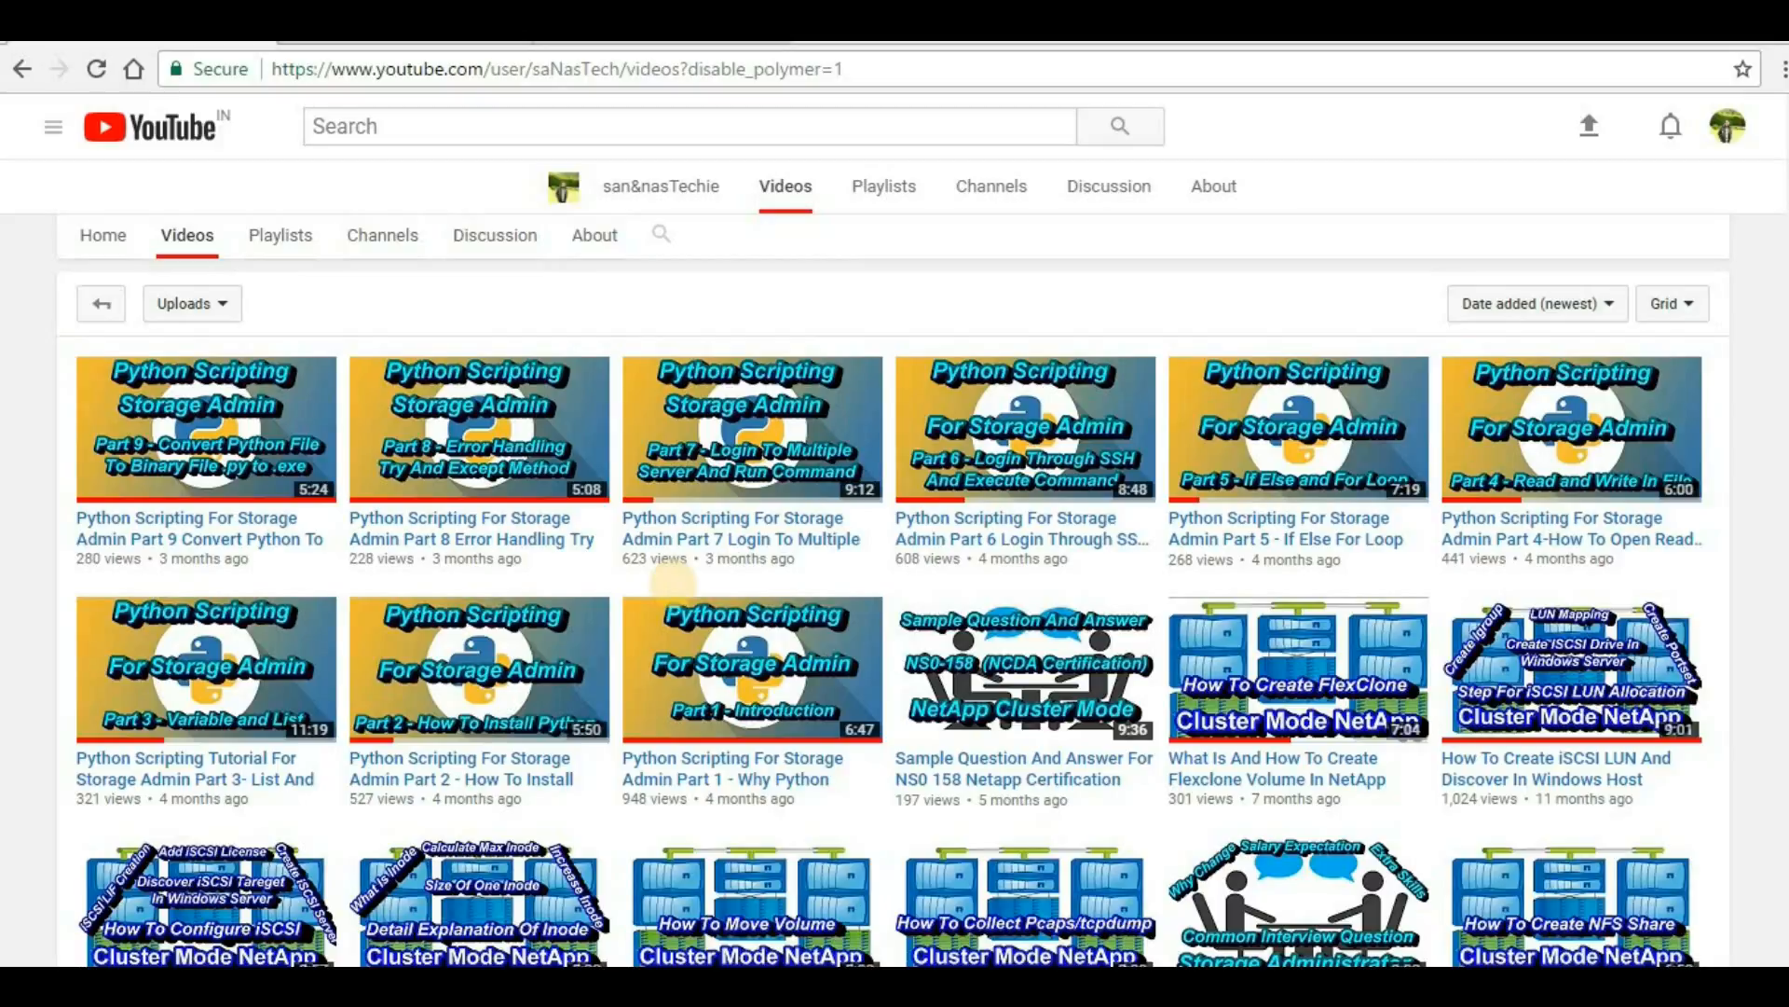
{"action": "mouse_move", "coordinate": [678, 595]}
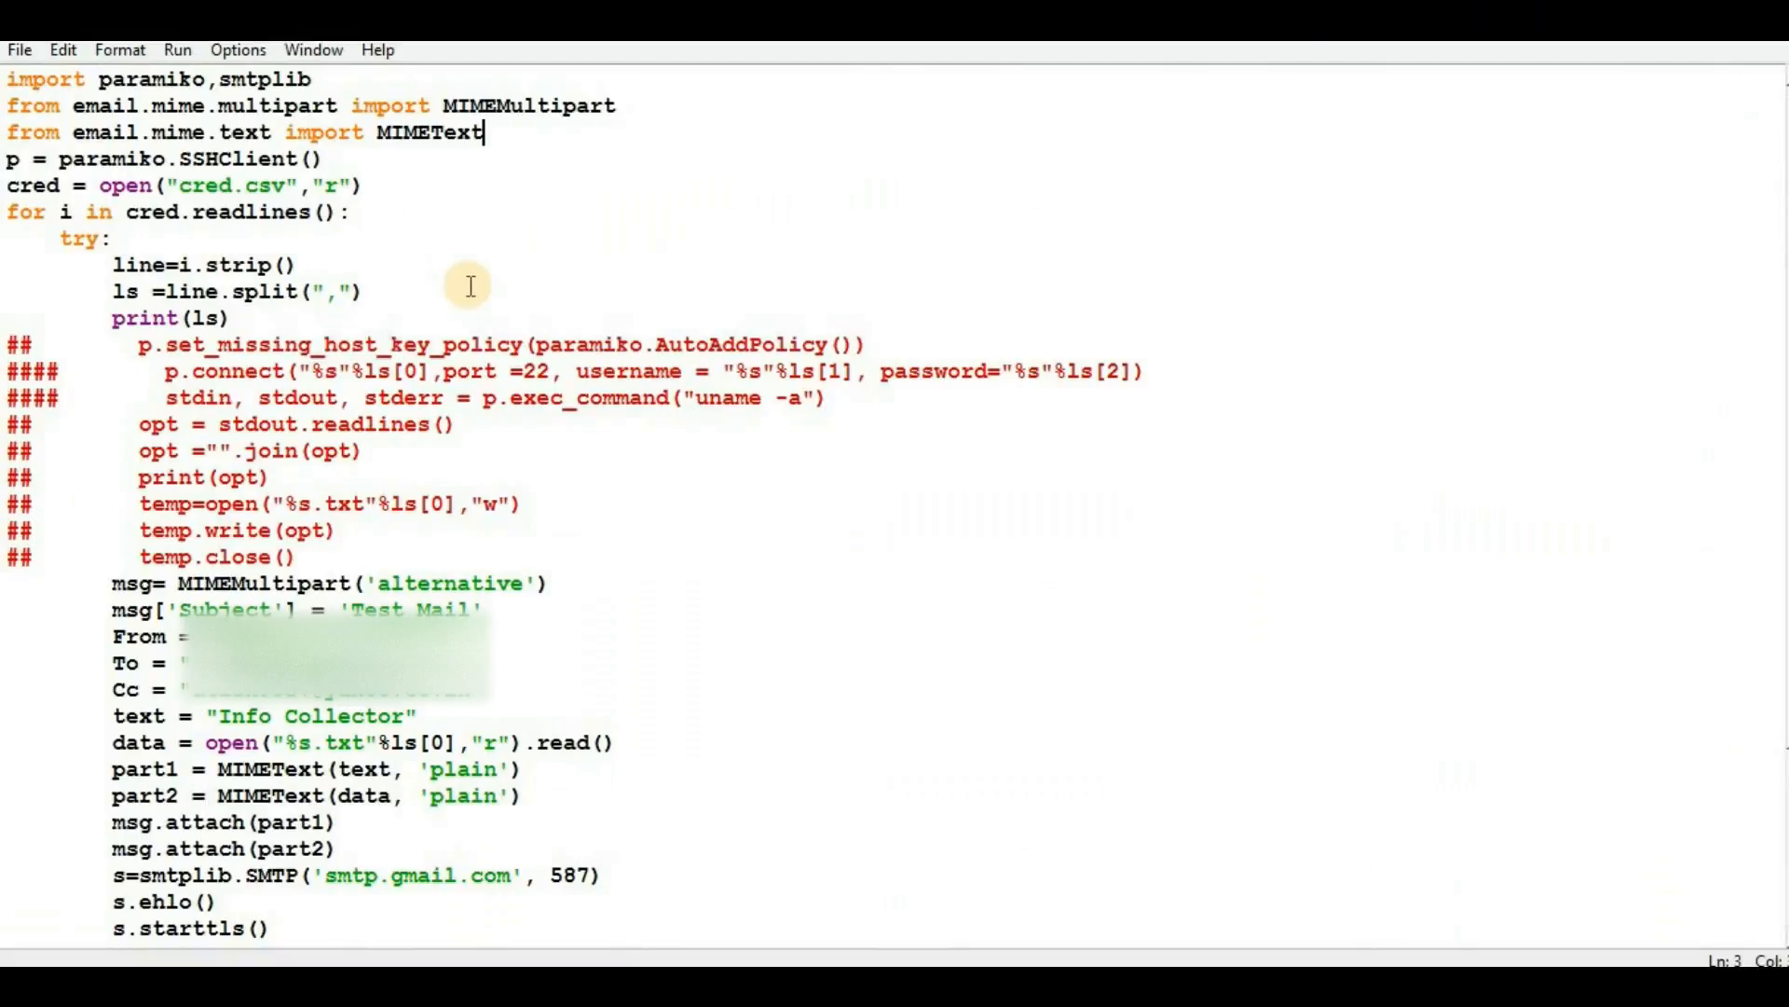
{"action": "mouse_move", "coordinate": [491, 360]}
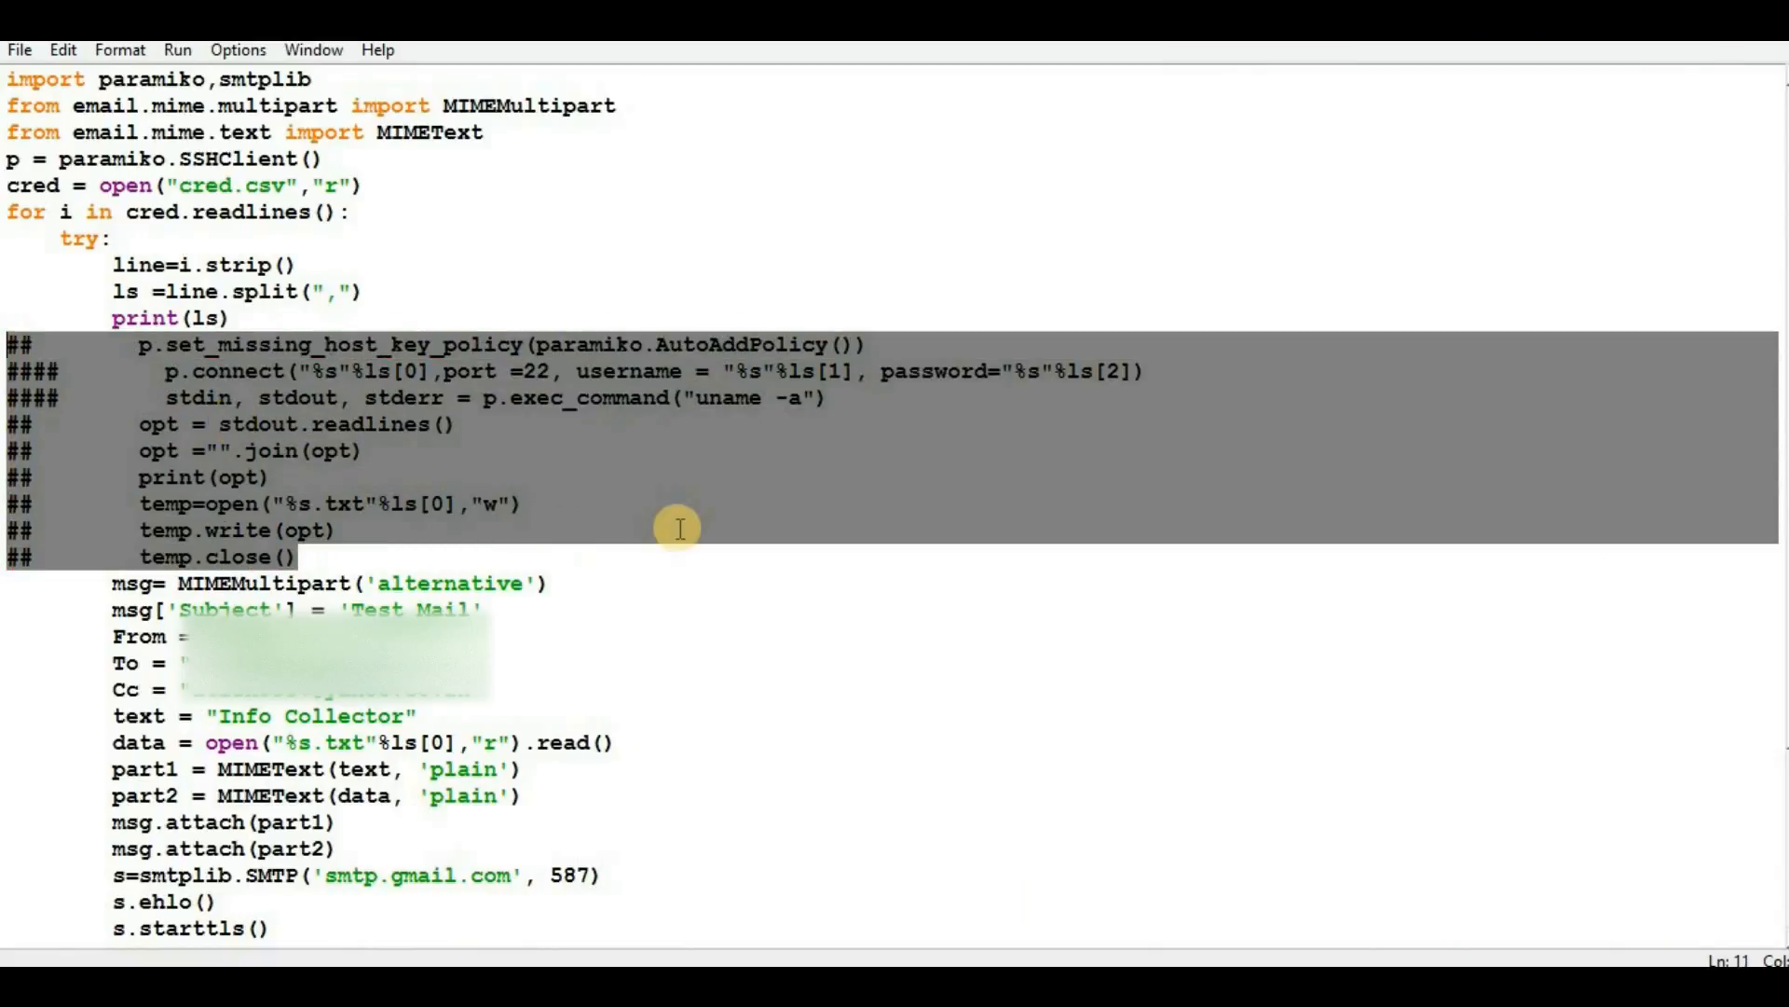
{"action": "mouse_move", "coordinate": [377, 520]}
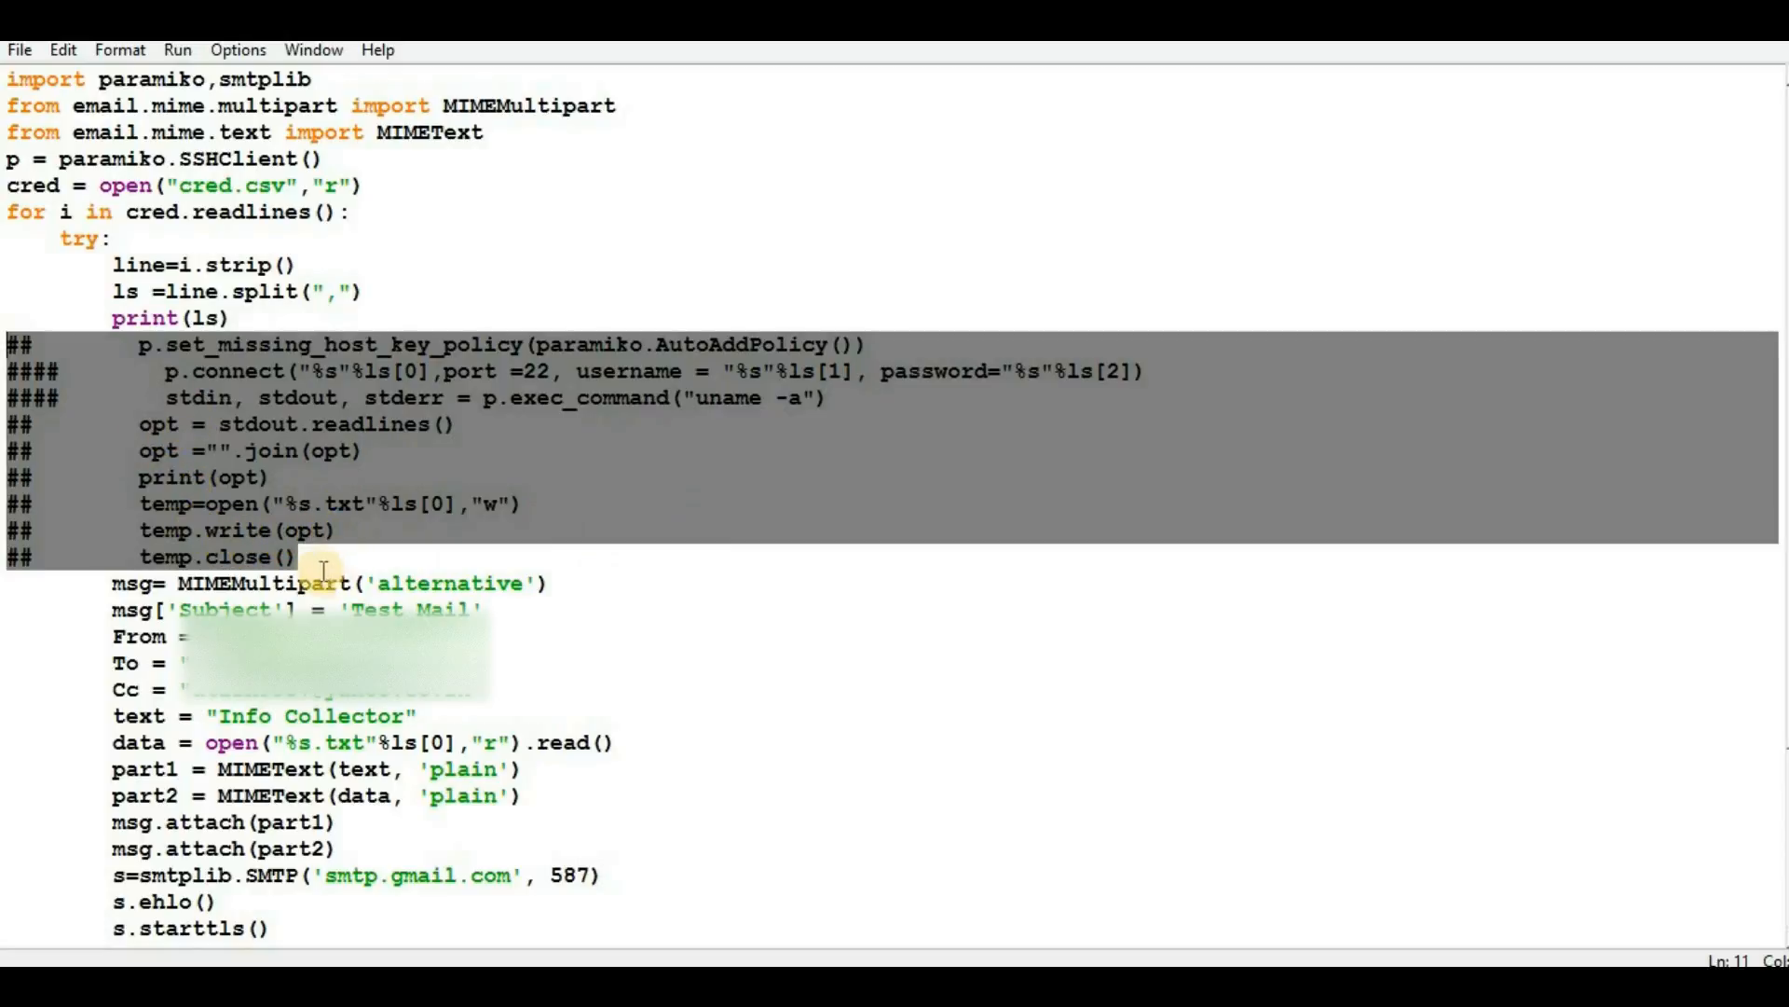
{"action": "mouse_move", "coordinate": [320, 557]}
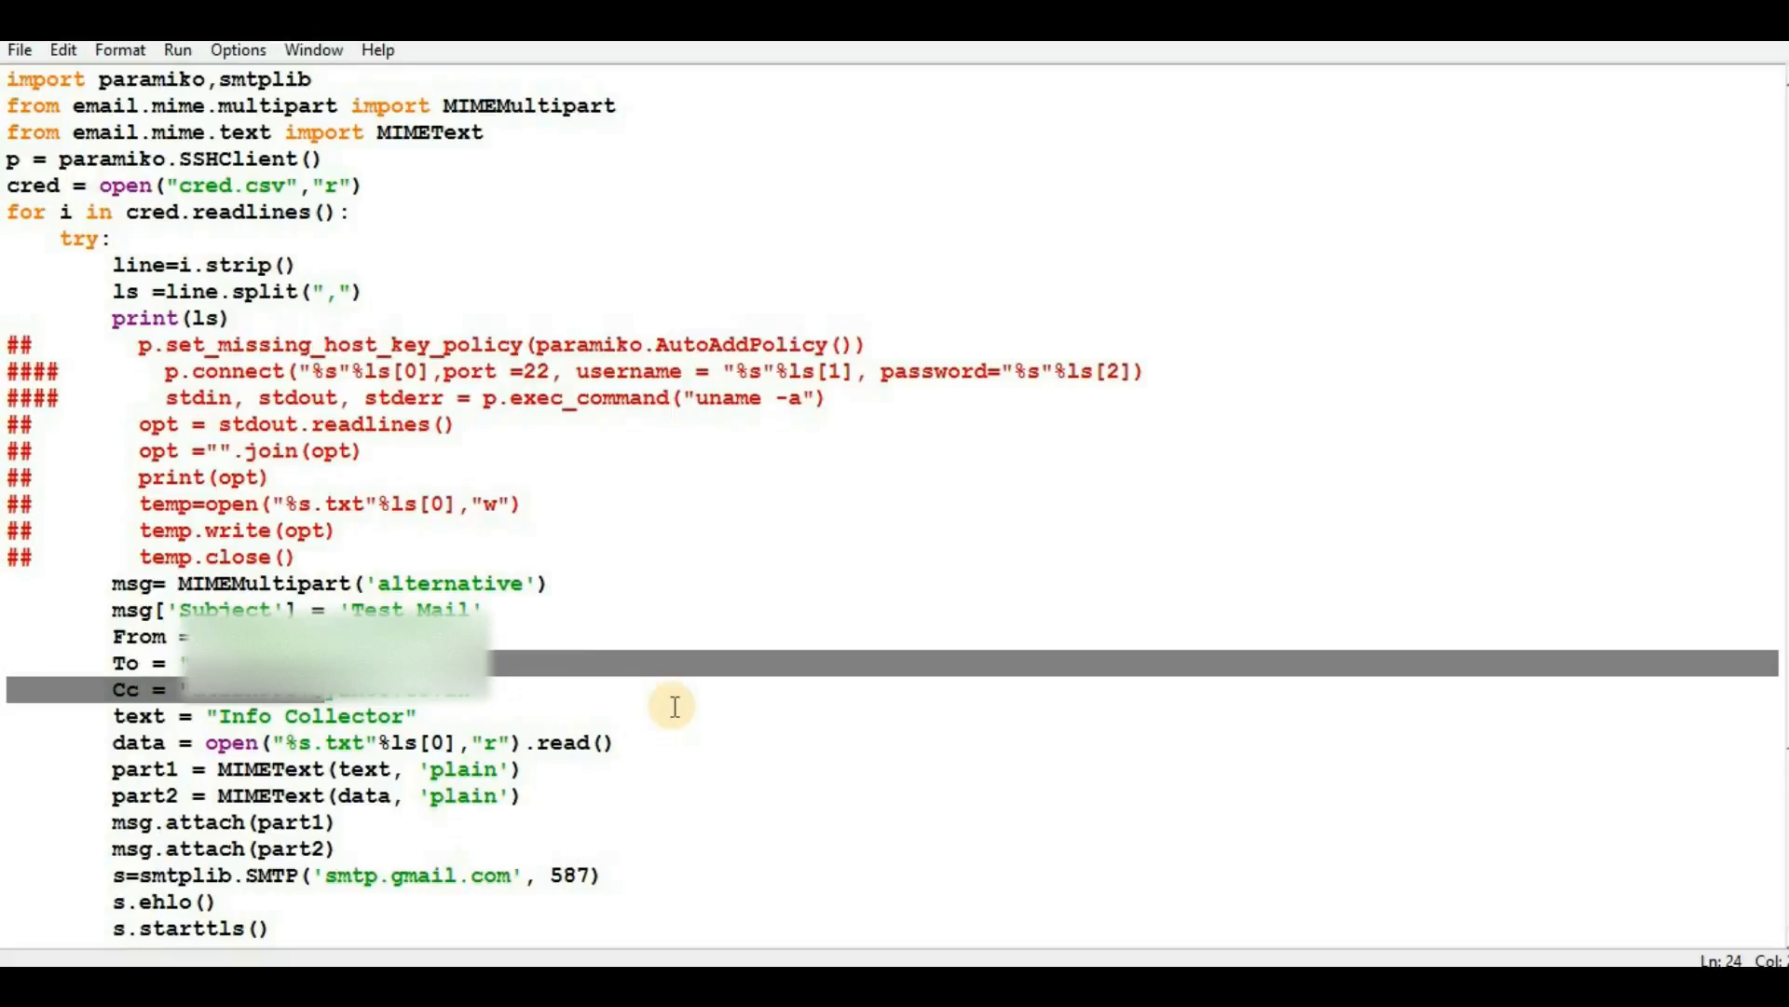
{"action": "mouse_move", "coordinate": [673, 706]}
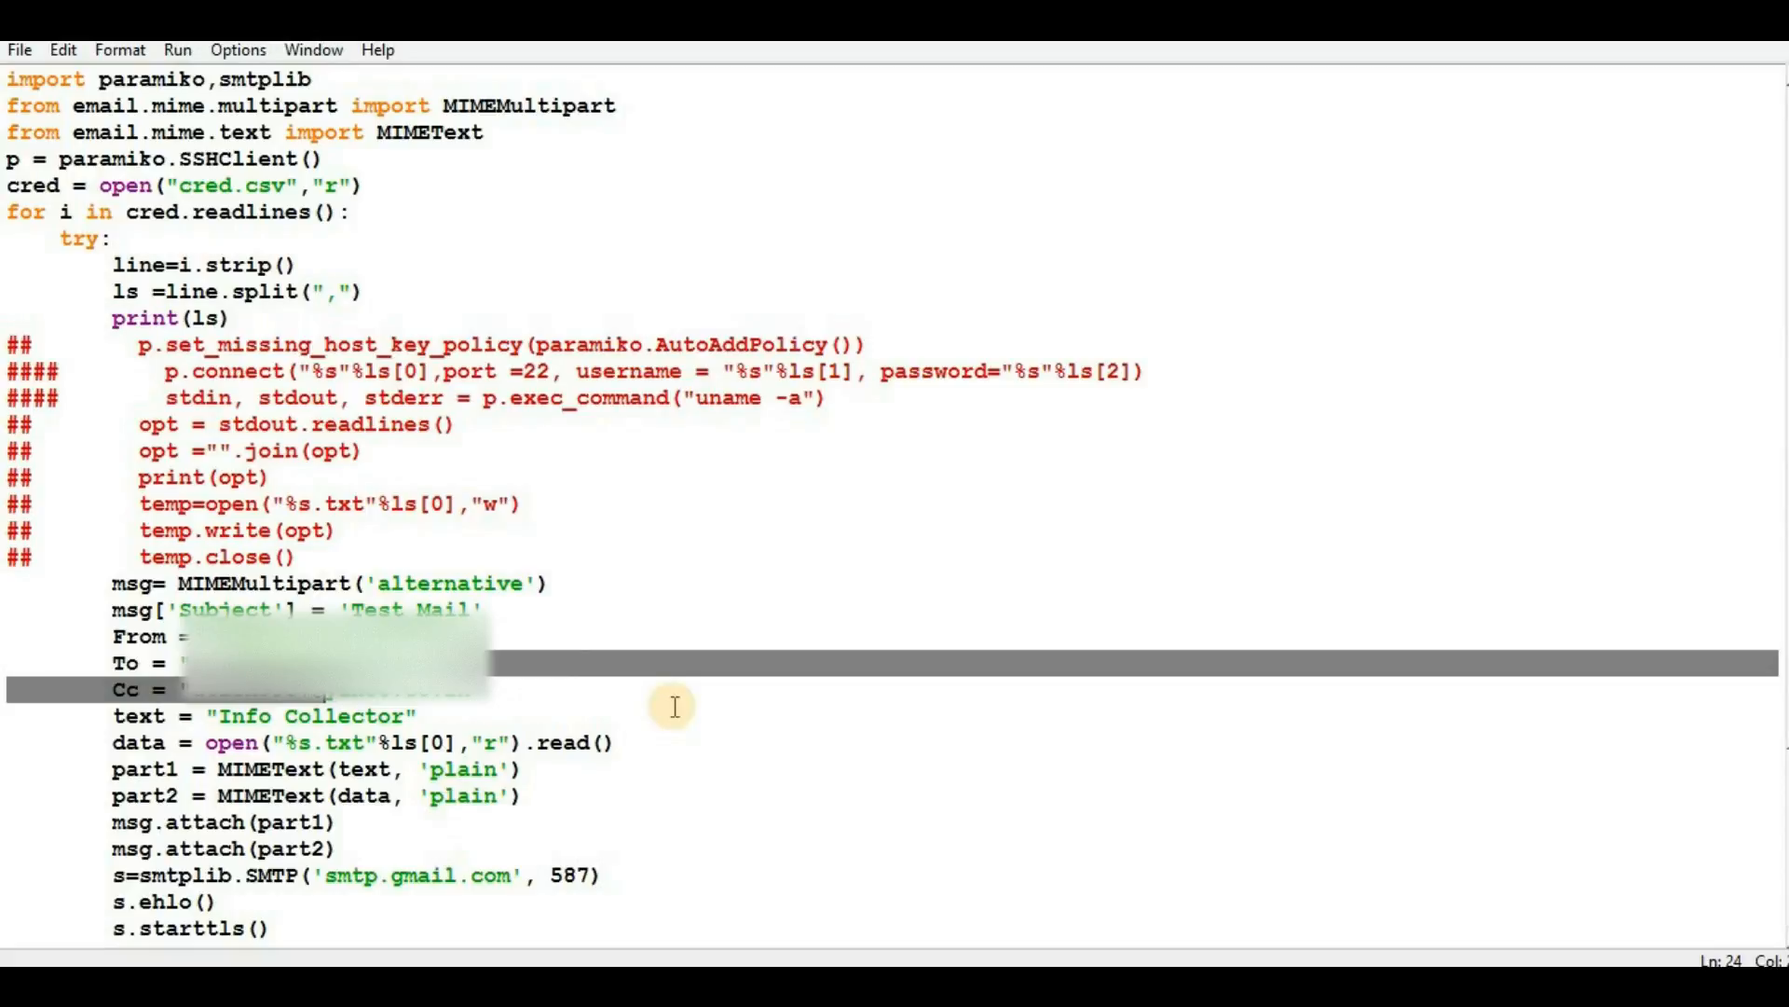
{"action": "mouse_move", "coordinate": [665, 701]}
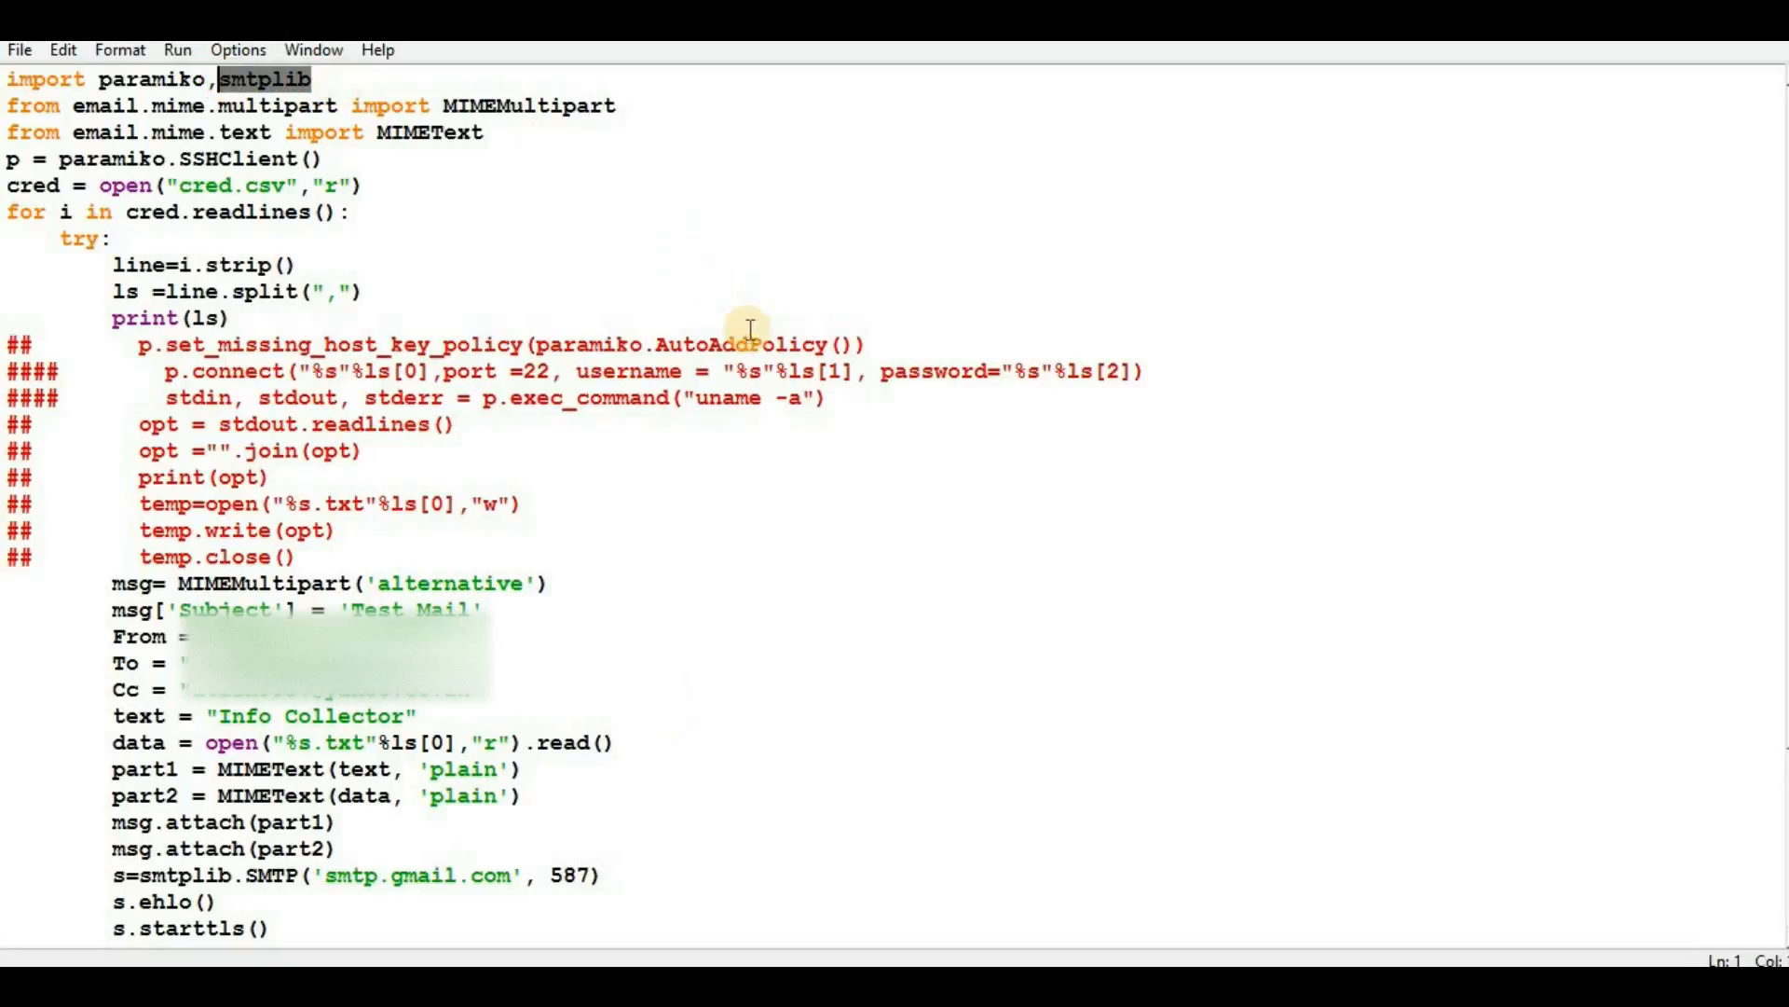
{"action": "mouse_move", "coordinate": [771, 445]}
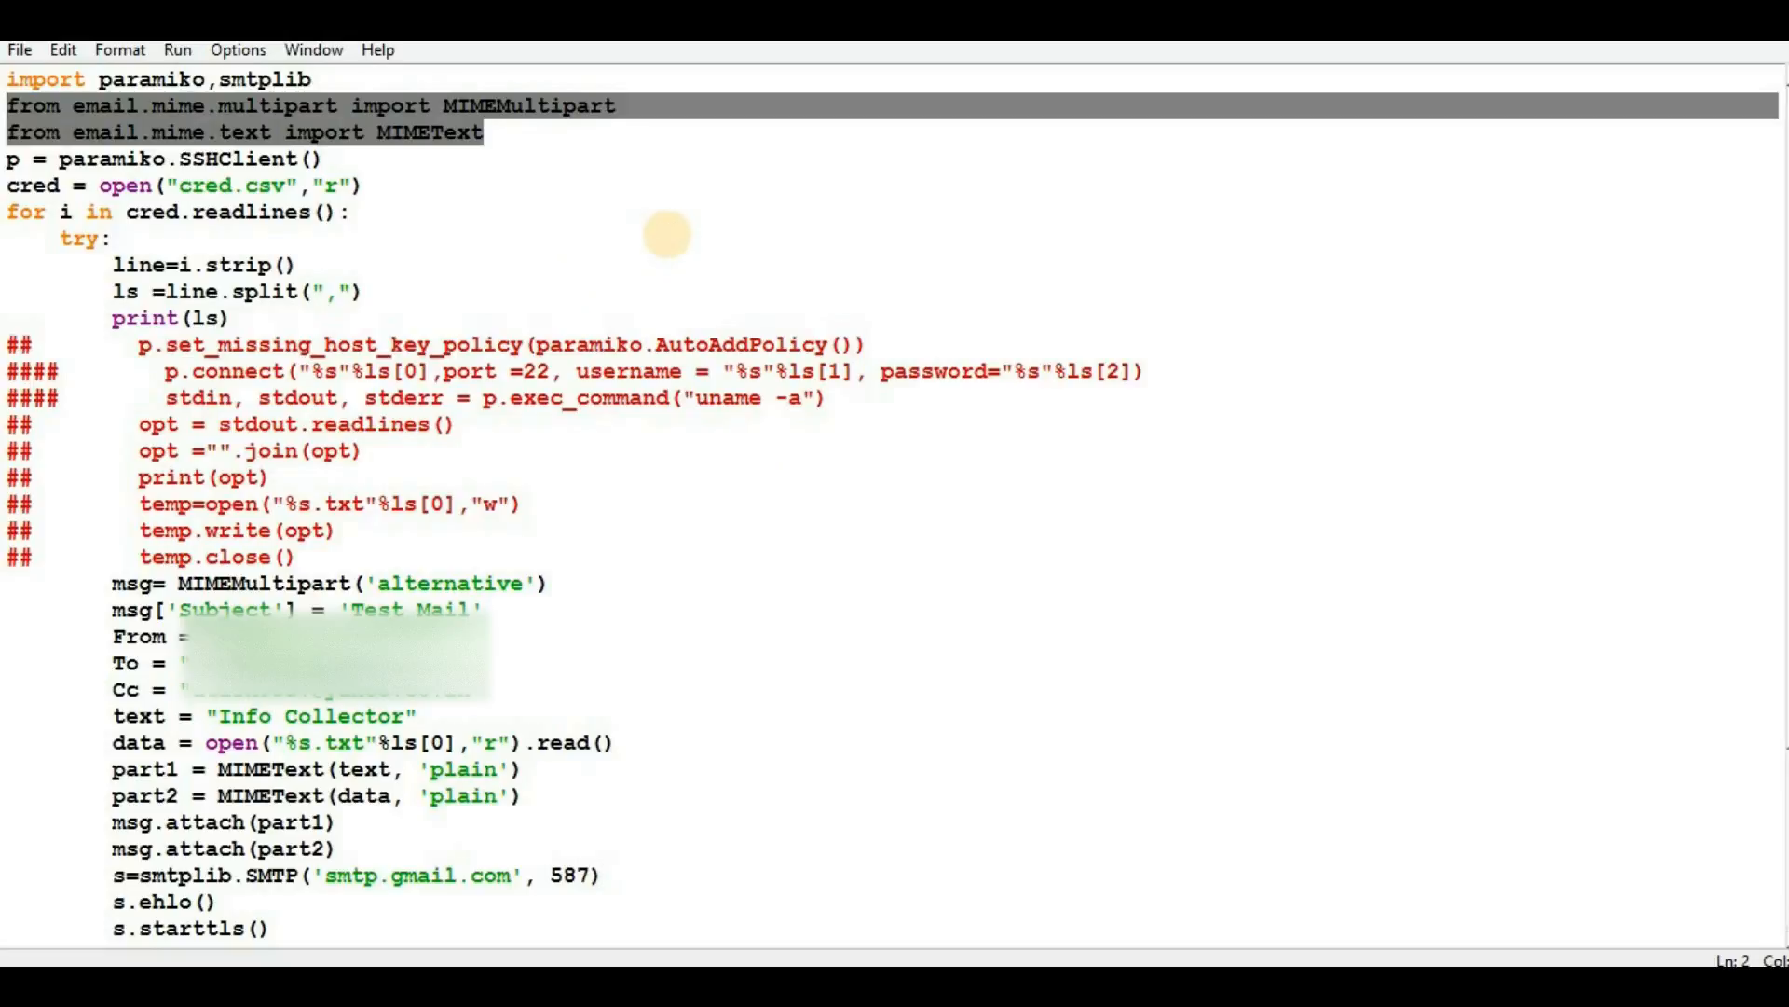
{"action": "mouse_move", "coordinate": [688, 236]}
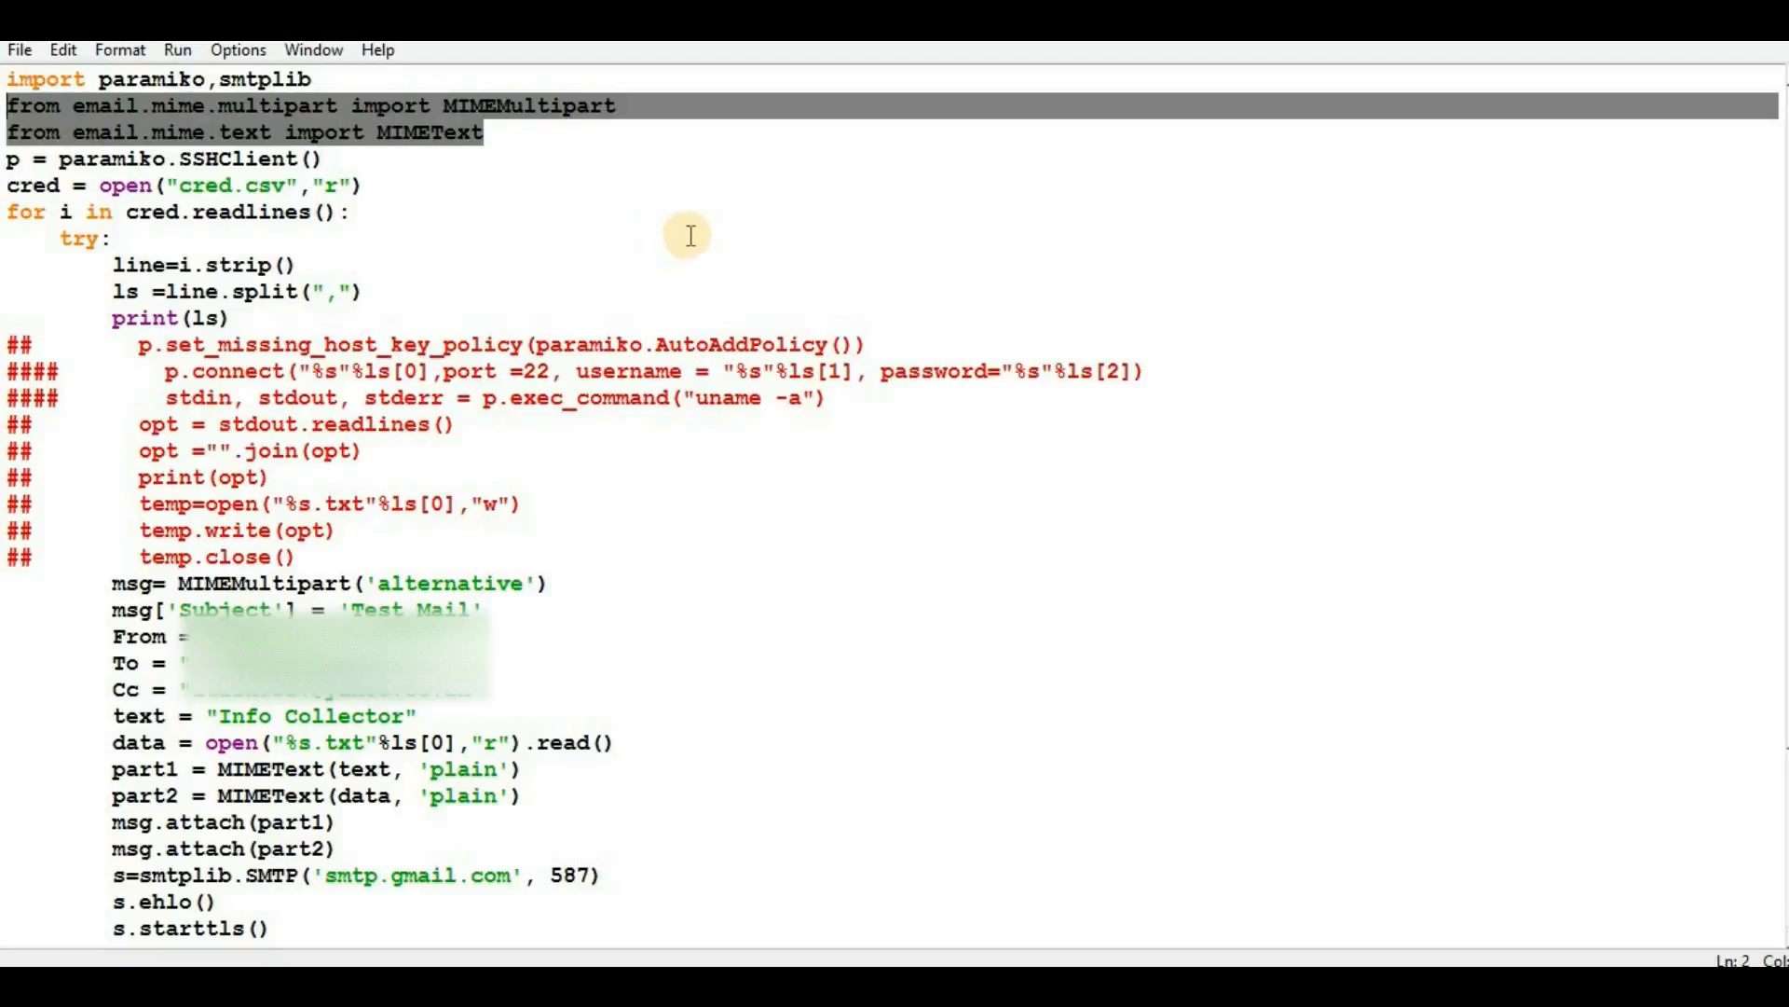
Scroll through the script and highlight the SMTP port number 587
{"action": "scroll", "scroll_direction": "down", "scroll_amount": 3}
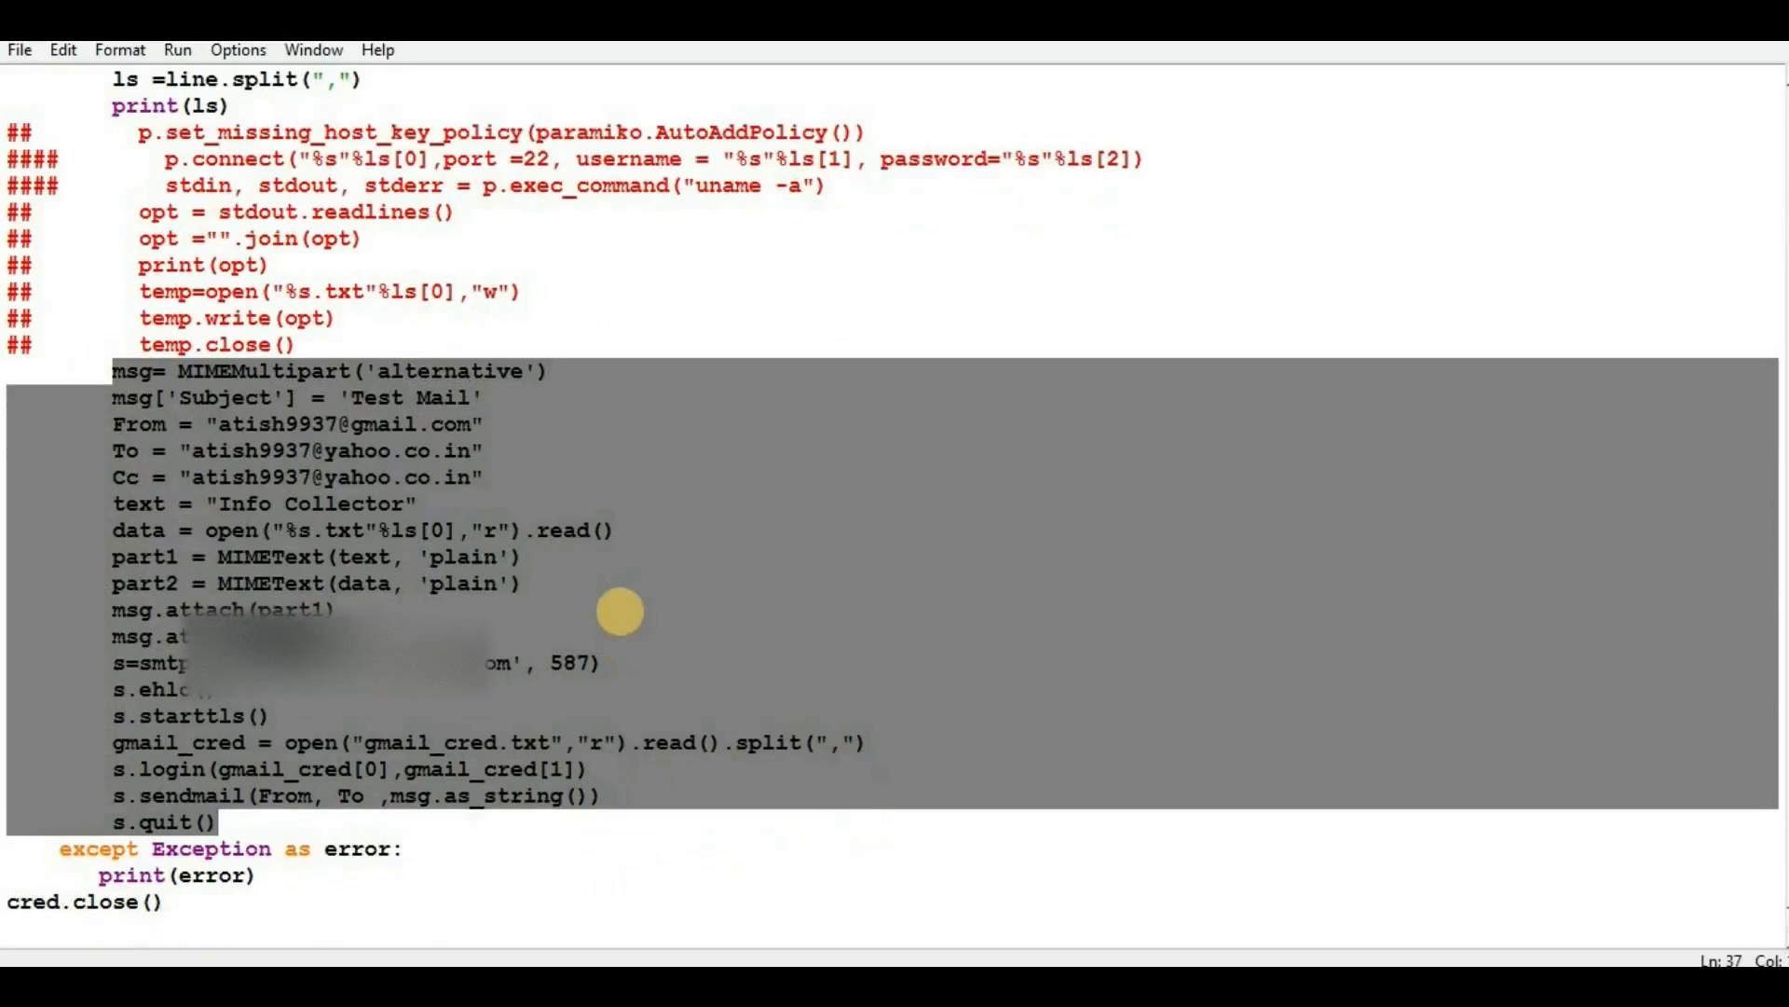
{"action": "left_click", "coordinate": [354, 397]}
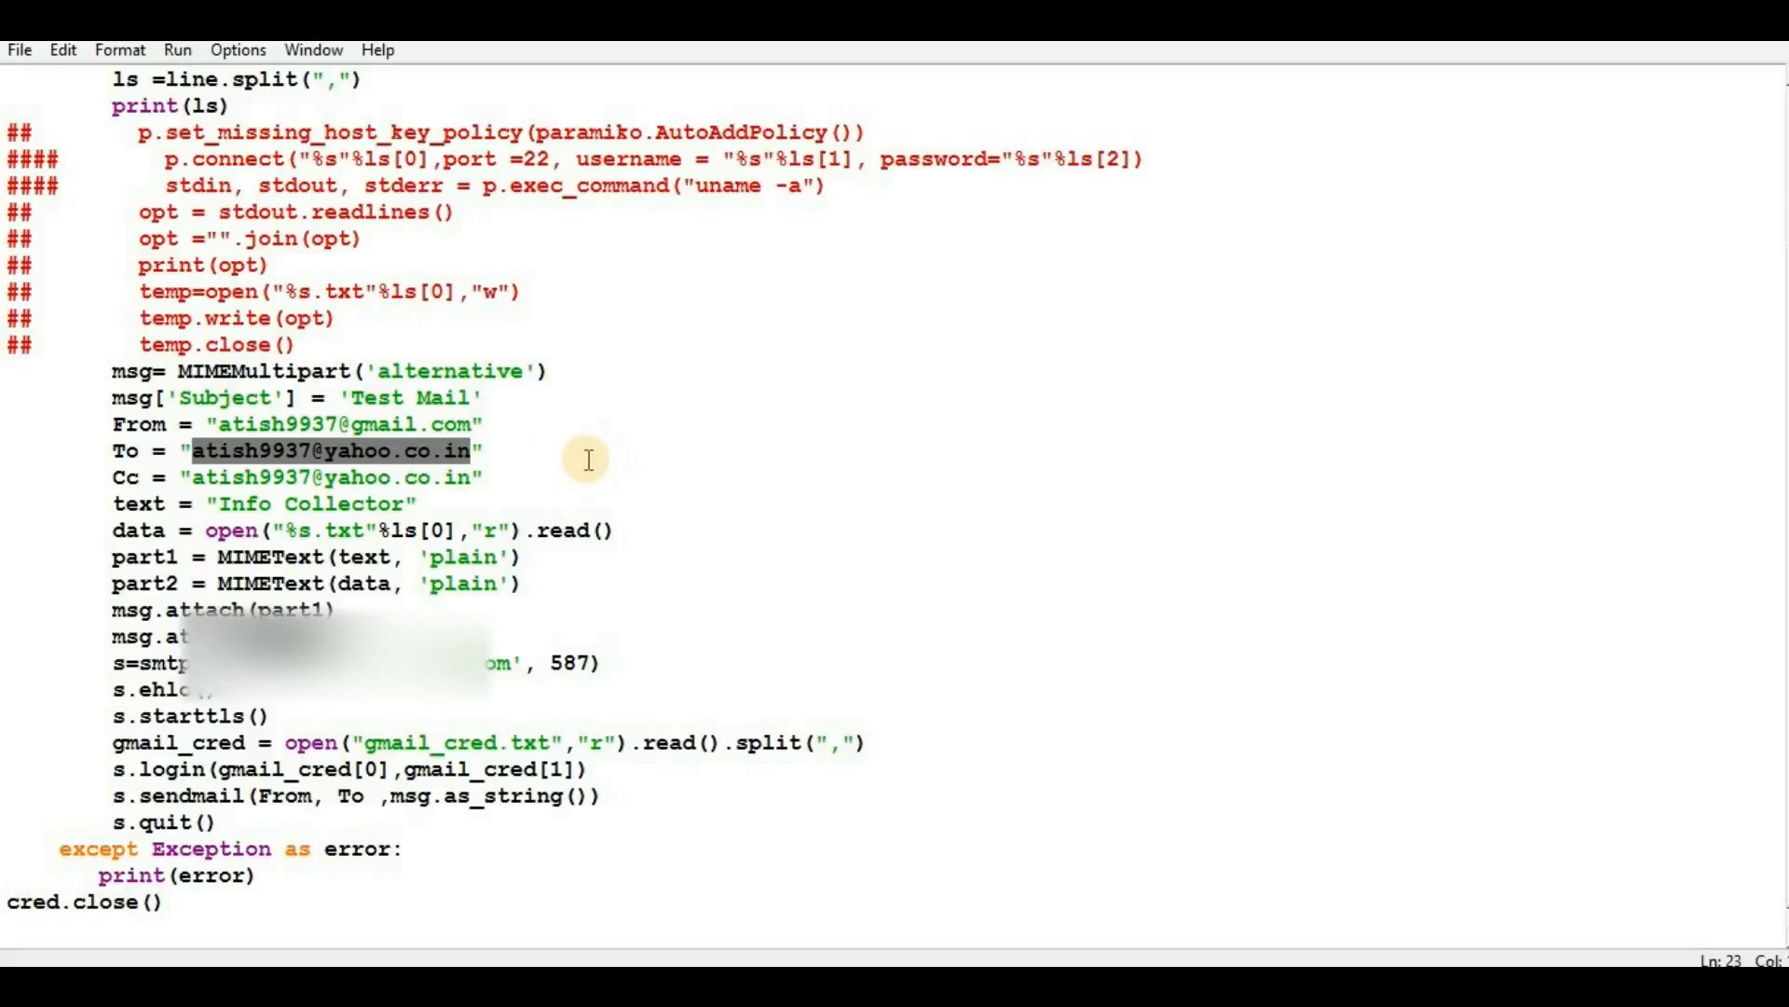
{"action": "left_click", "coordinate": [205, 477]}
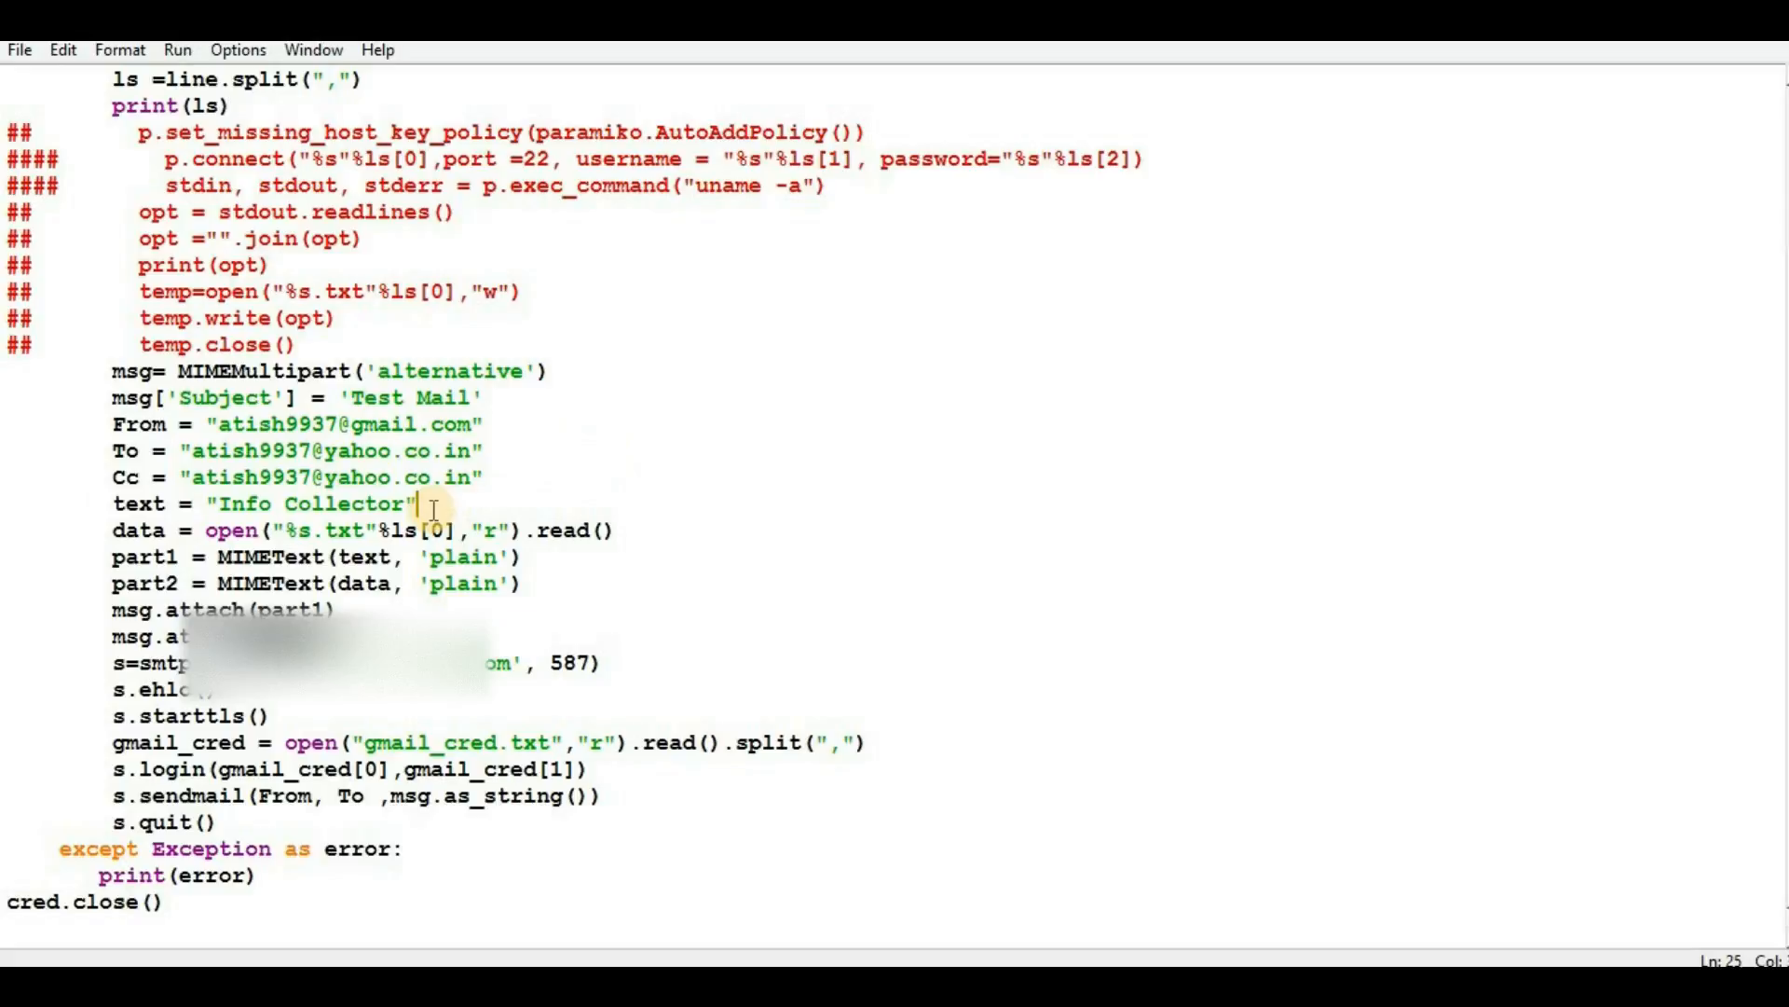
{"action": "left_click", "coordinate": [428, 530]}
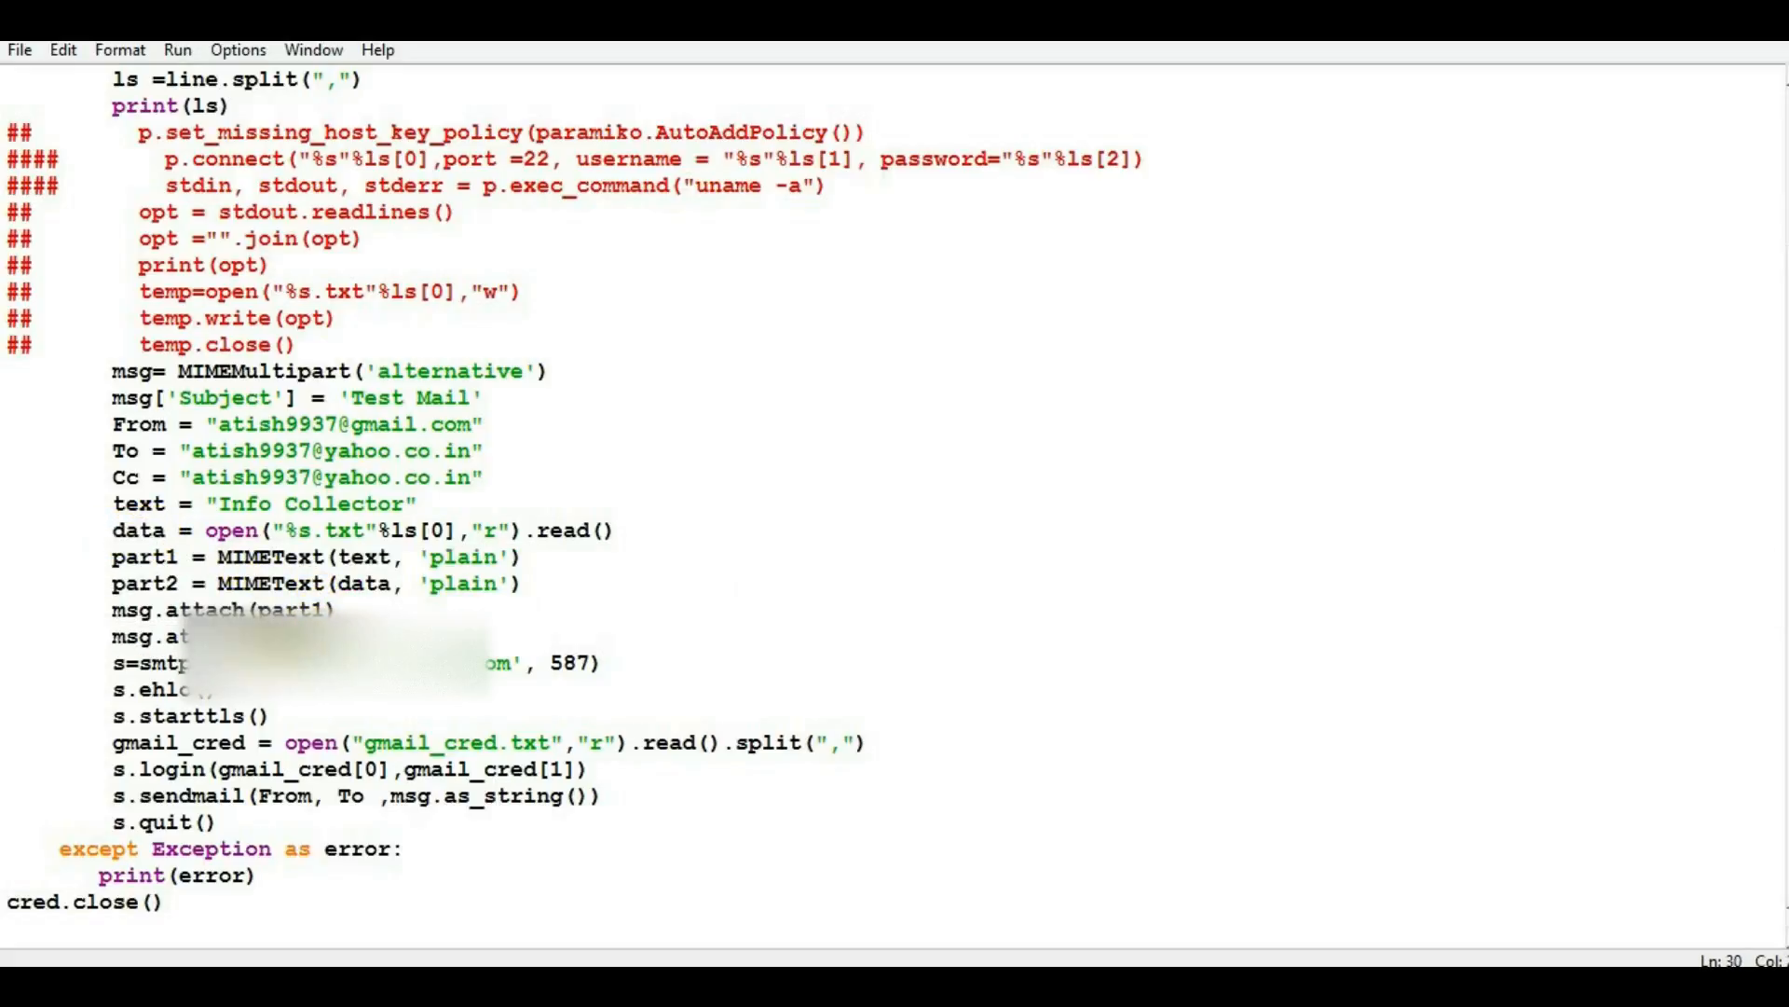
{"action": "left_click", "coordinate": [604, 661]}
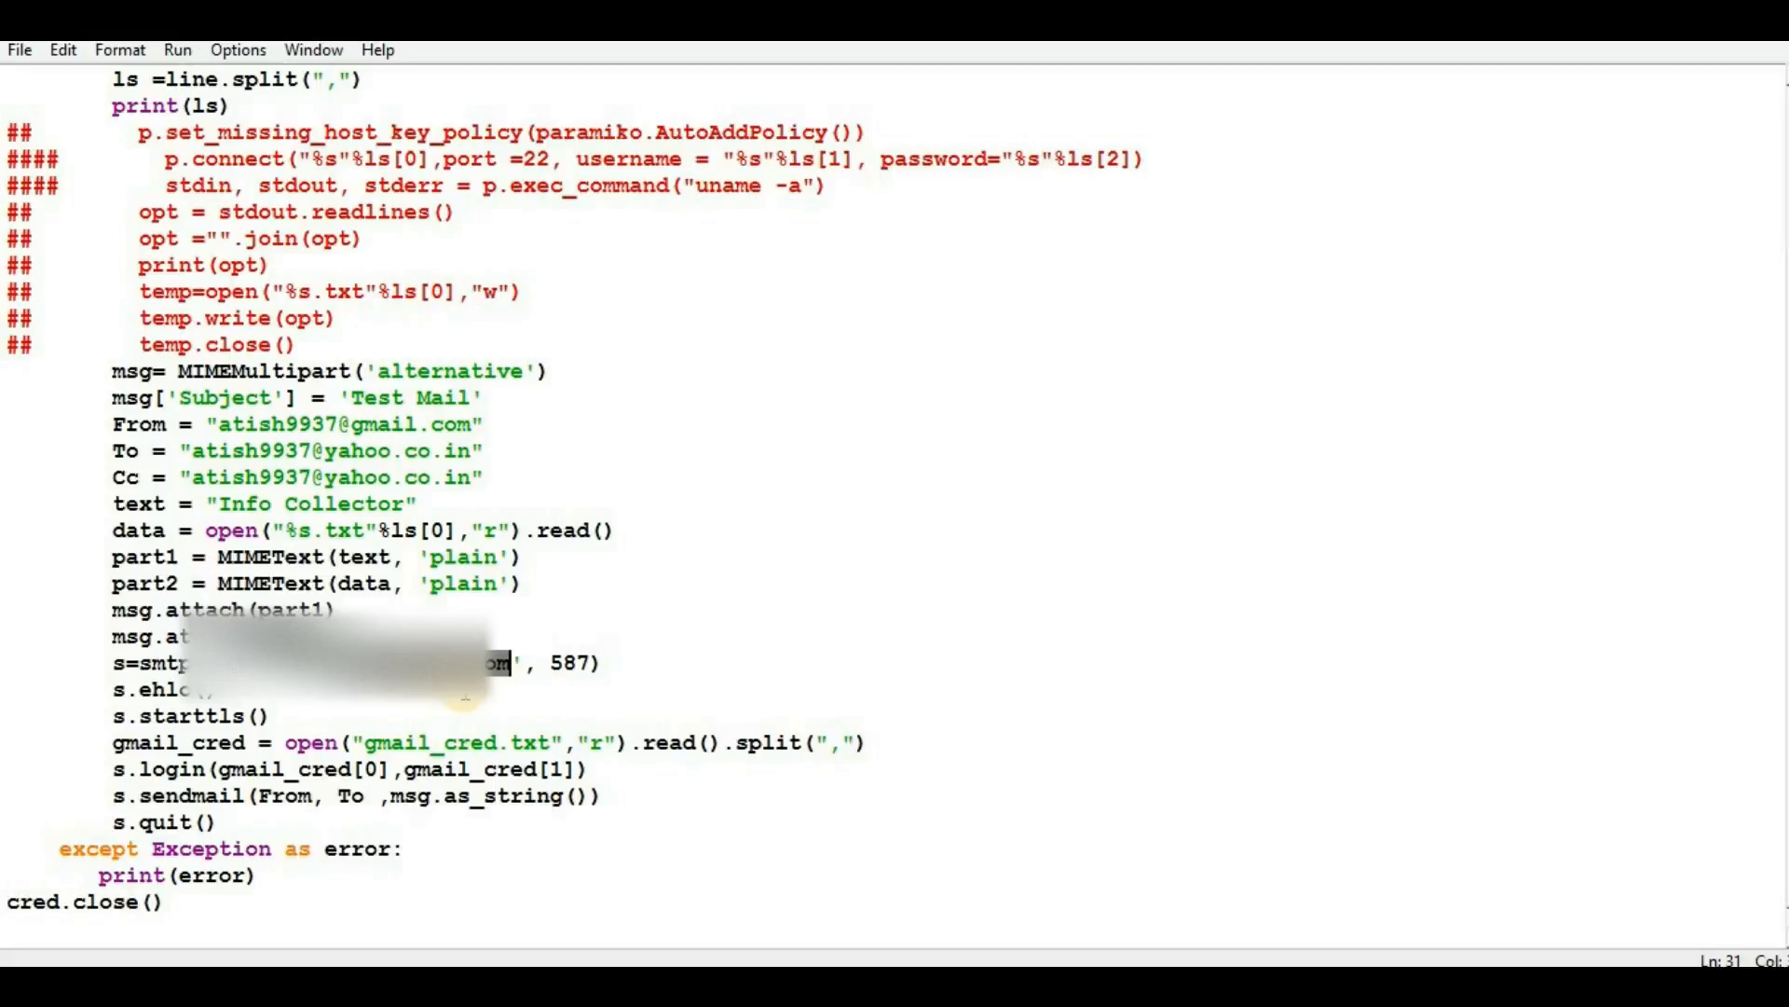
{"action": "left_click", "coordinate": [568, 663]}
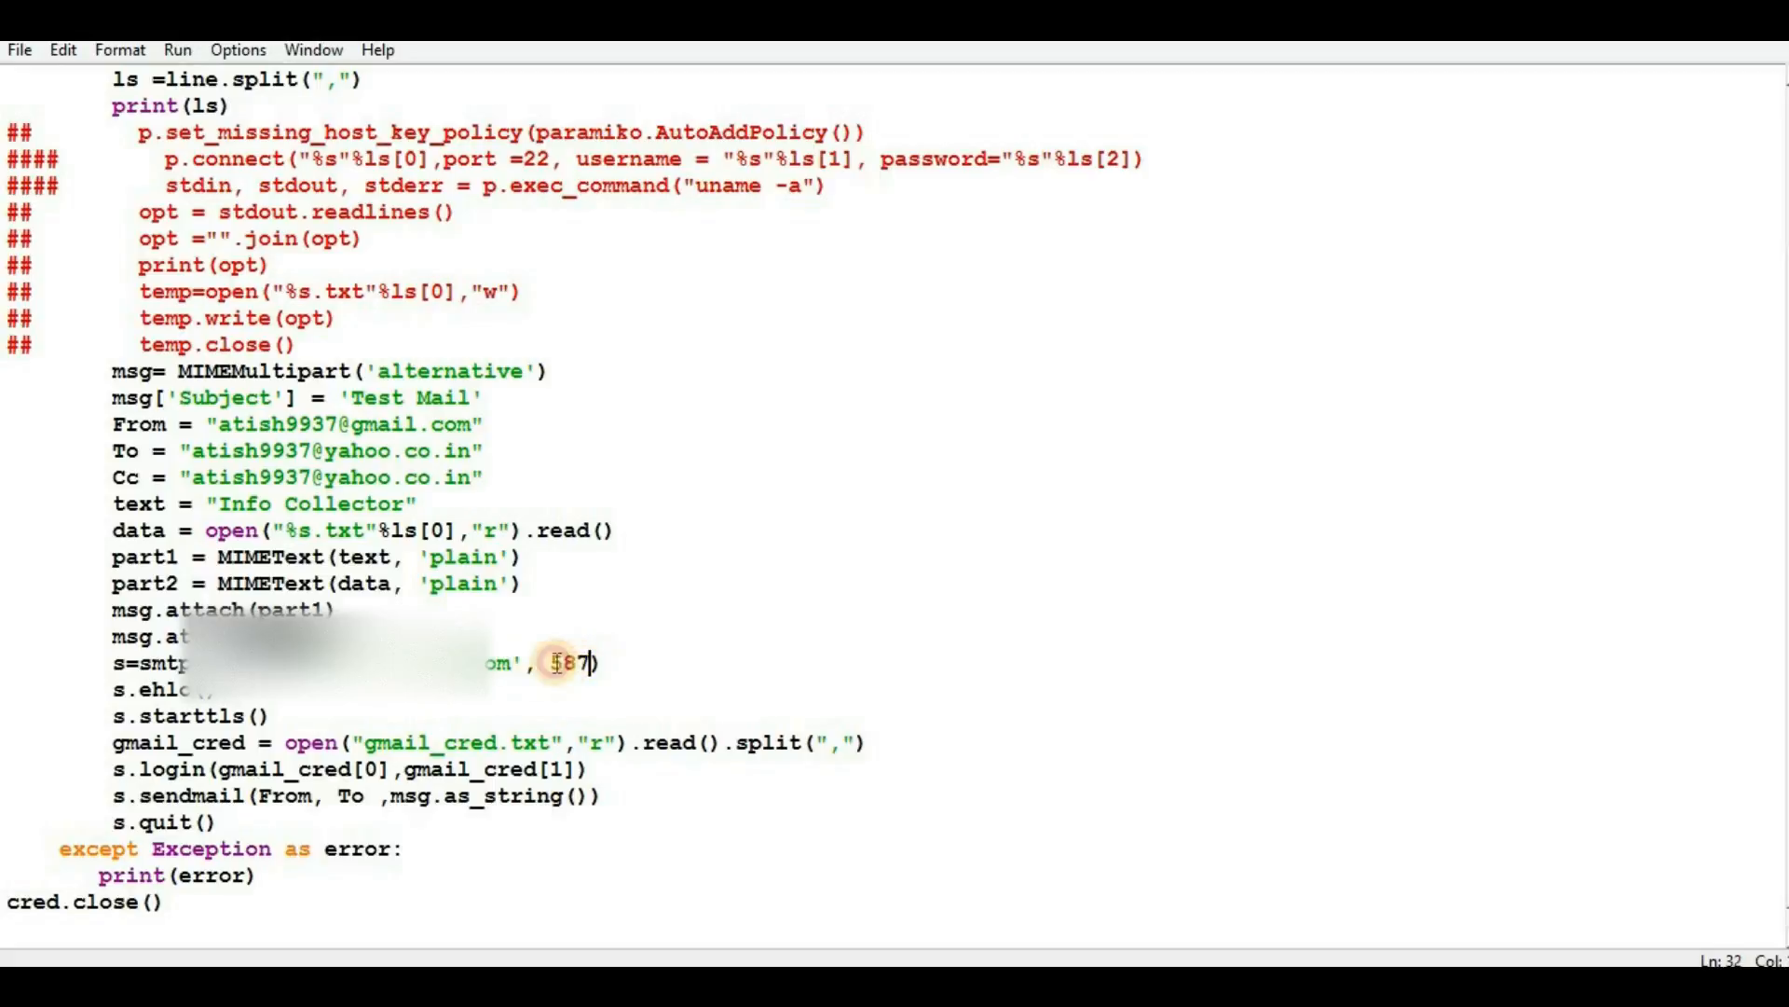
{"action": "double_click", "coordinate": [567, 663]}
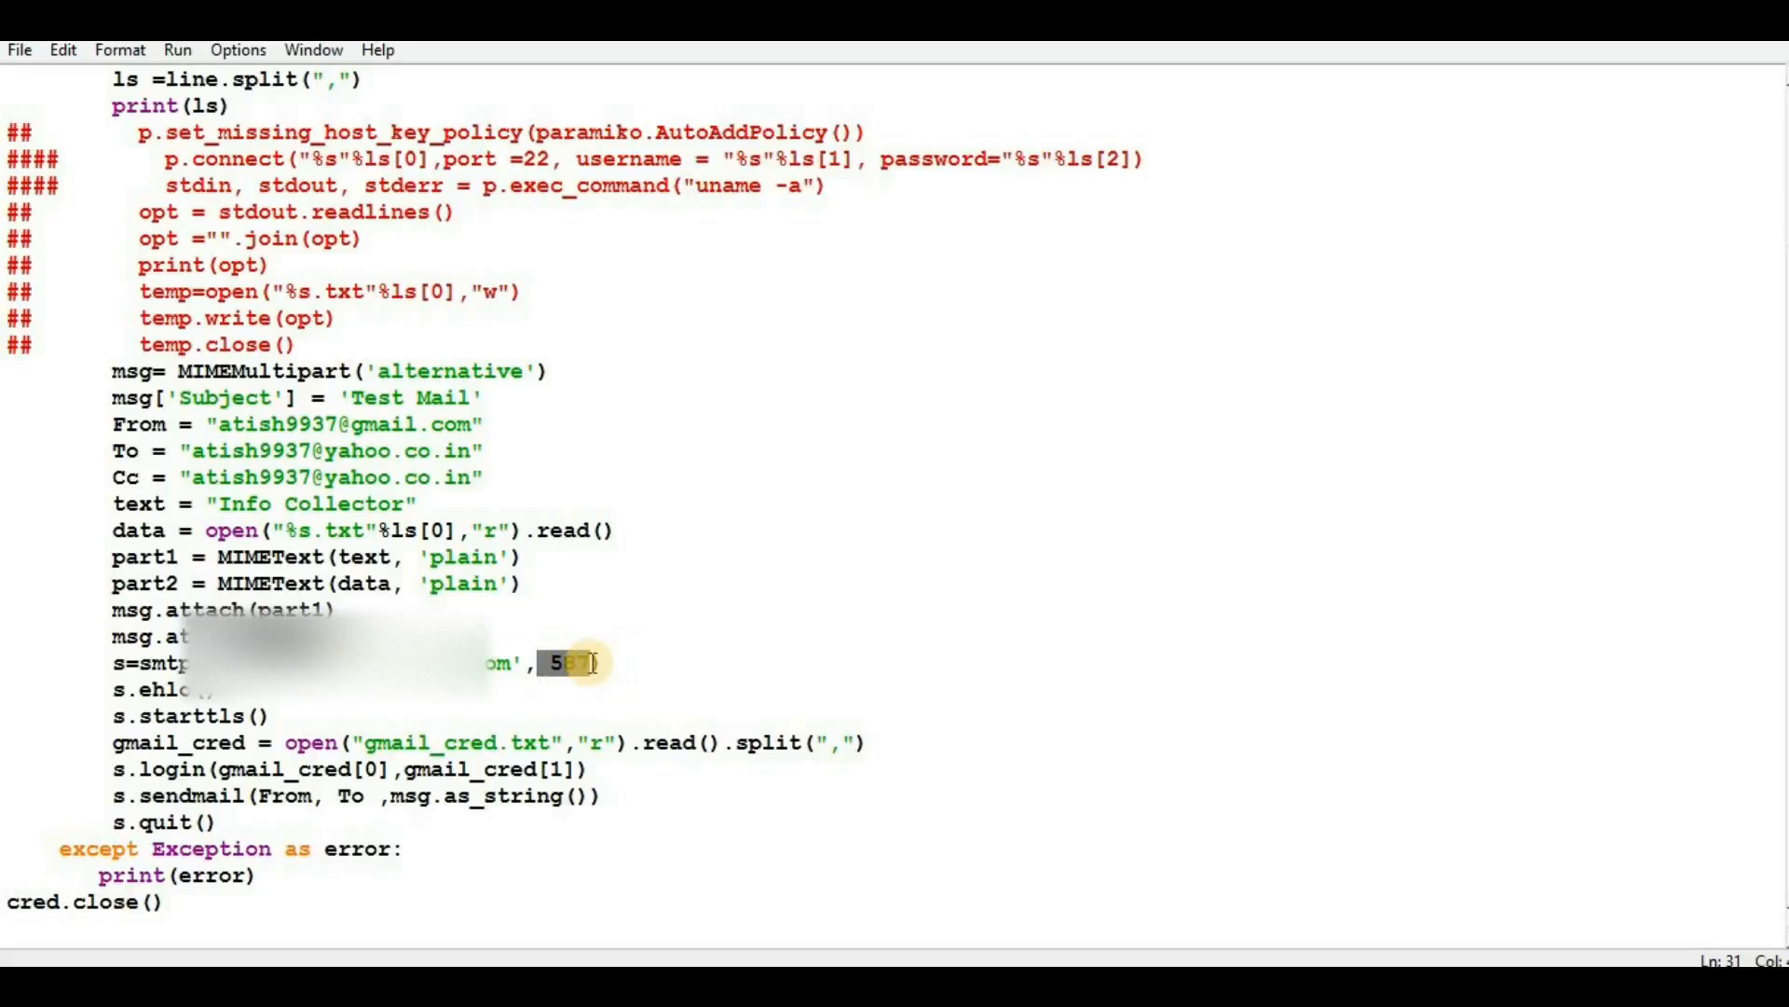
Review the credentials-reading line, highlighting the file name gmail_cred.txt, then the login line
{"action": "left_click", "coordinate": [189, 715]}
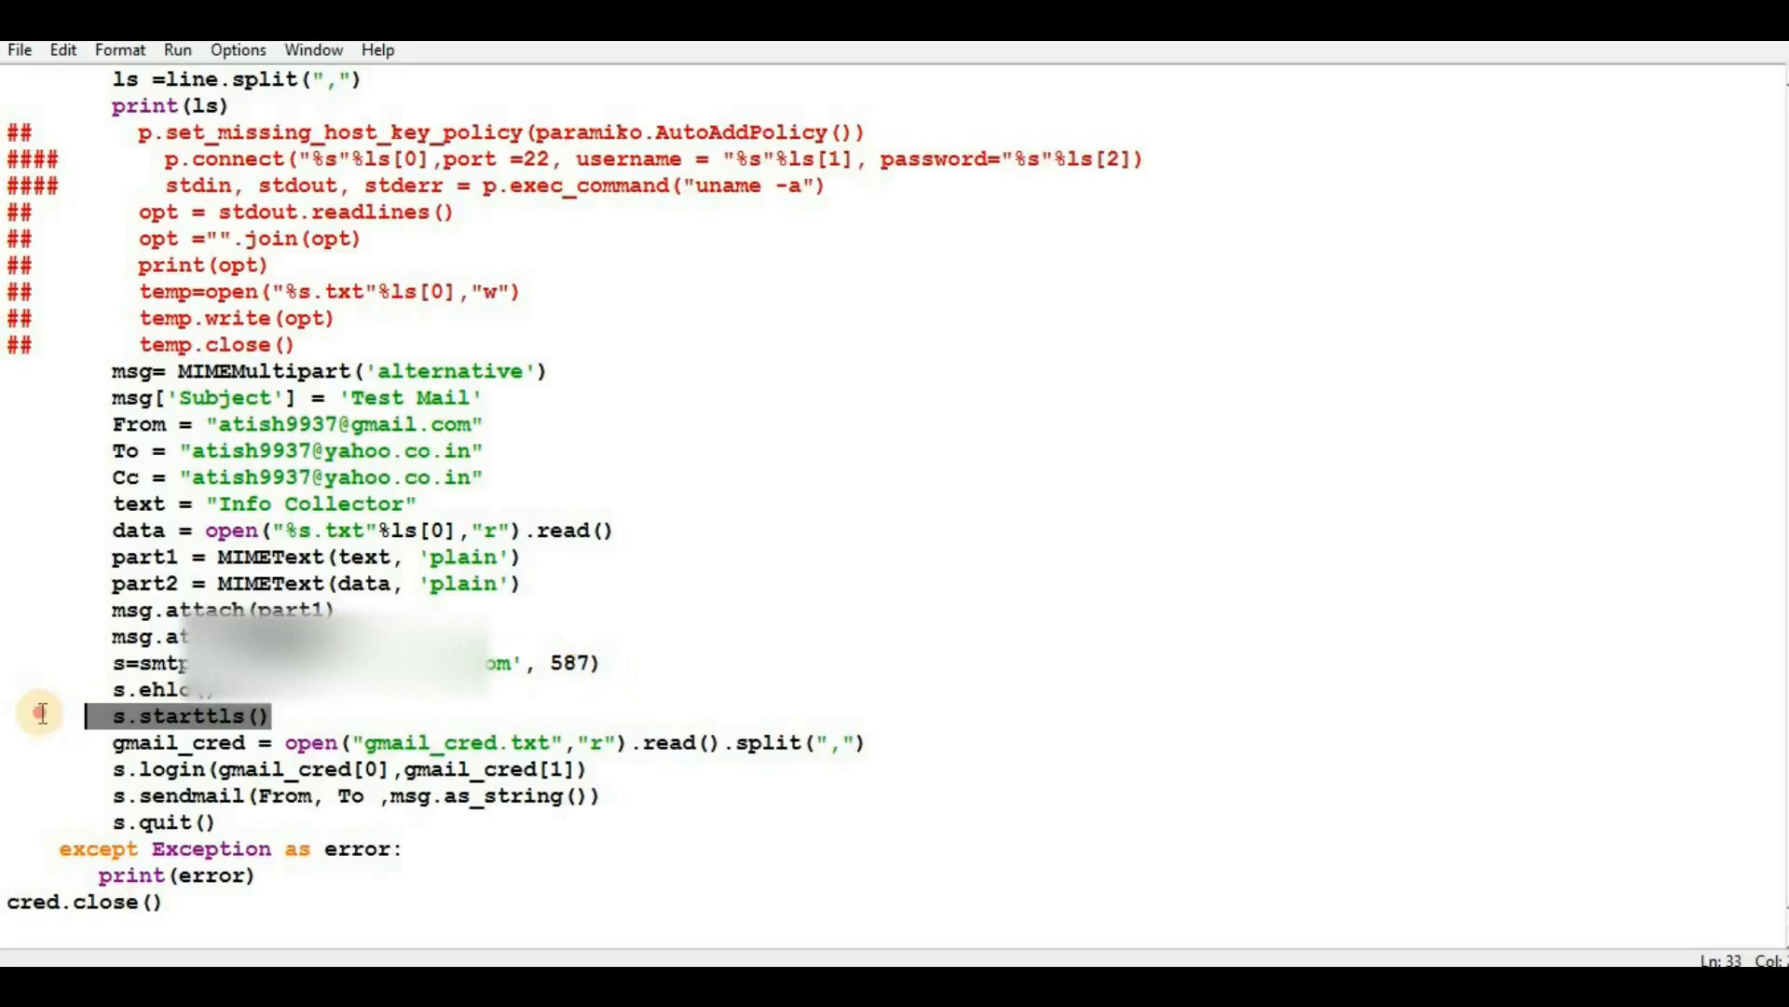
{"action": "left_click", "coordinate": [172, 690]}
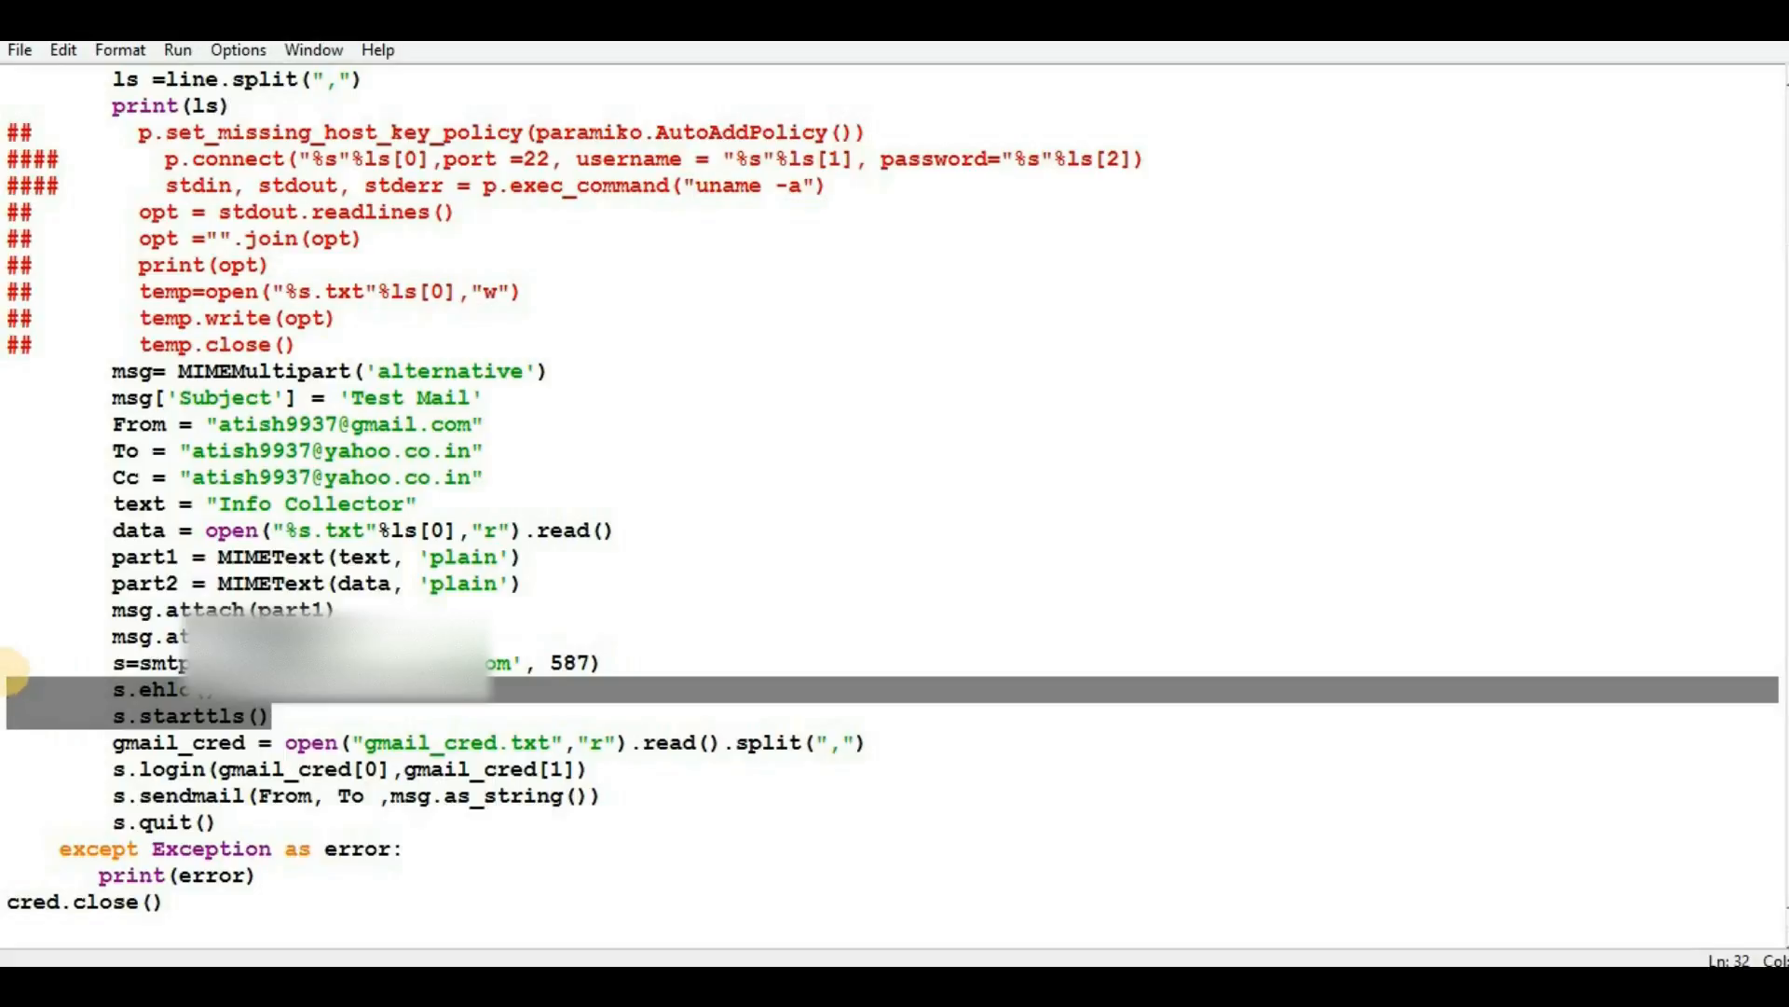
{"action": "left_click", "coordinate": [120, 742]}
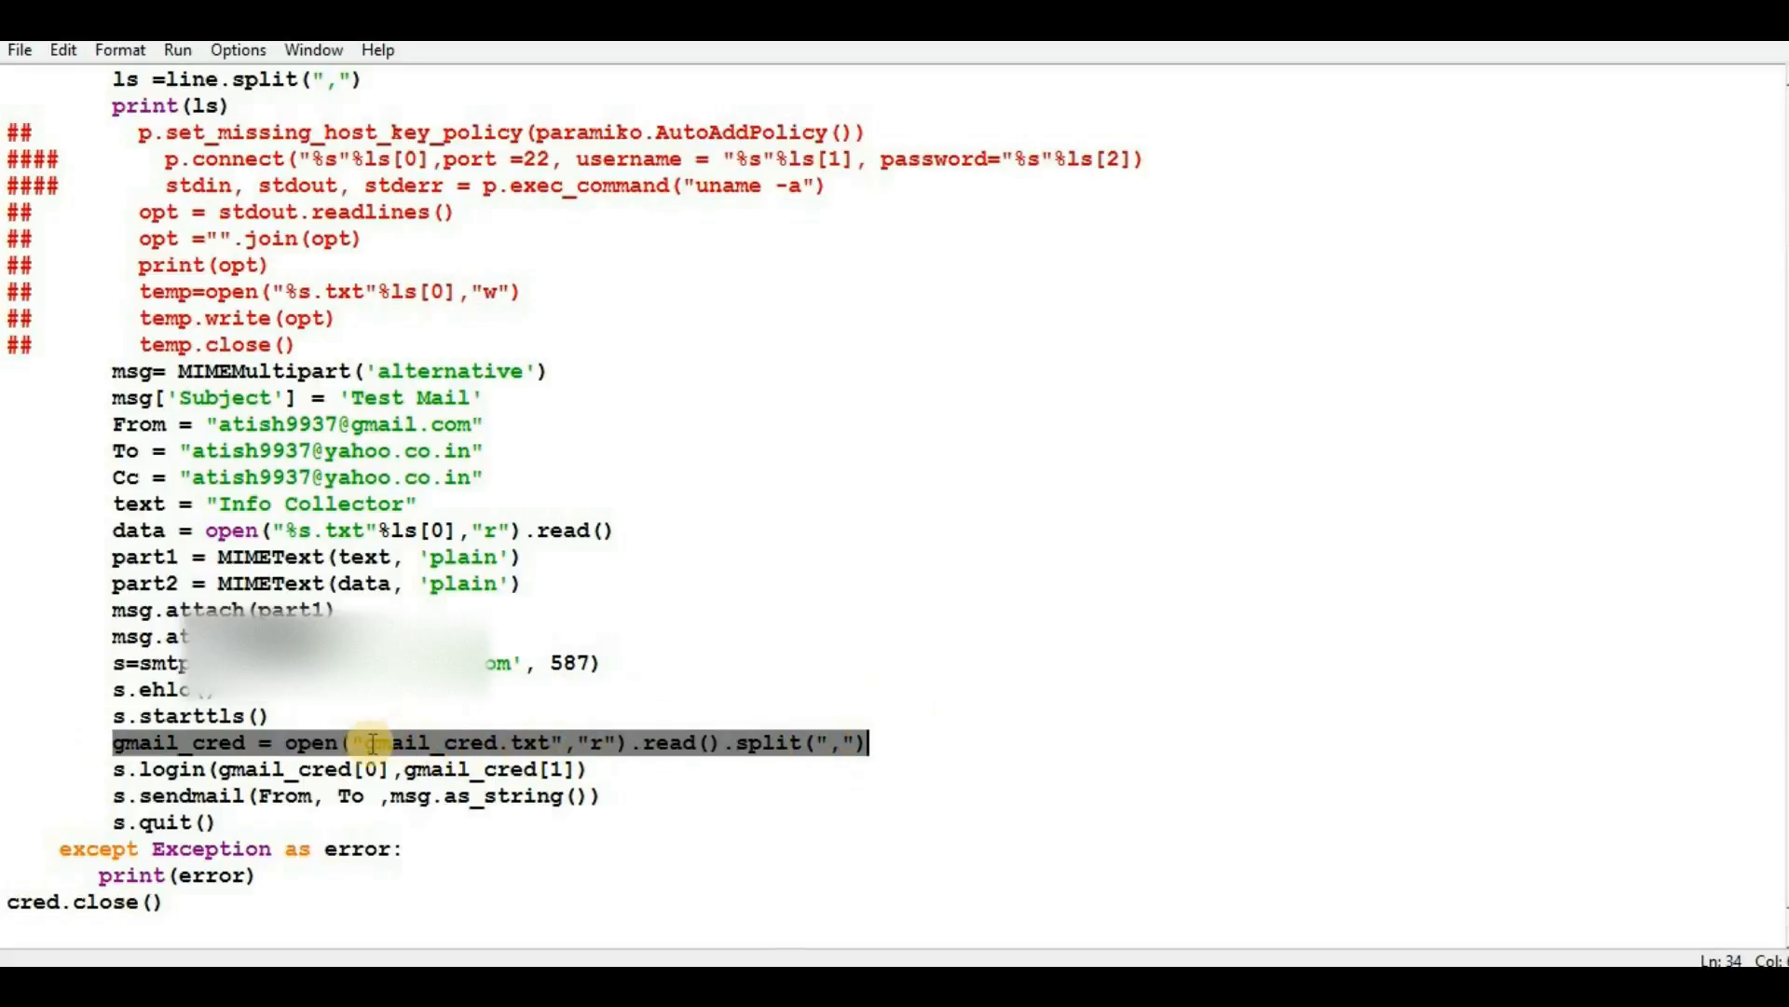
{"action": "left_click", "coordinate": [367, 742]}
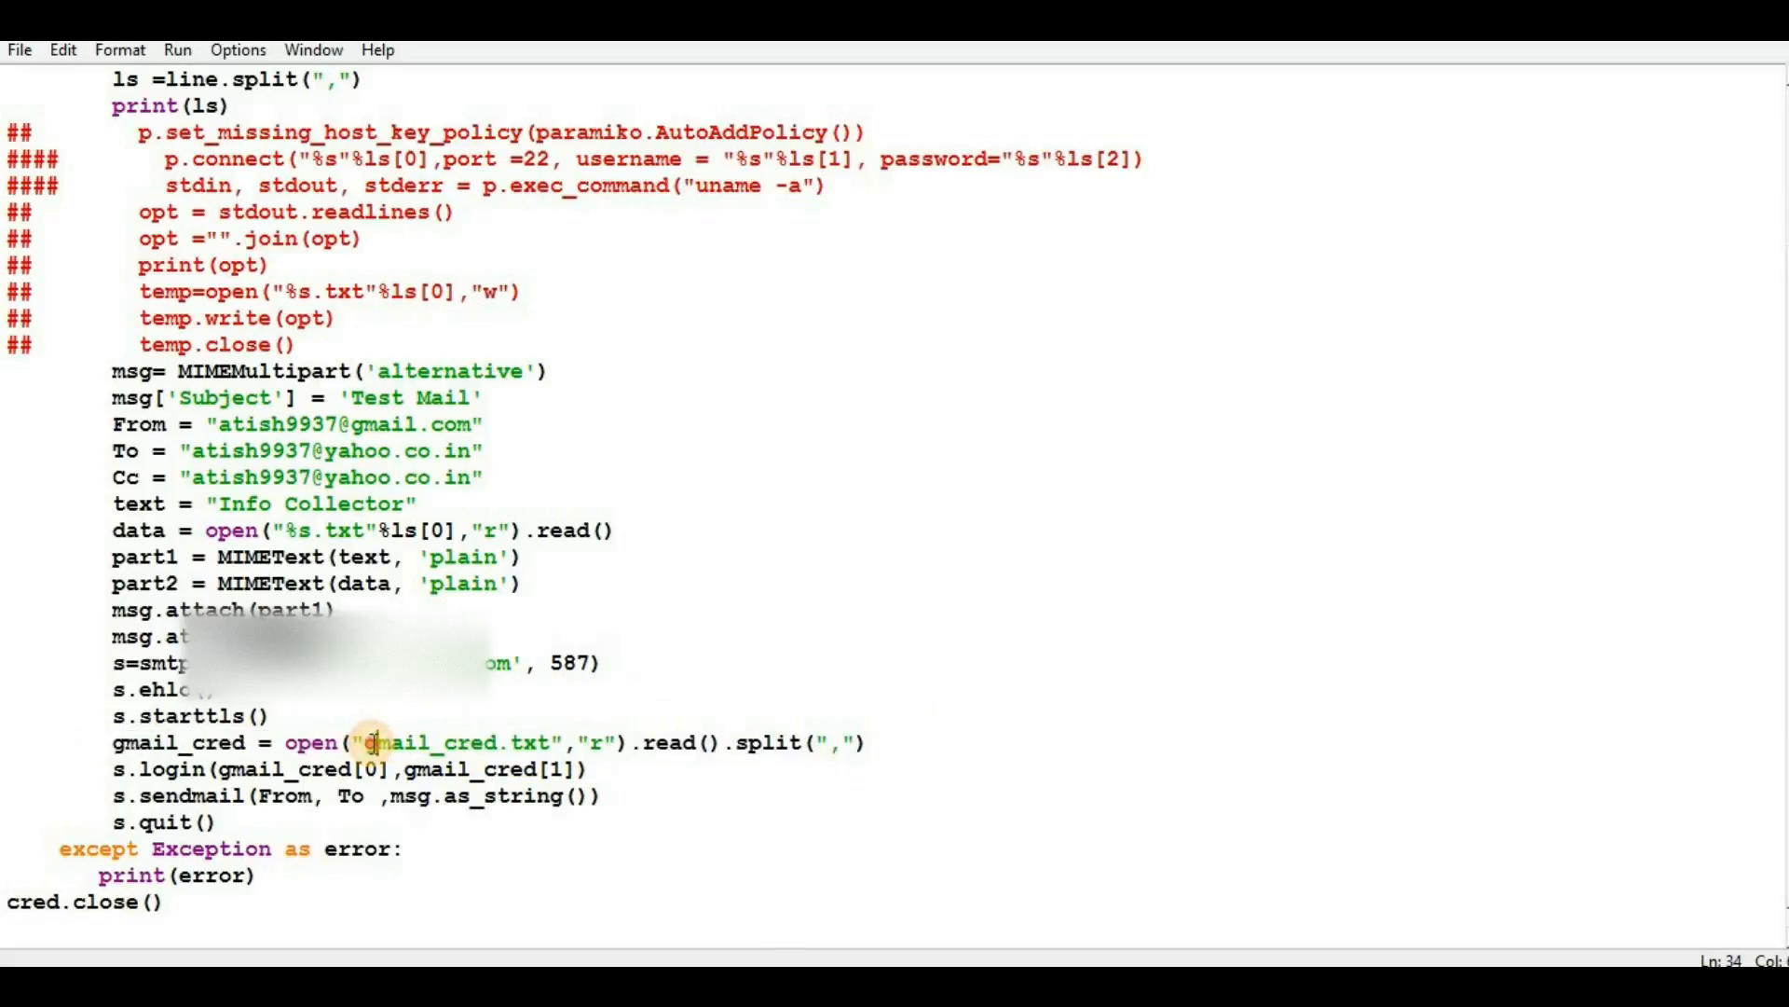
{"action": "double_click", "coordinate": [433, 742]}
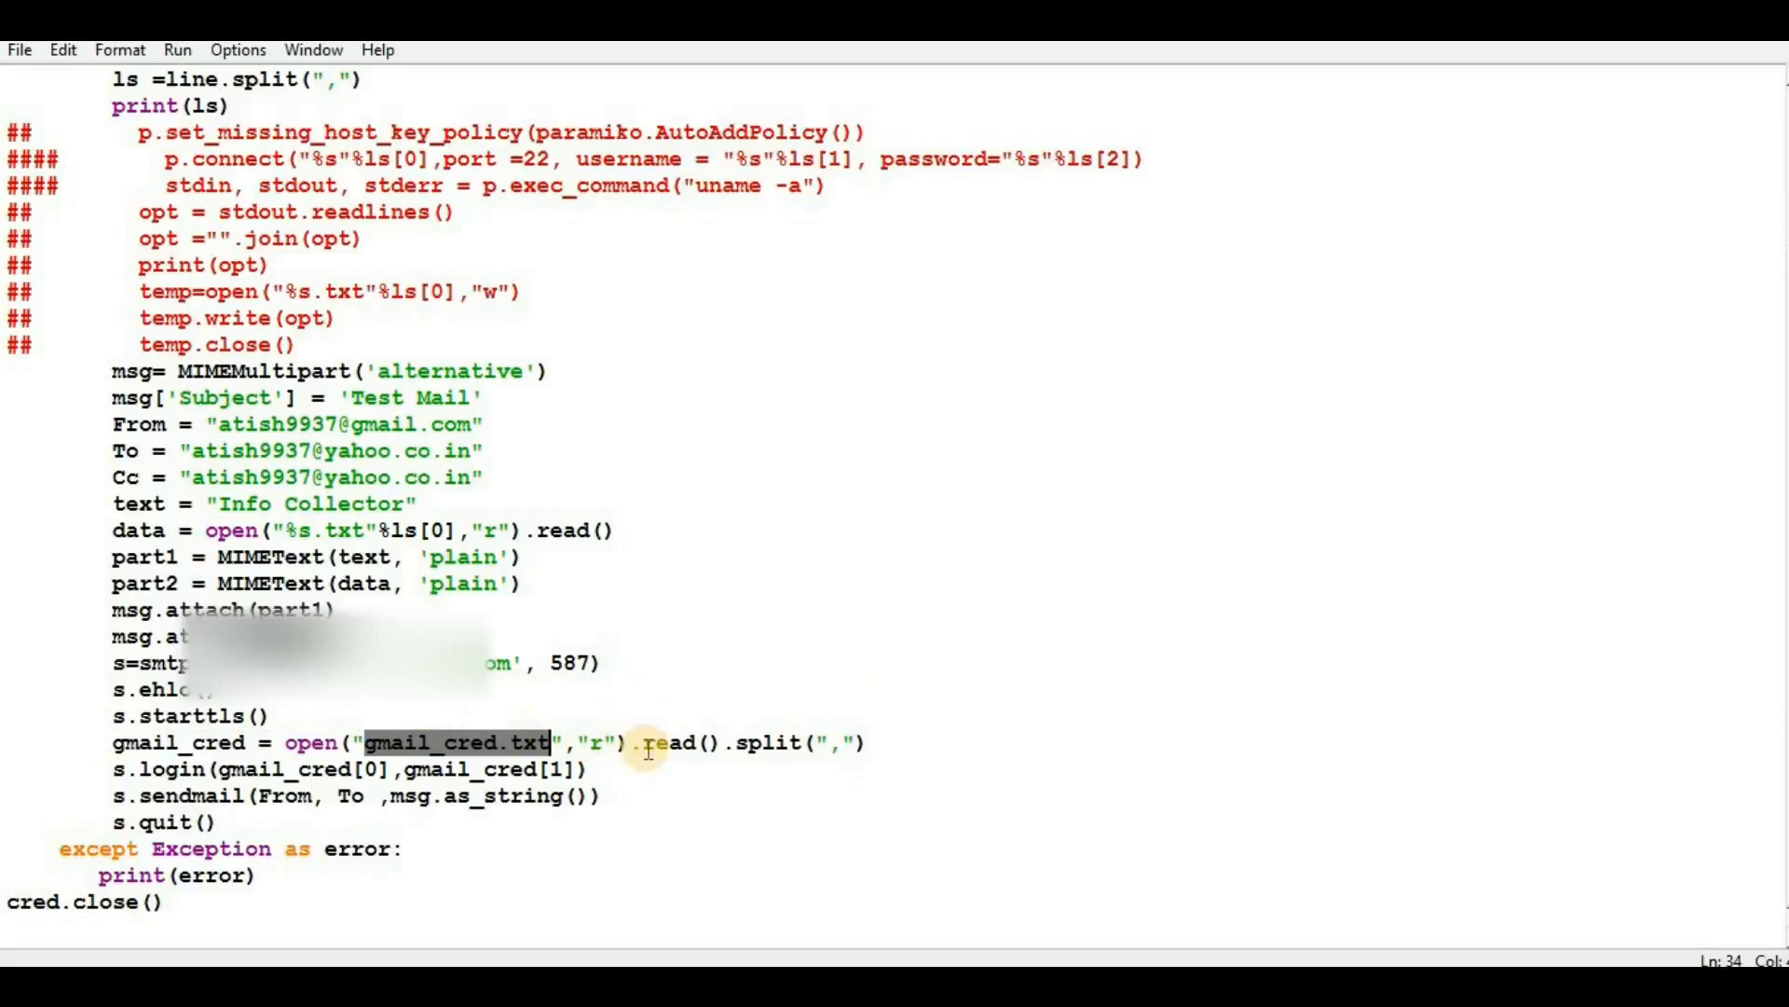
{"action": "mouse_move", "coordinate": [861, 759]}
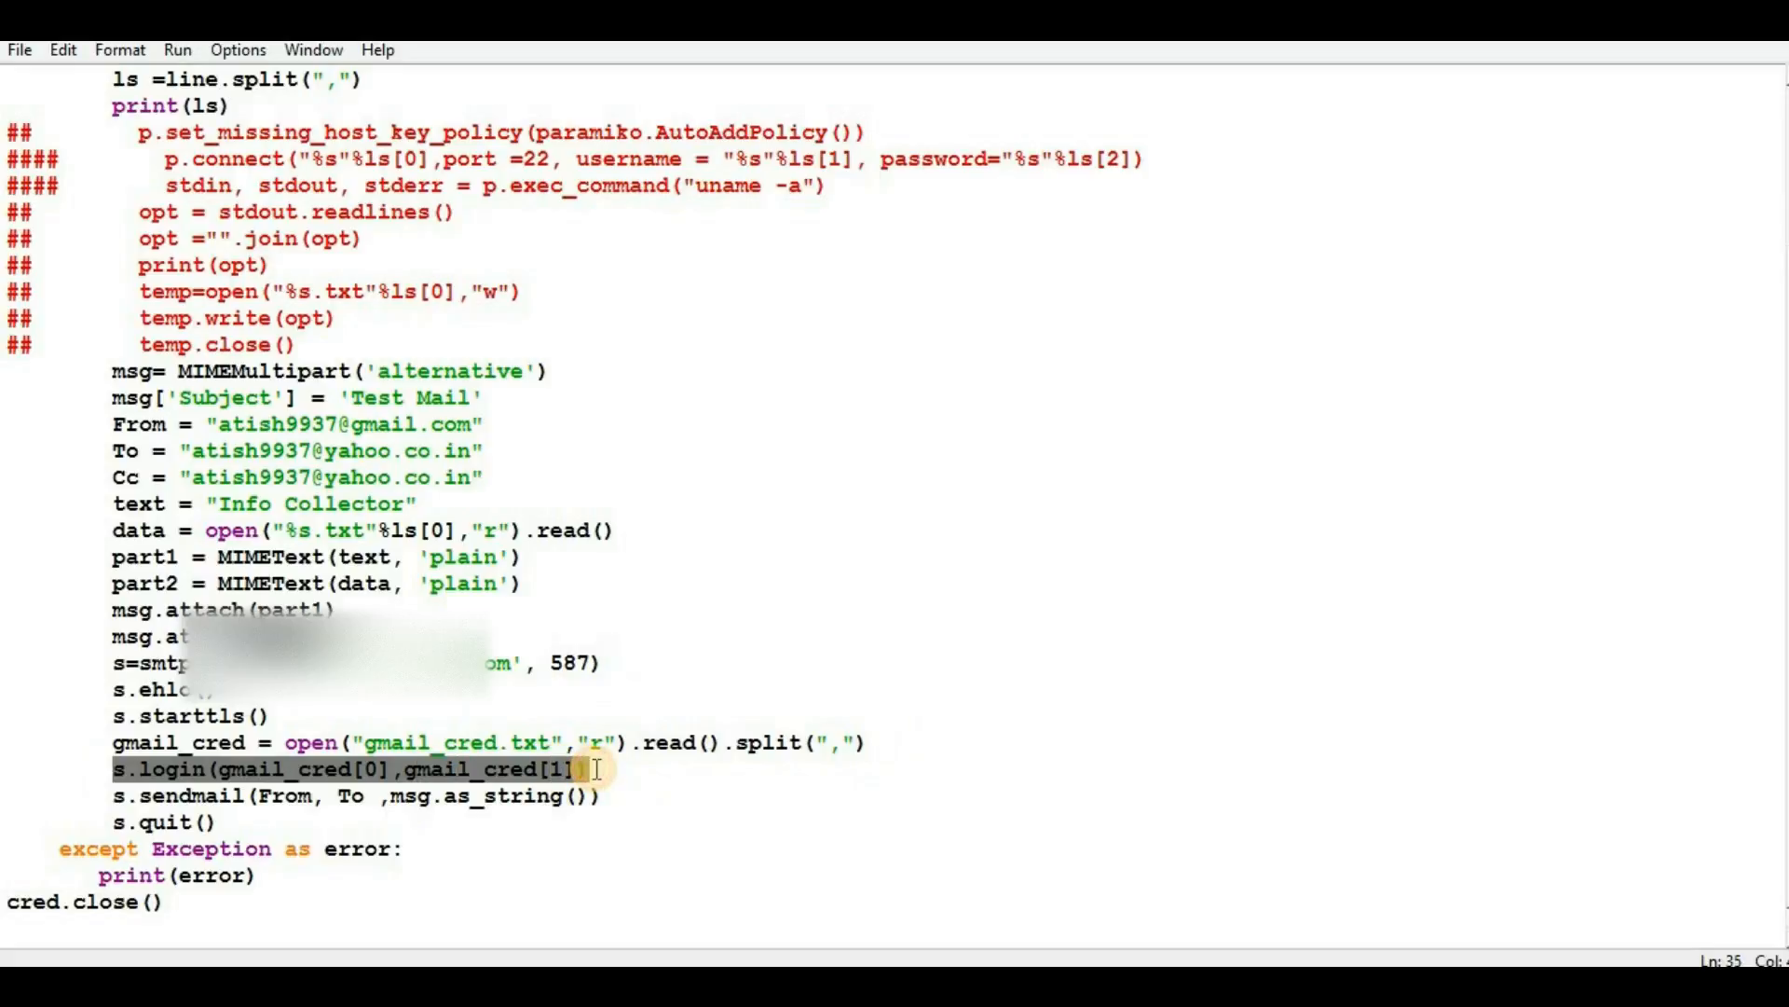
{"action": "left_click", "coordinate": [263, 795]}
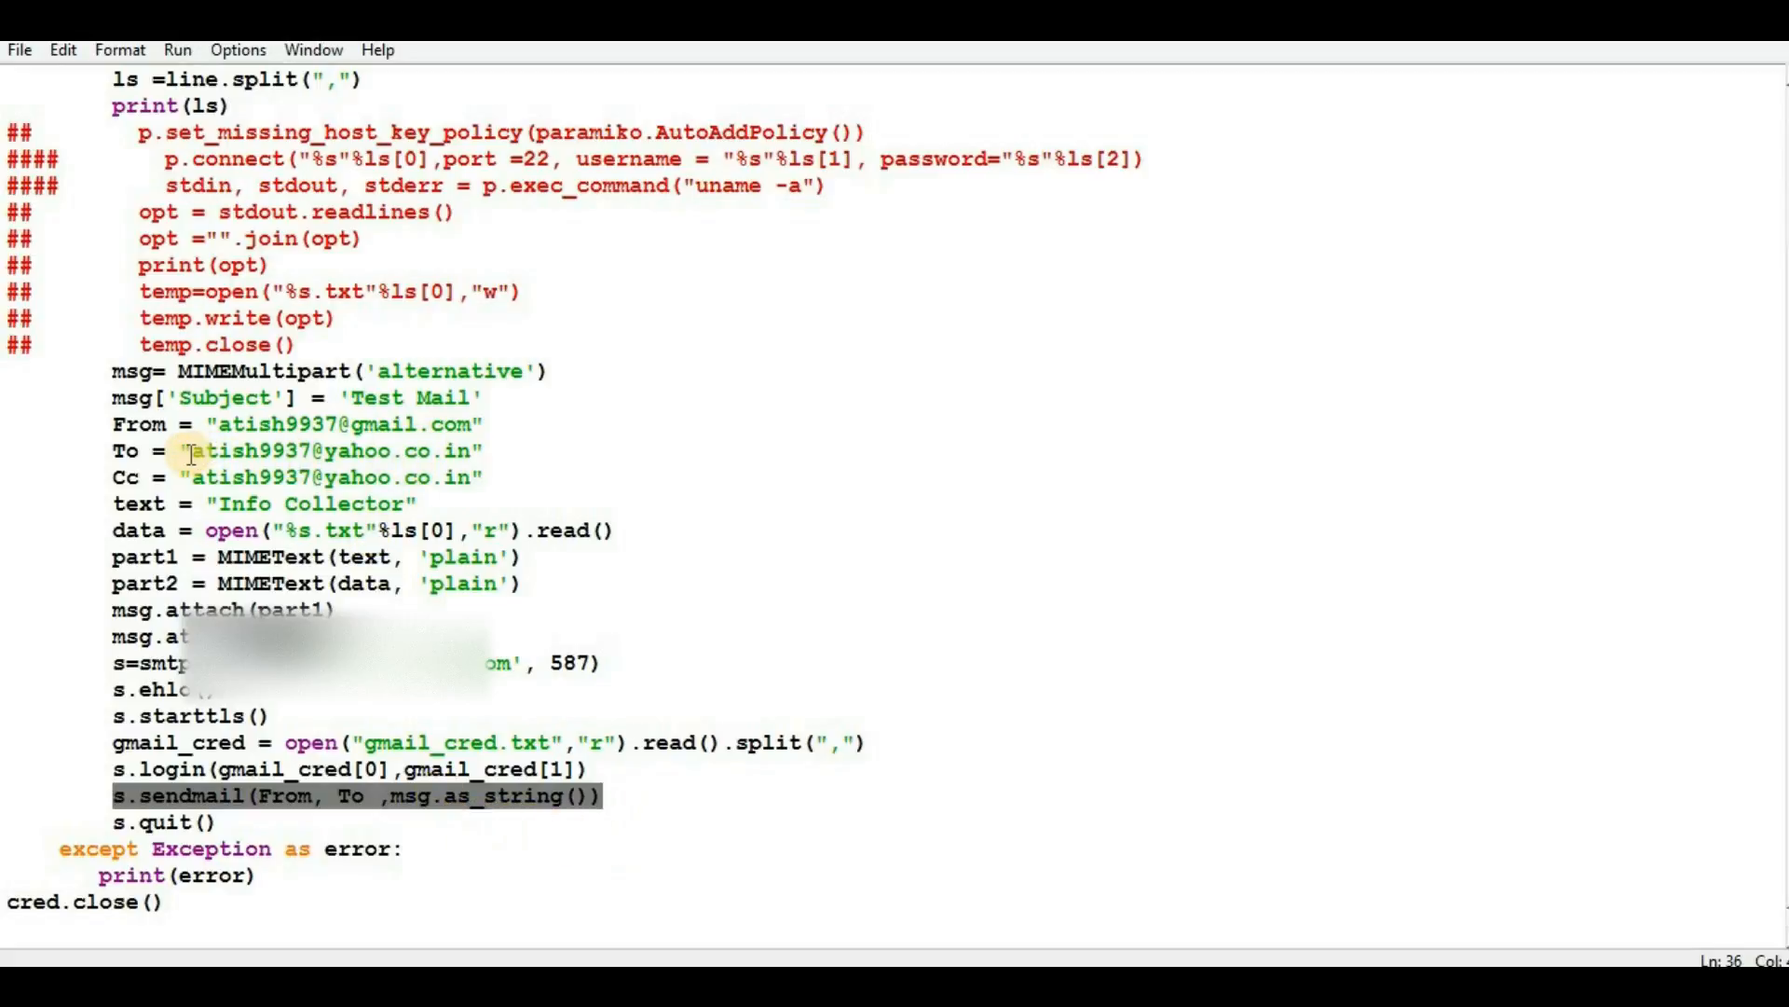
{"action": "mouse_move", "coordinate": [314, 782]}
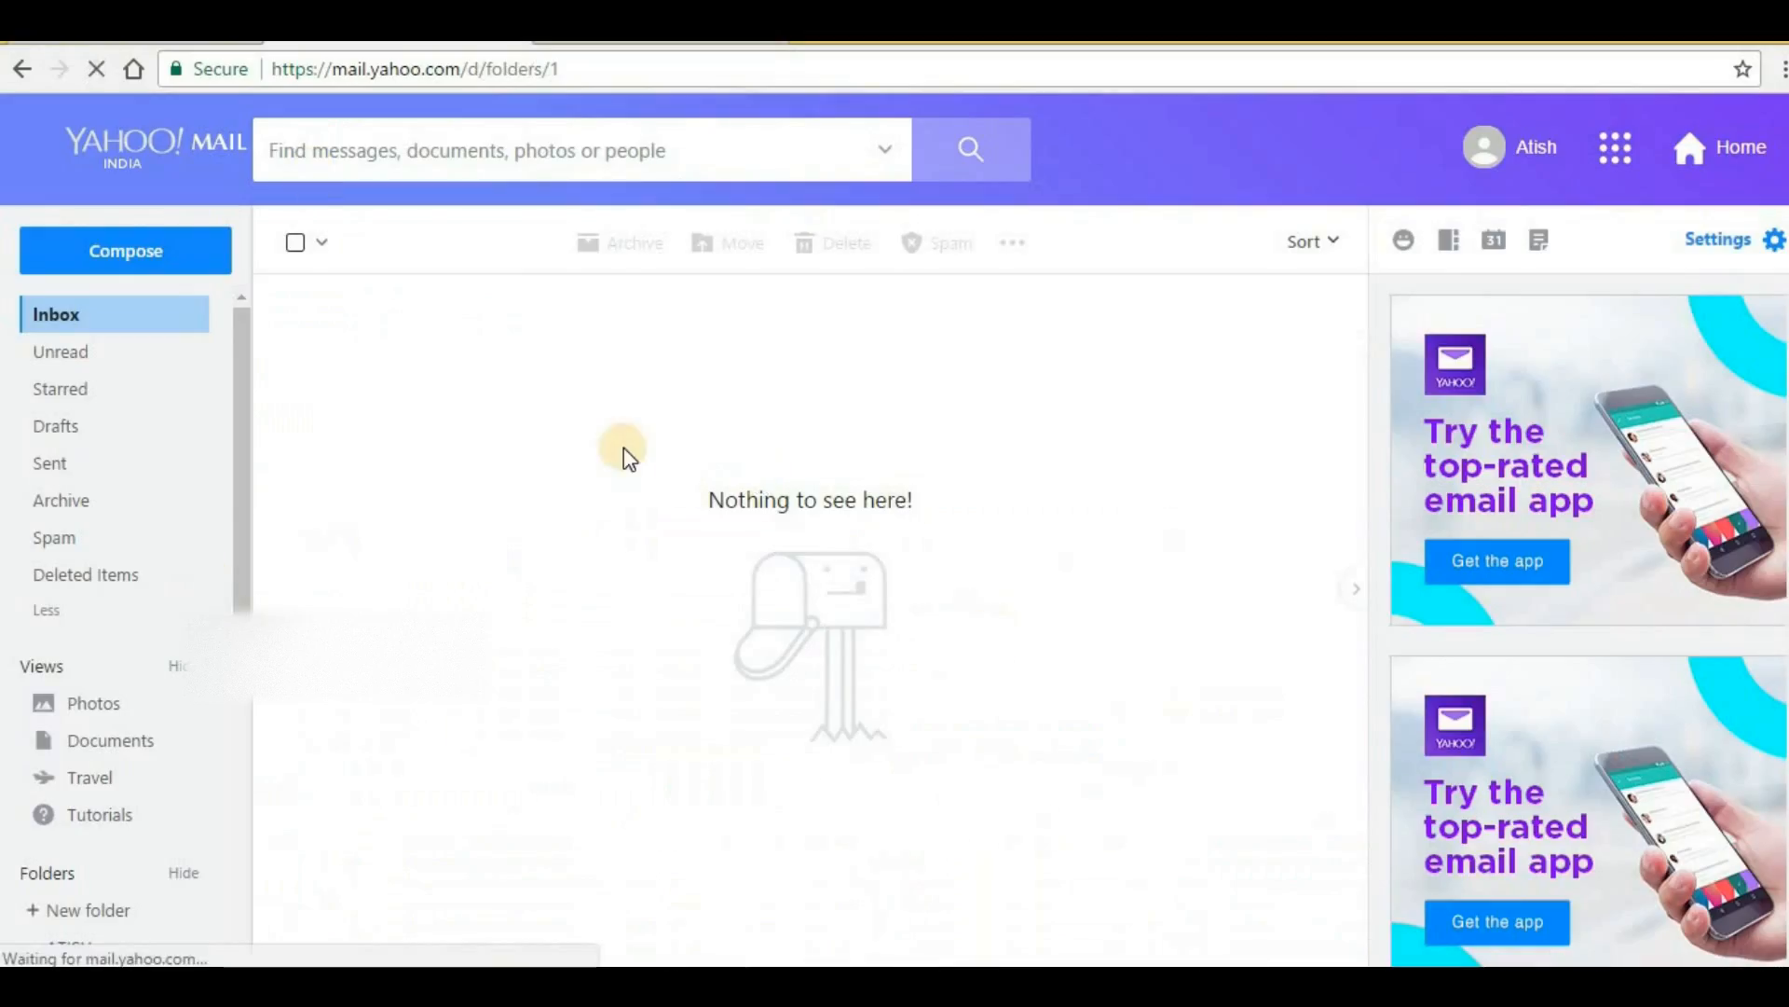
{"action": "mouse_move", "coordinate": [719, 660]}
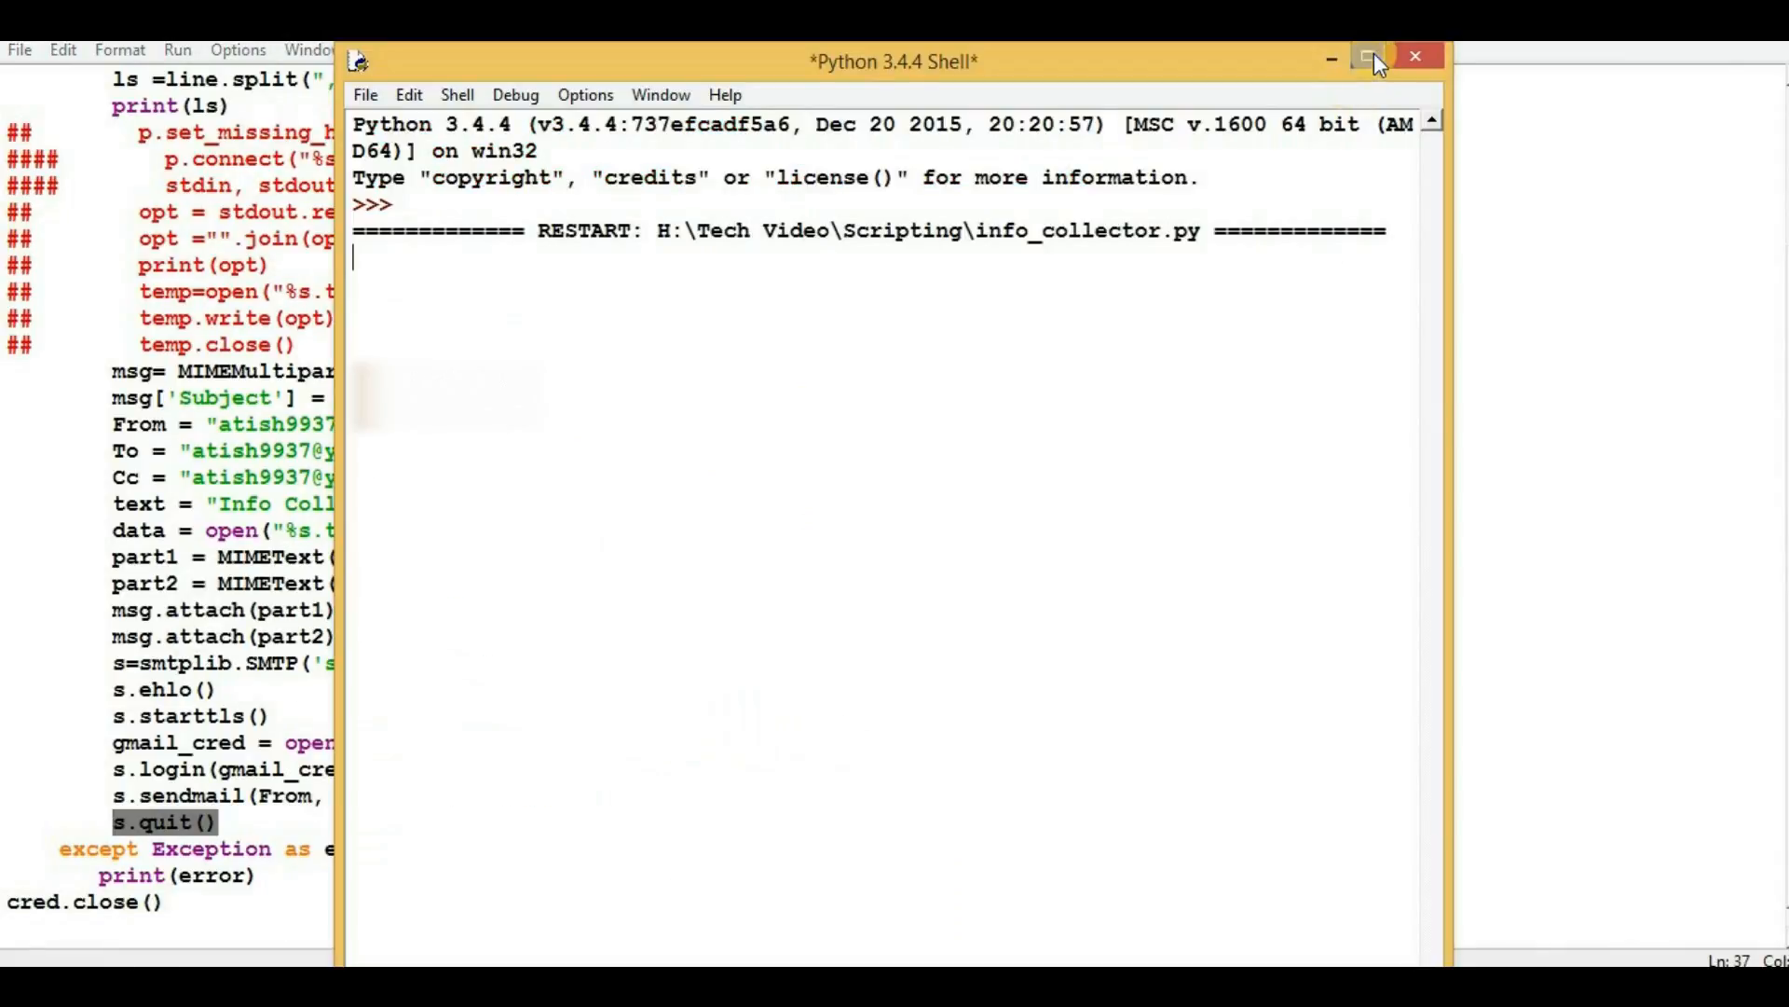
Maximize the Python Shell window to view the two printed host entries
{"action": "left_click", "coordinate": [1373, 56]}
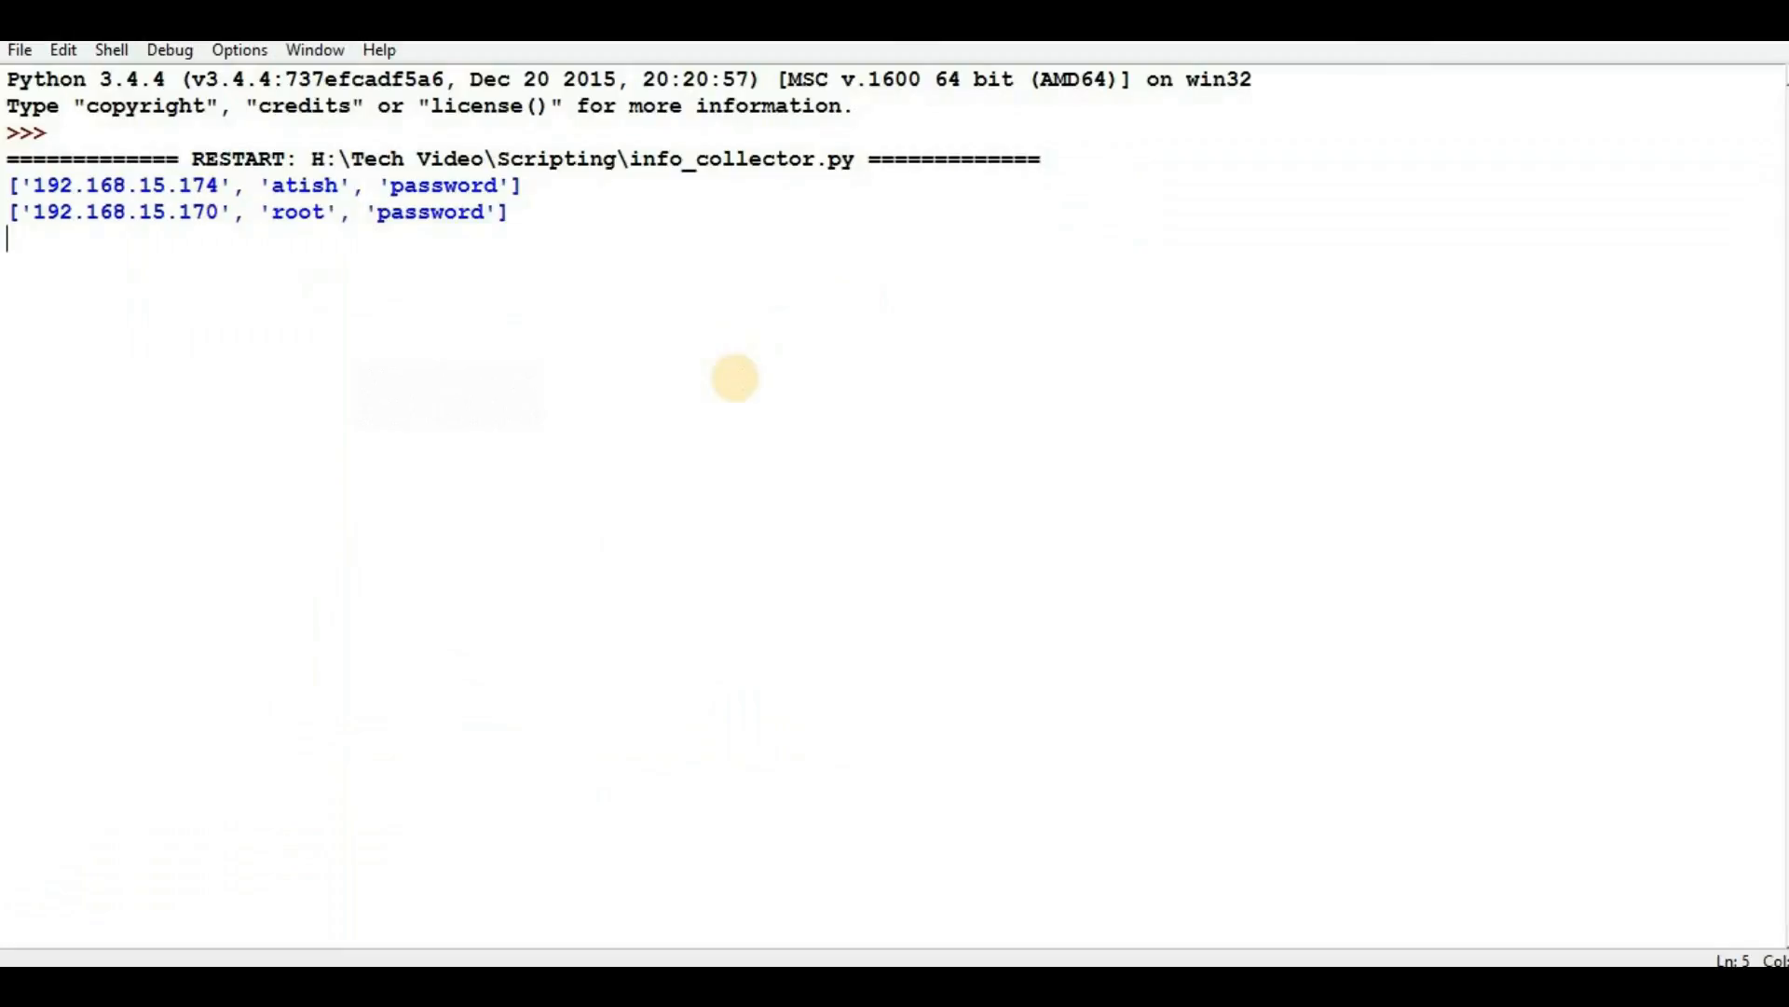
{"action": "mouse_move", "coordinate": [737, 379]}
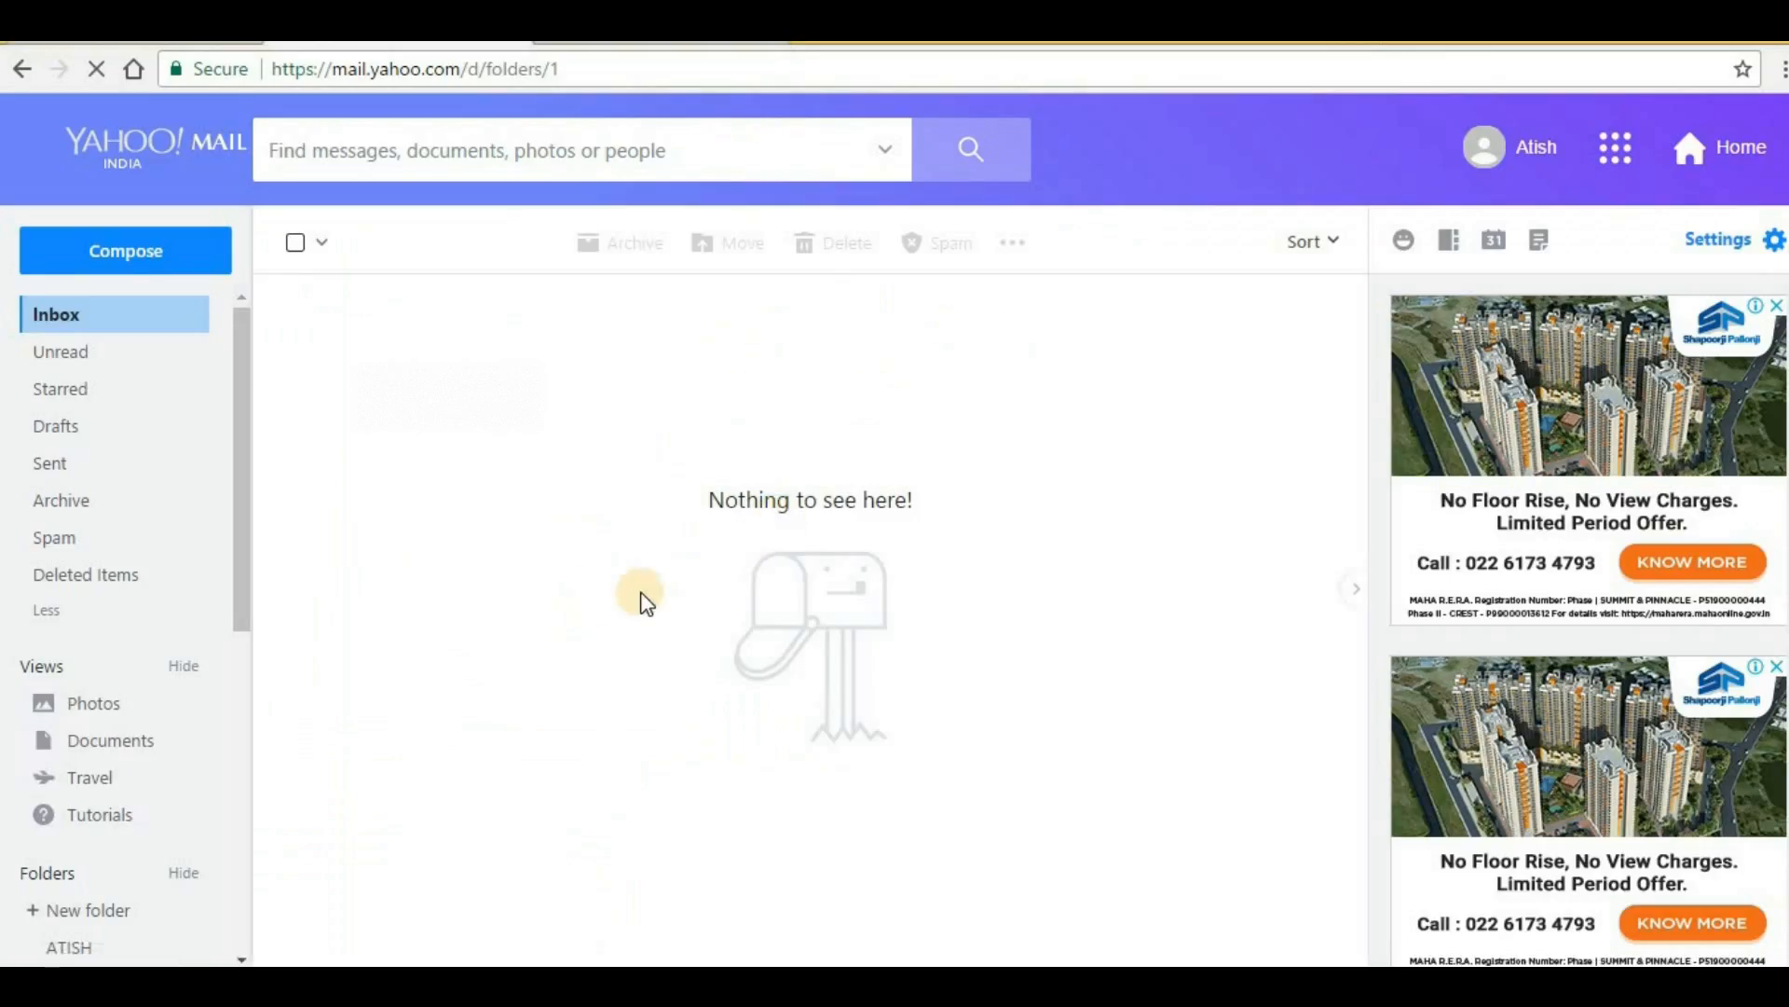
{"action": "mouse_move", "coordinate": [690, 446]}
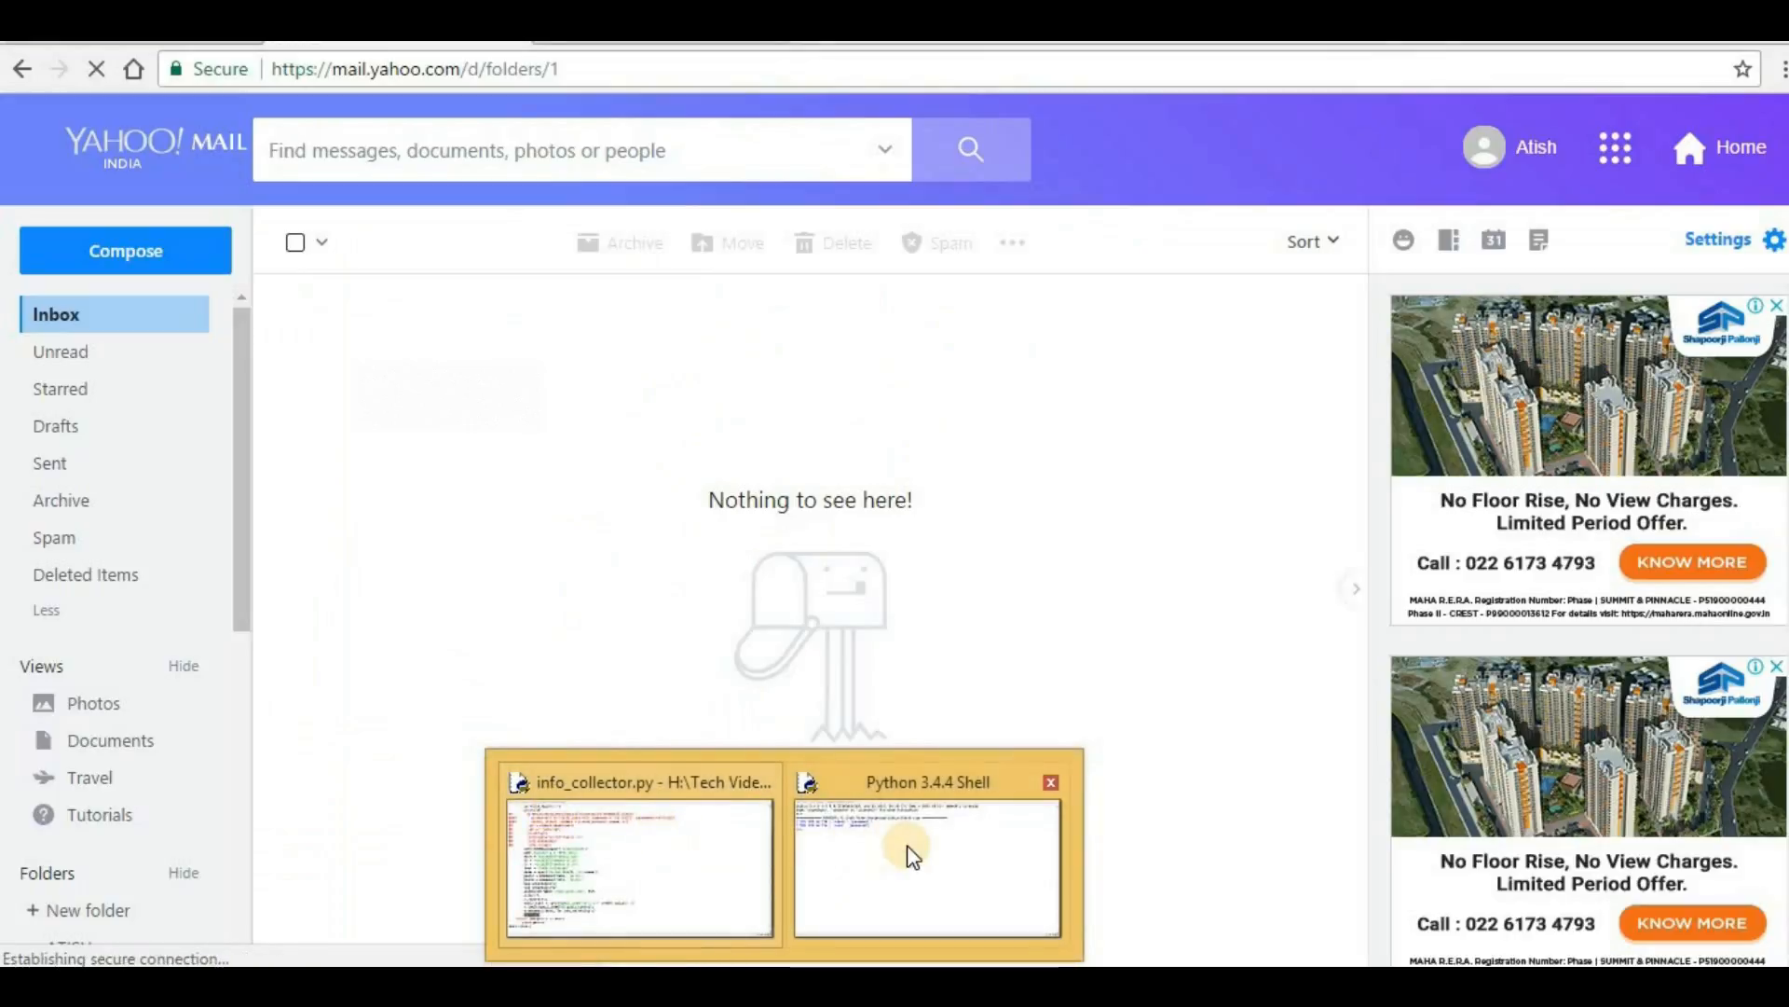
Back in the browser, open the first Test Mail message containing the Isilon output
{"action": "left_click", "coordinate": [926, 868]}
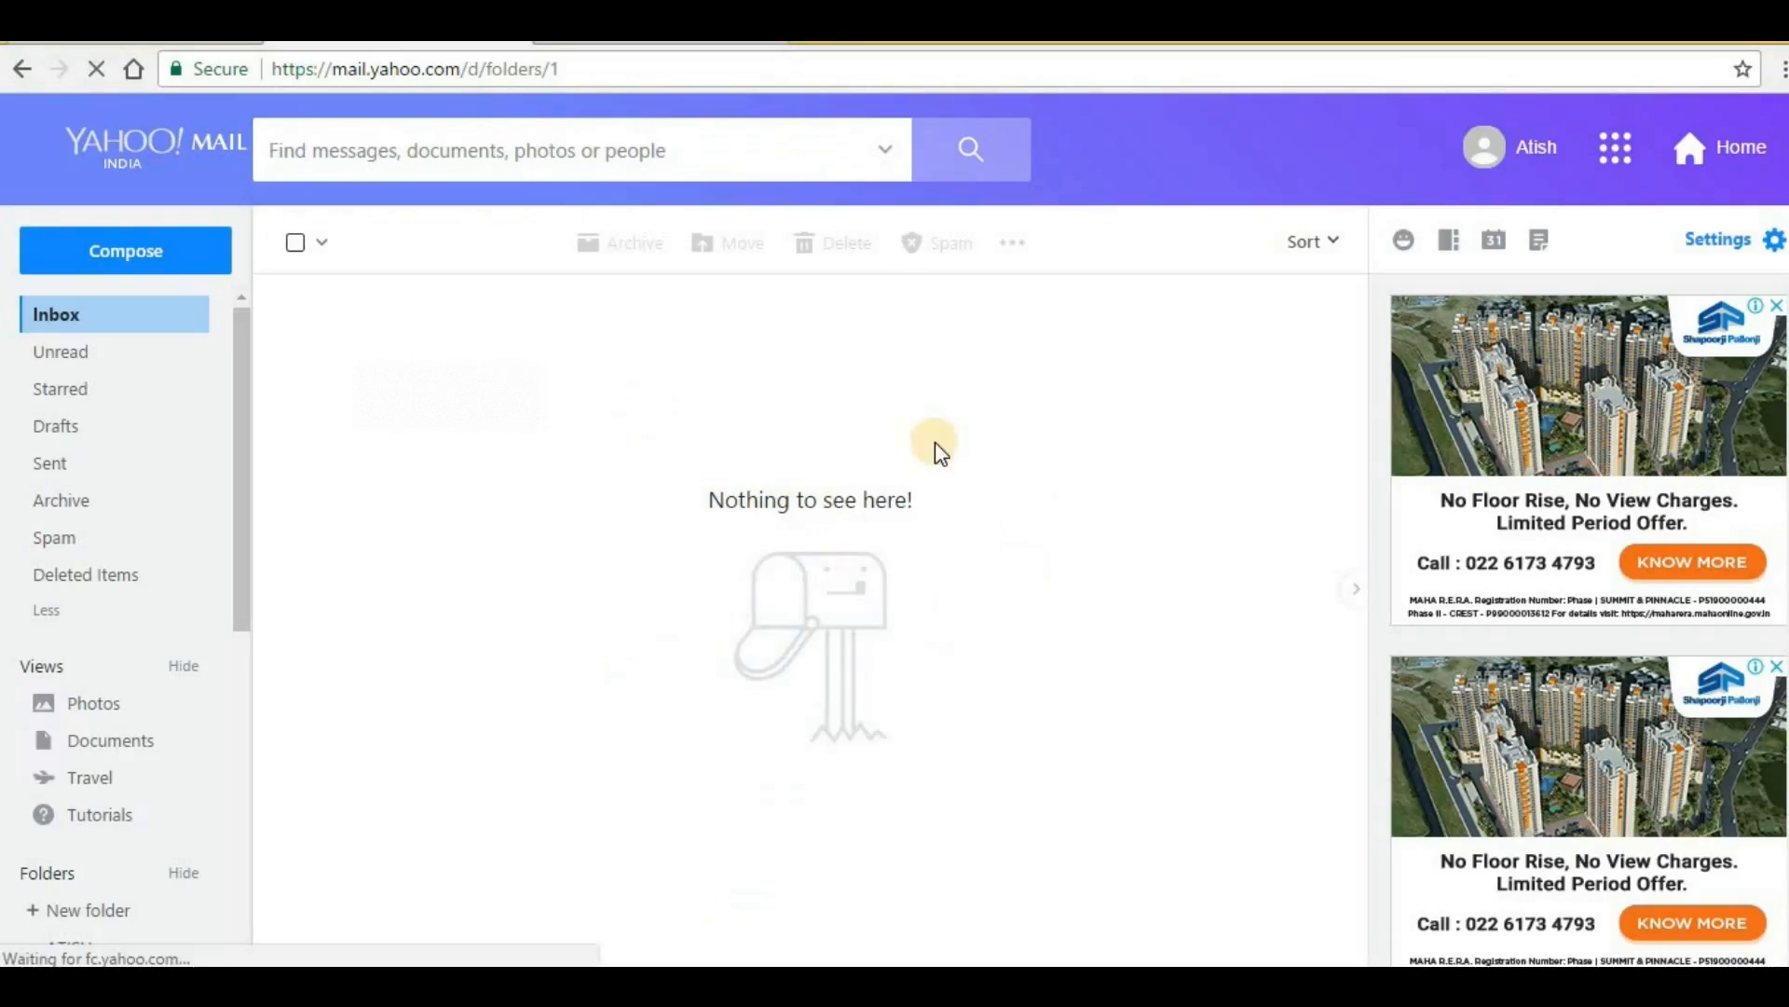
{"action": "mouse_move", "coordinate": [798, 528]}
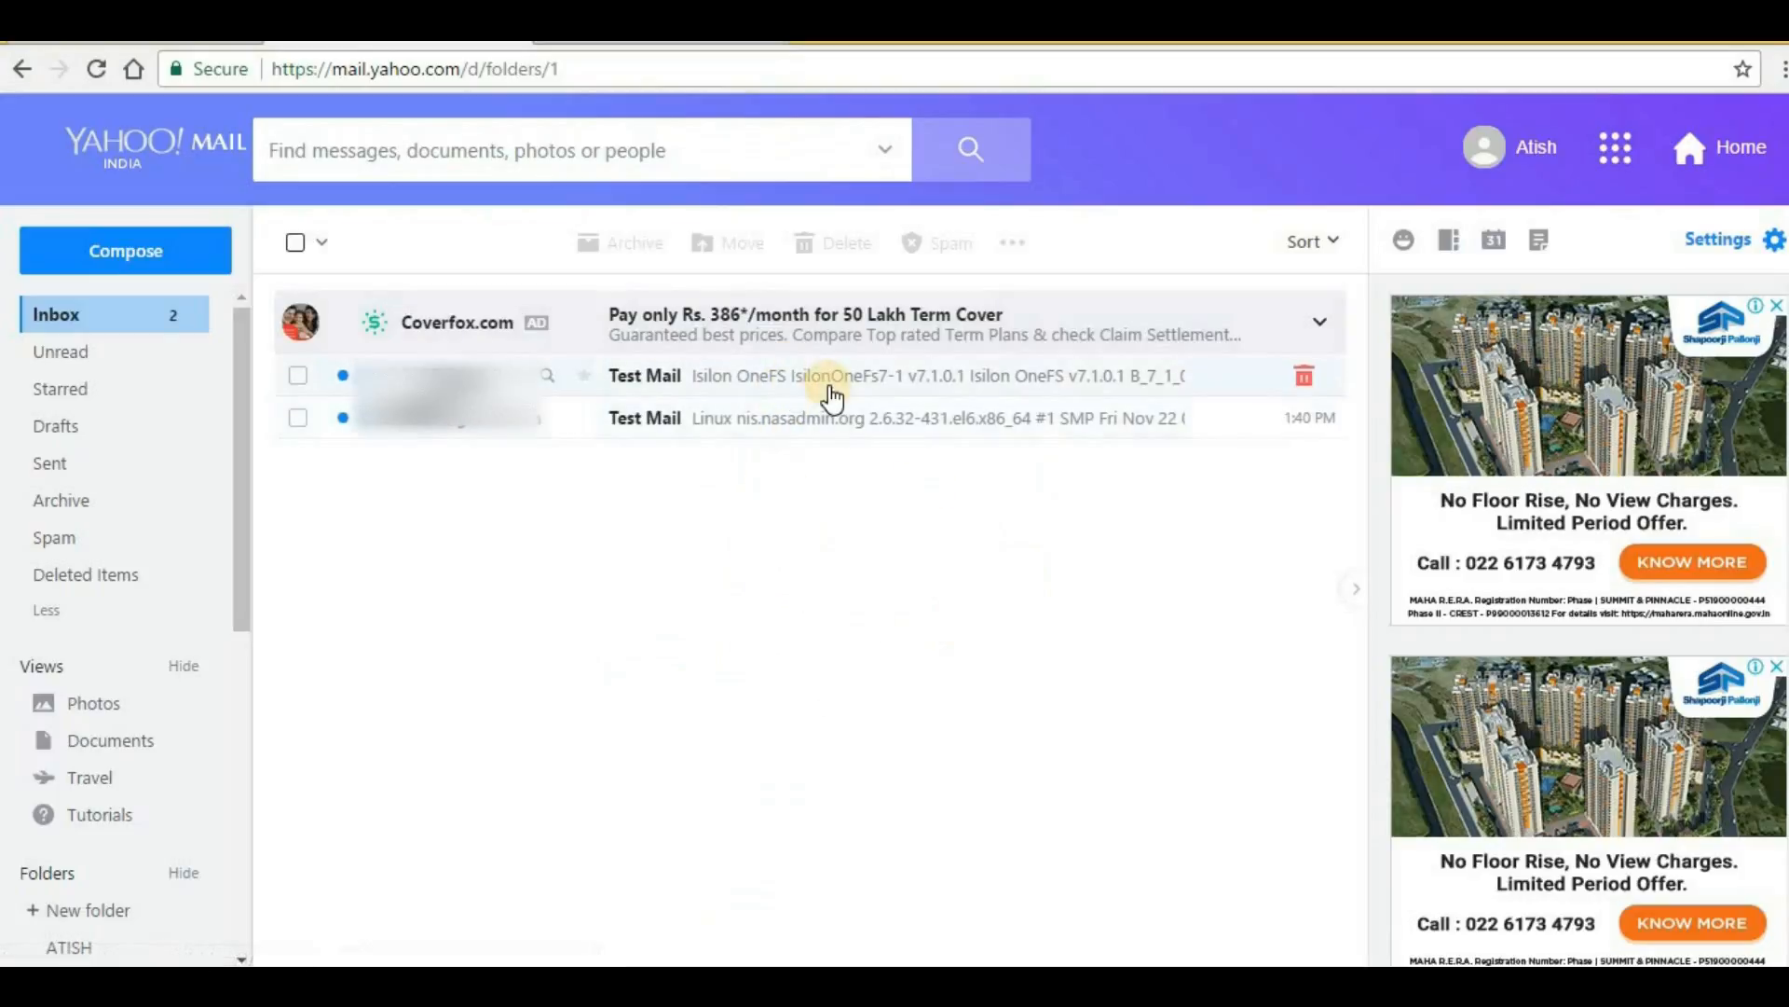
{"action": "mouse_move", "coordinate": [838, 601]}
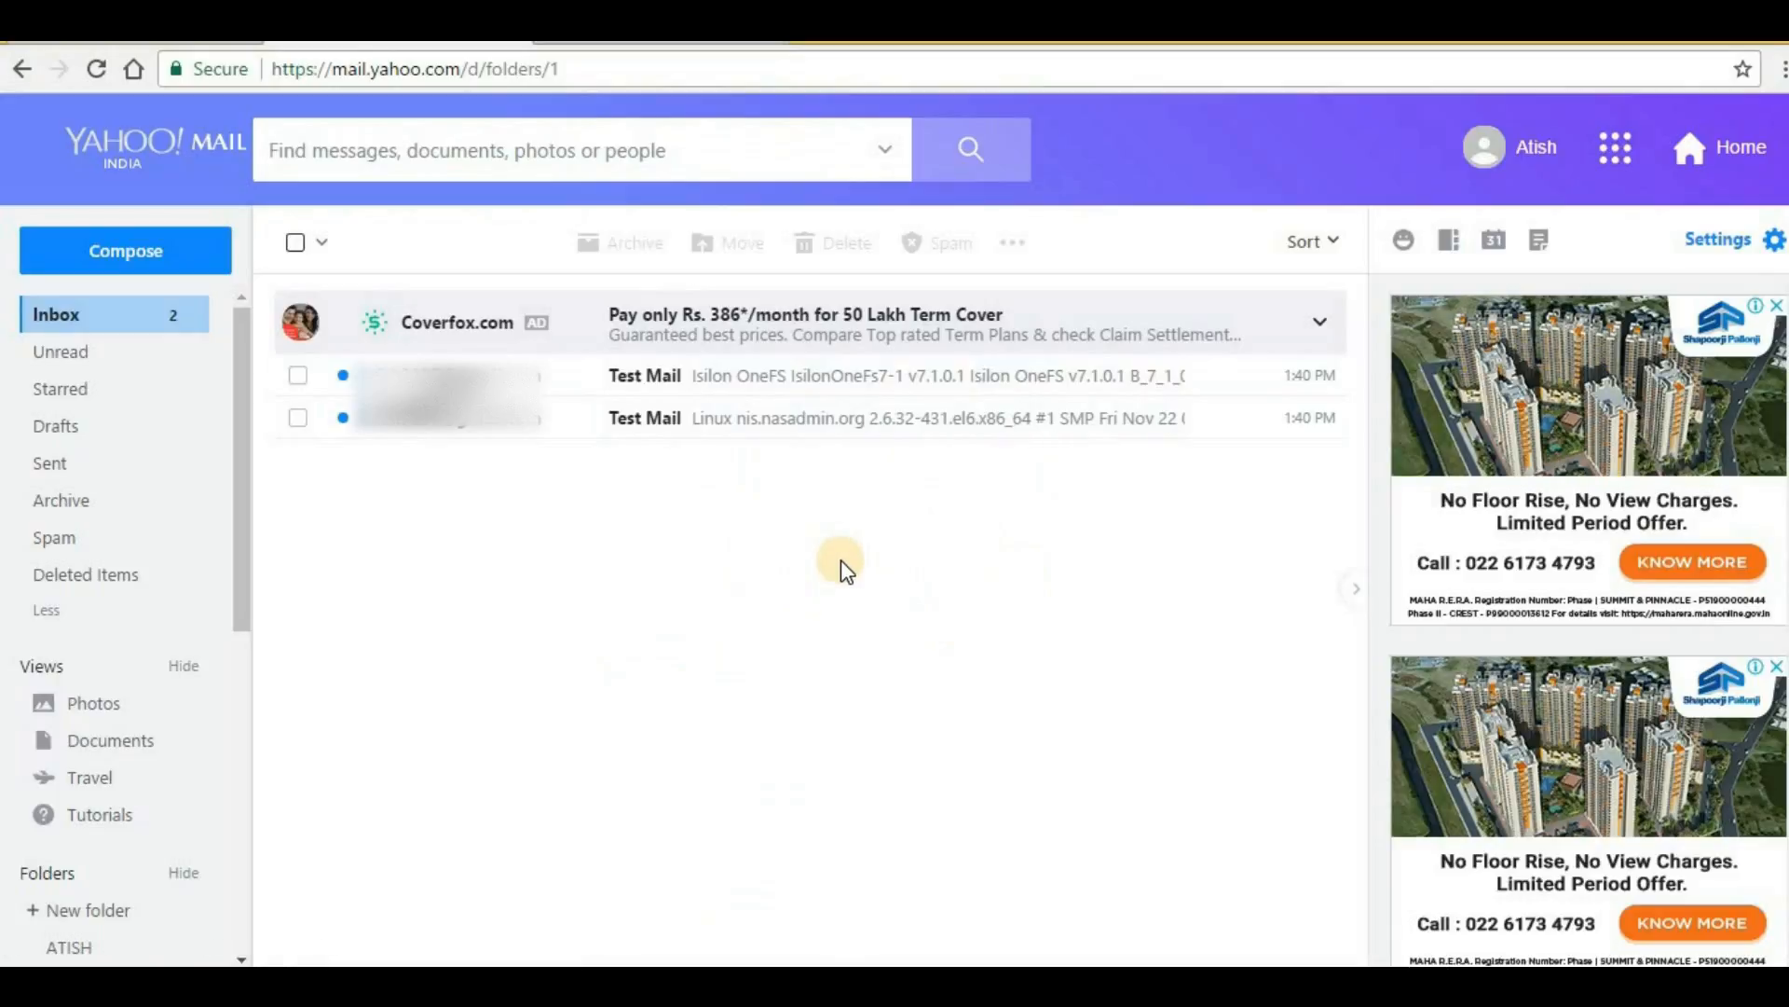
{"action": "mouse_move", "coordinate": [519, 474]}
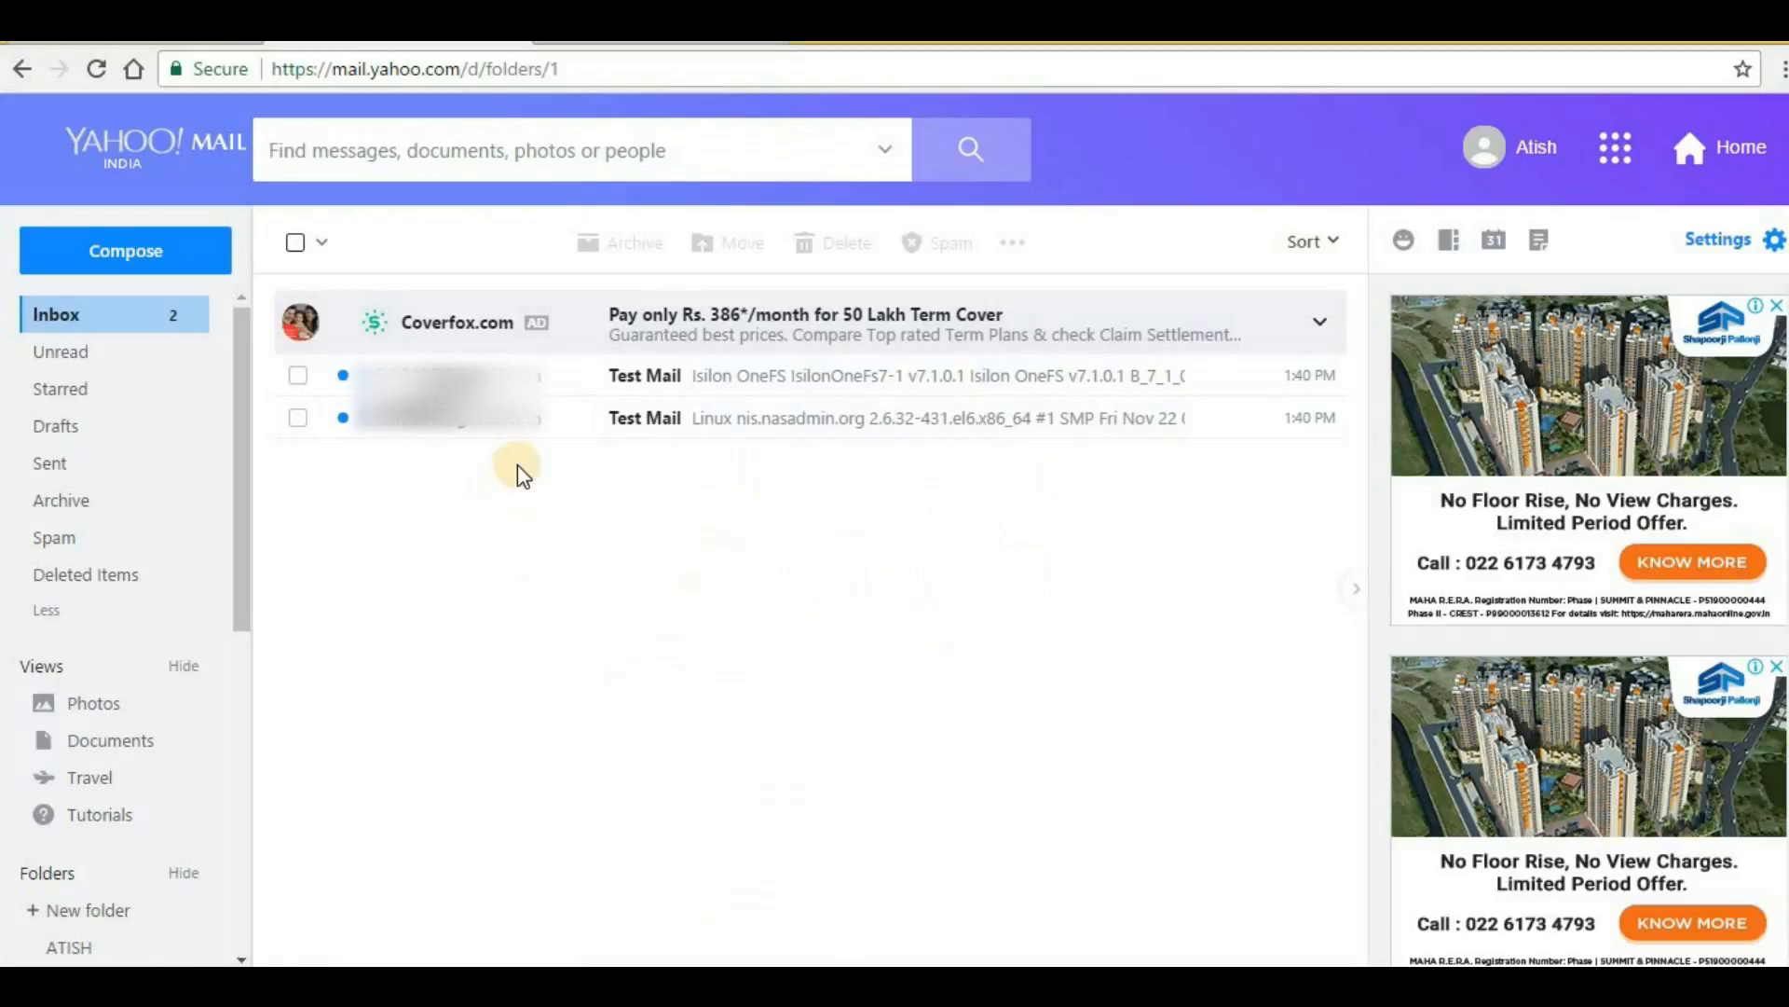
{"action": "mouse_move", "coordinate": [858, 388]}
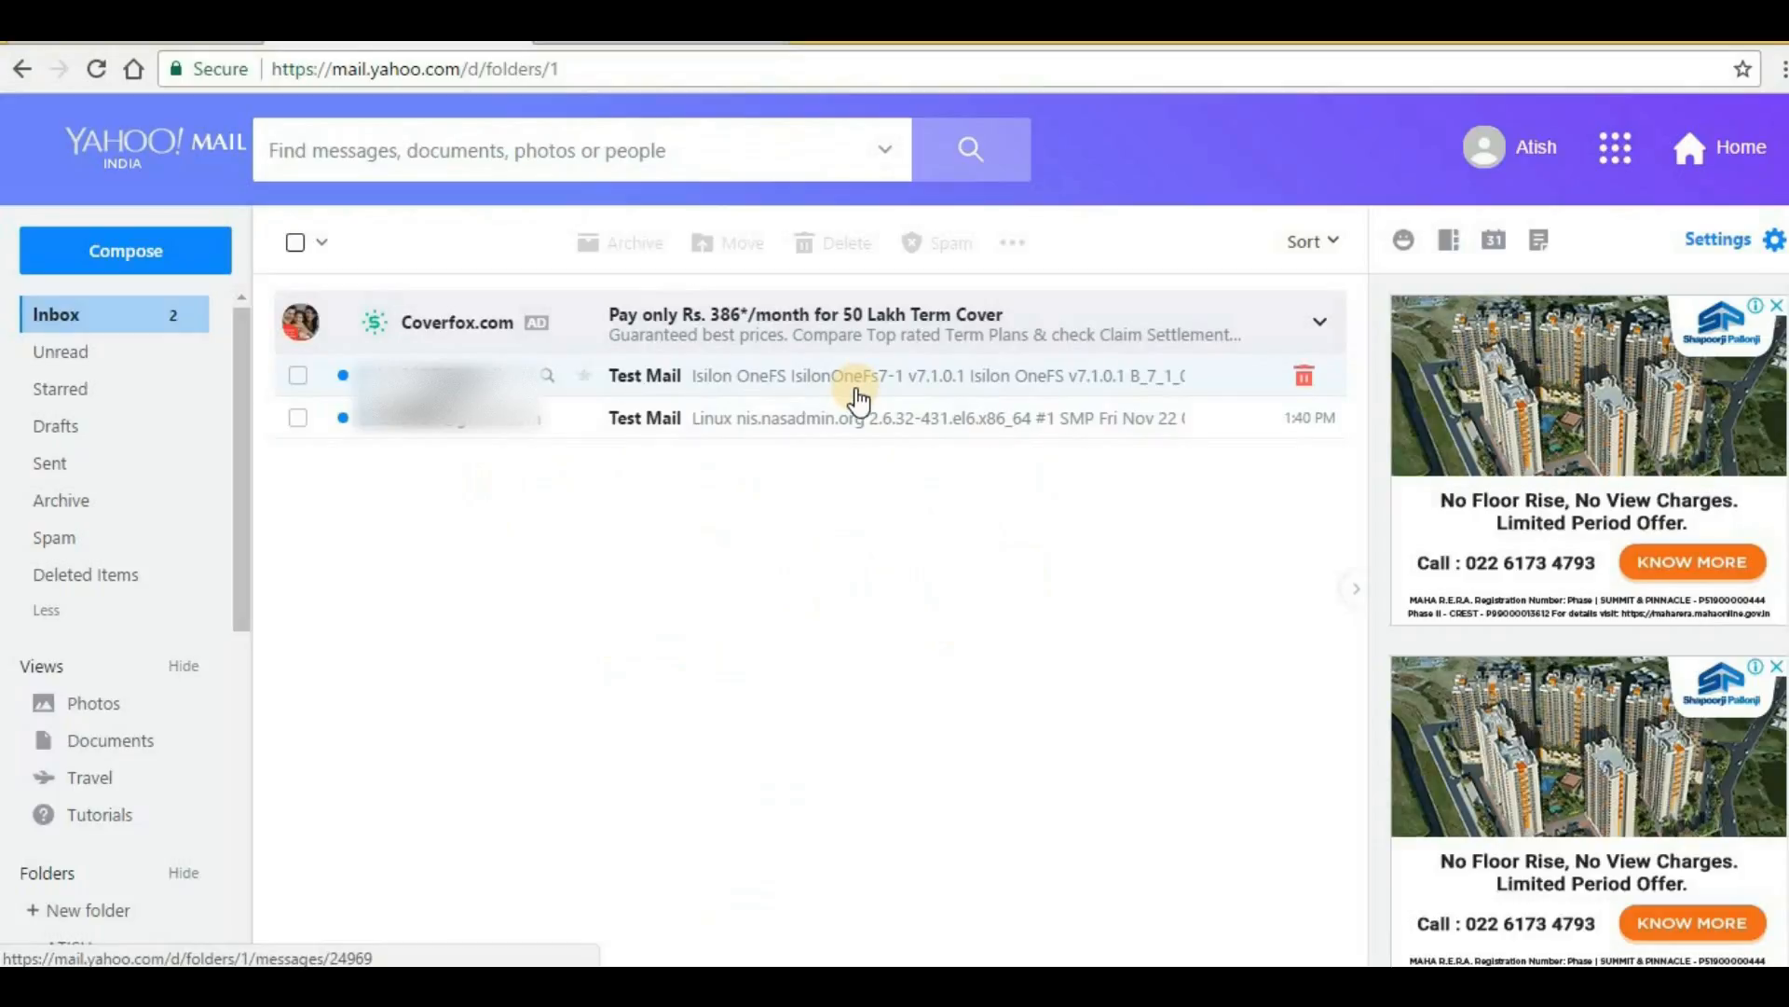
{"action": "left_click", "coordinate": [856, 376]}
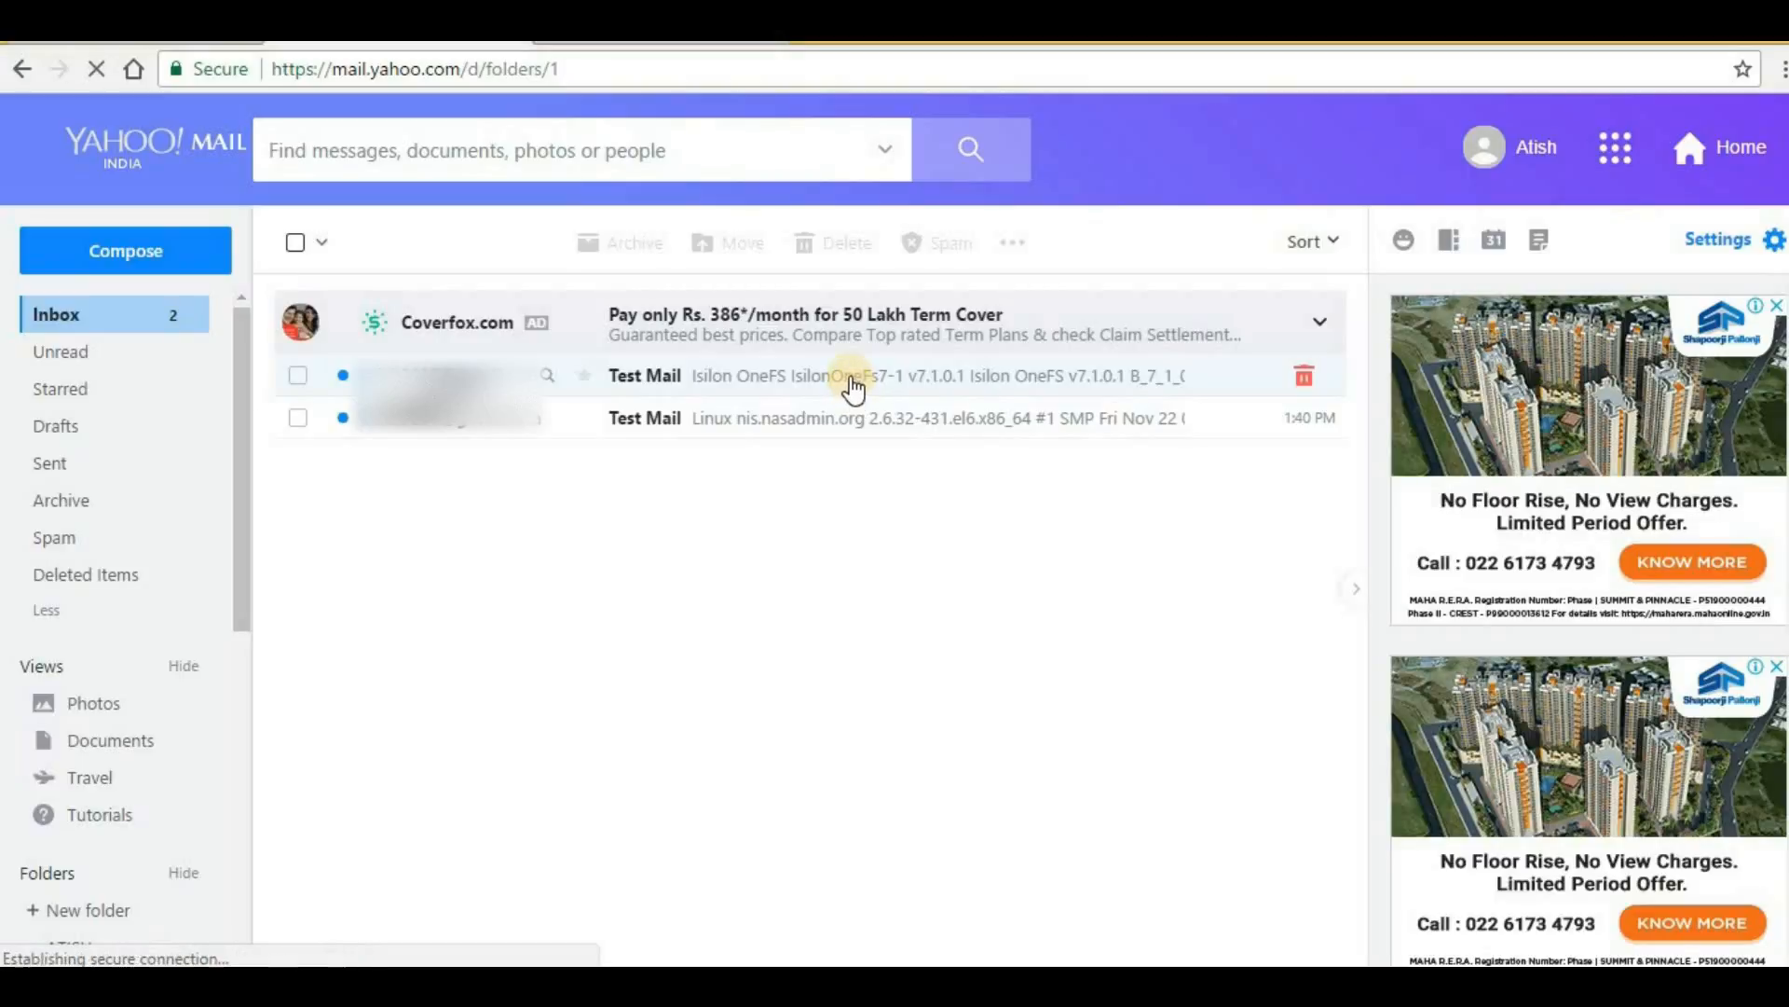
{"action": "left_click", "coordinate": [856, 376]}
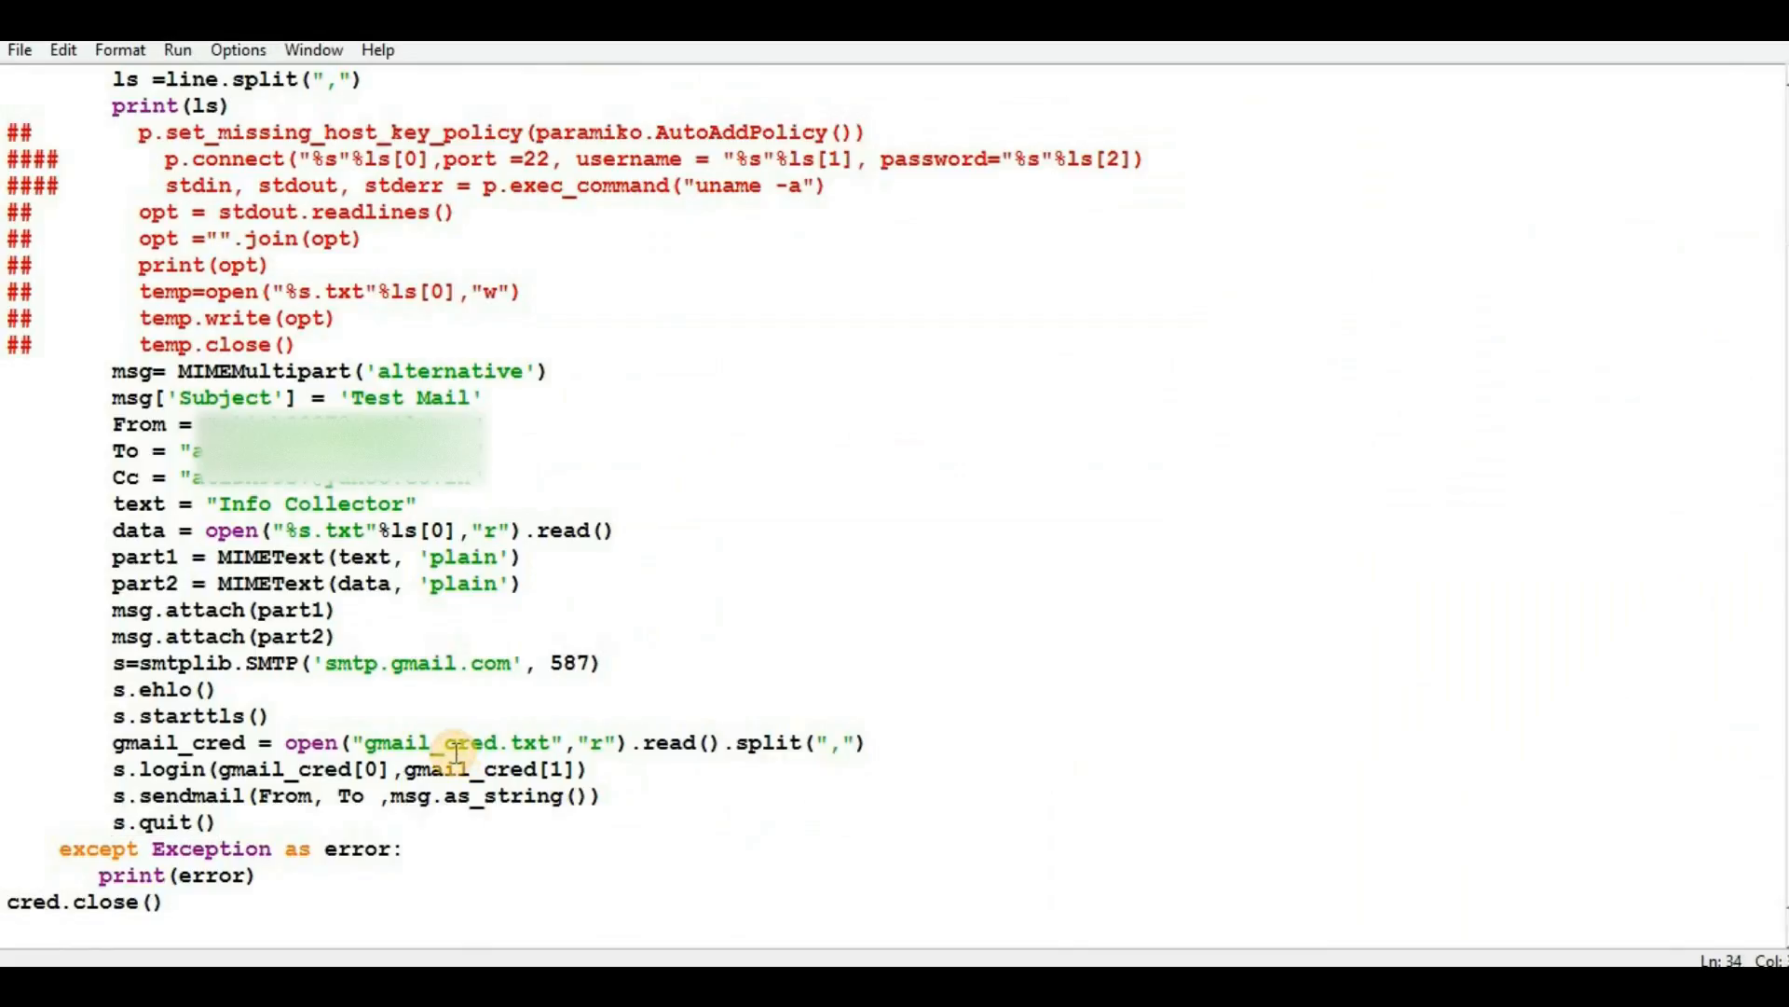
{"action": "scroll", "scroll_direction": "up", "scroll_amount": 3}
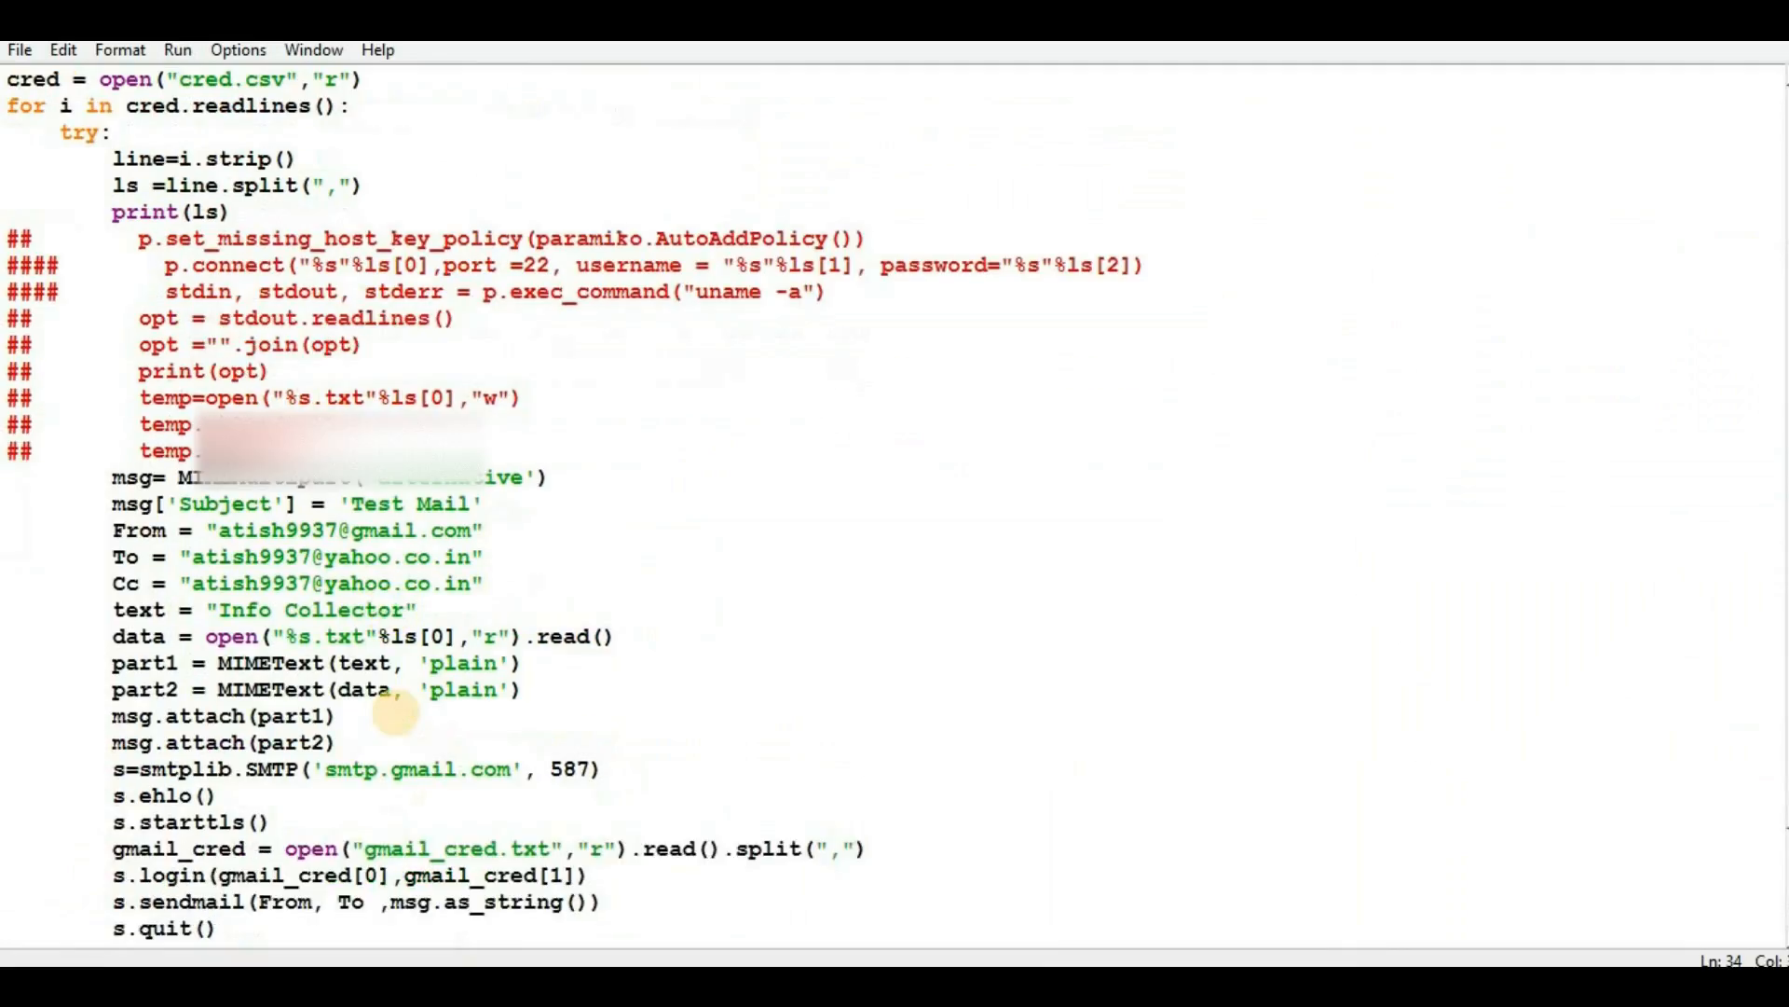
{"action": "scroll", "scroll_direction": "down", "scroll_amount": 3}
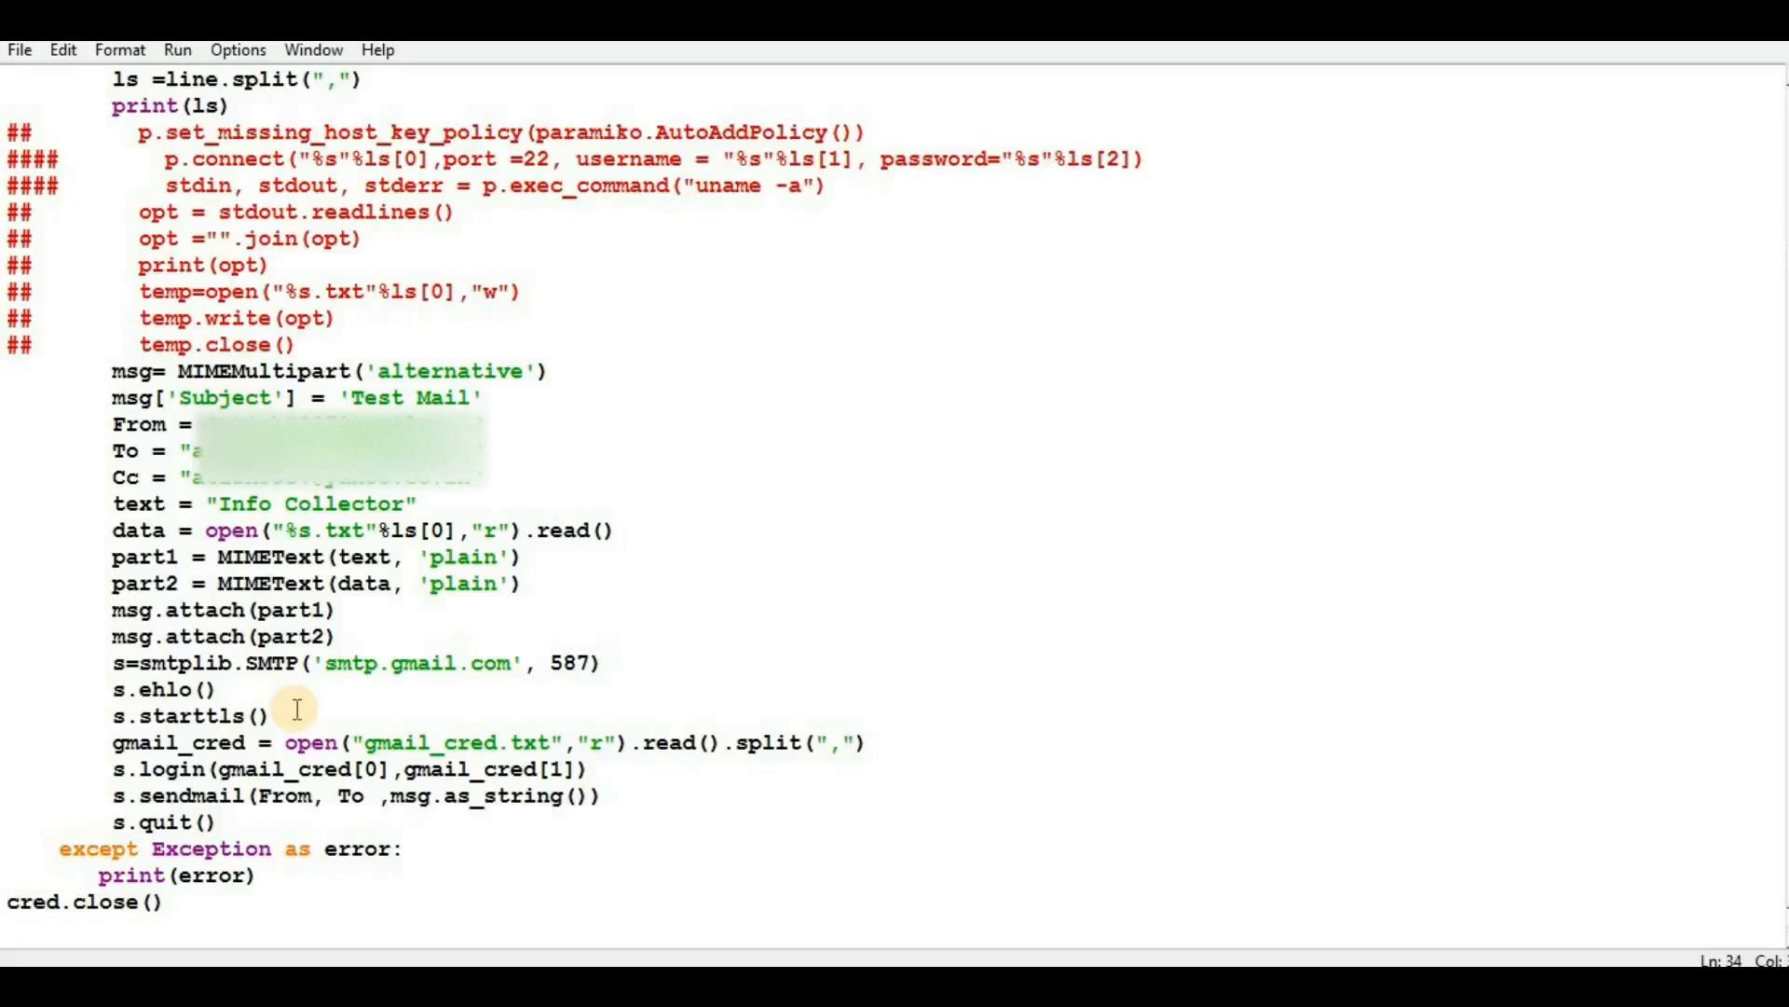
{"action": "scroll", "scroll_direction": "up", "scroll_amount": 3}
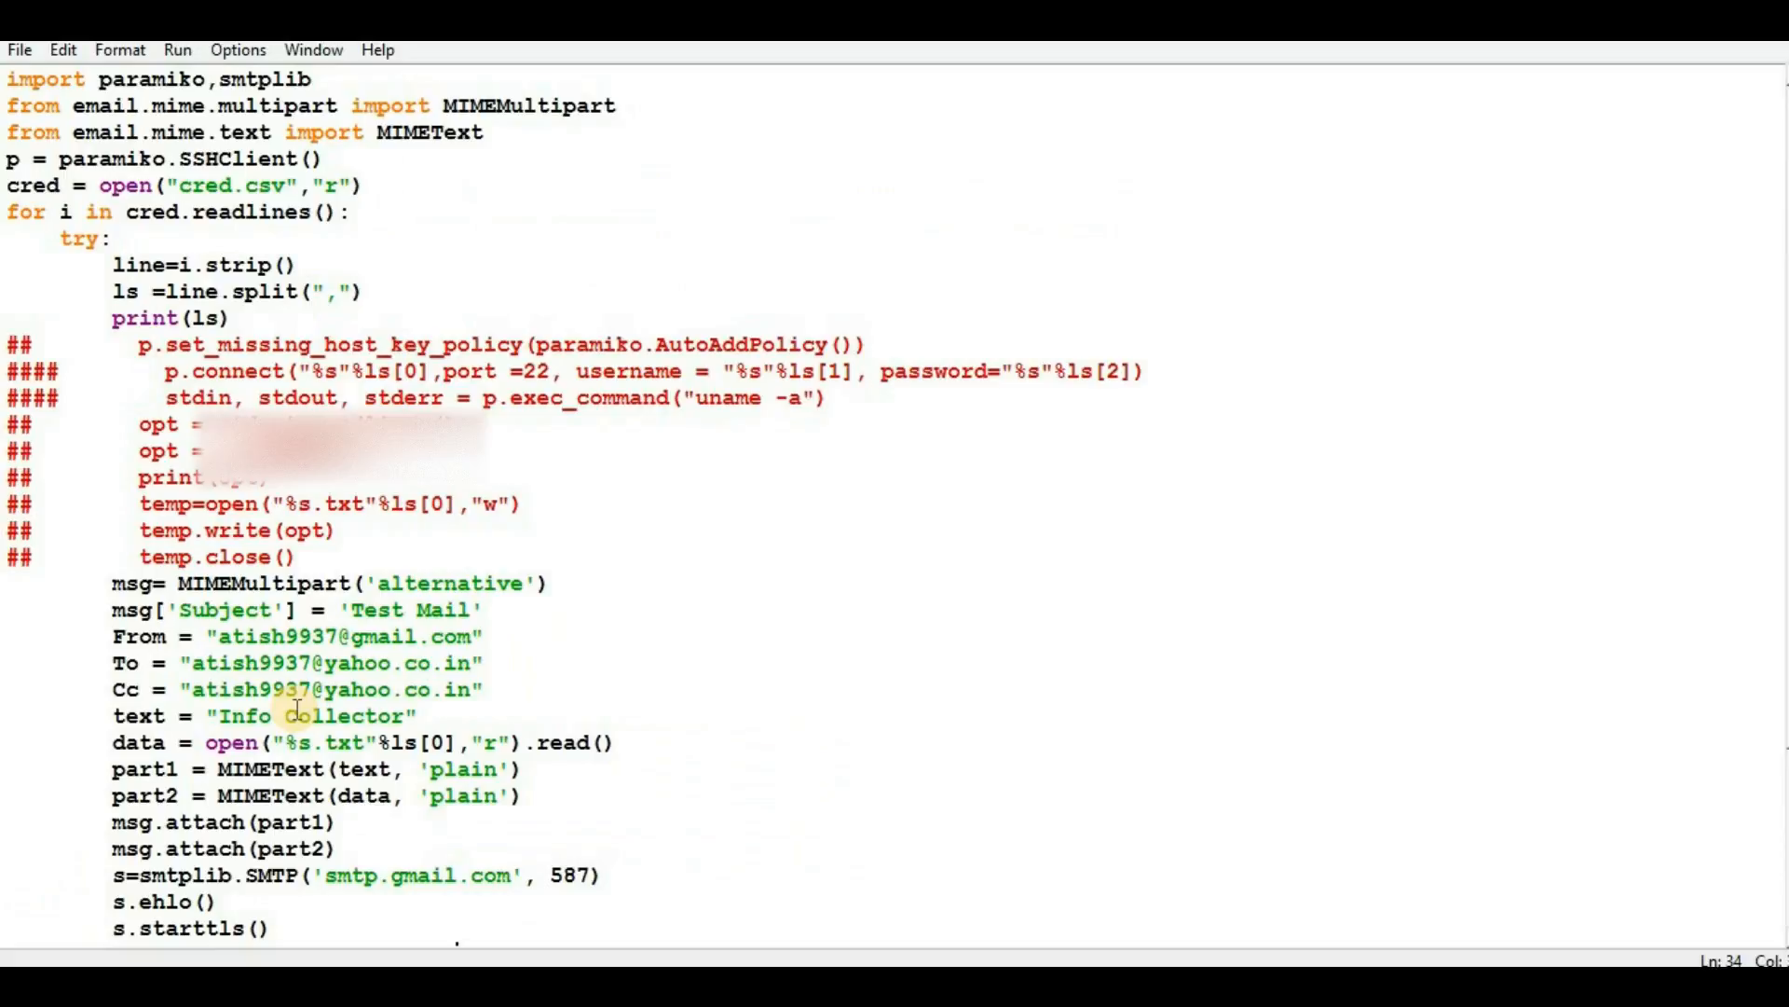
{"action": "scroll", "scroll_direction": "down", "scroll_amount": 3}
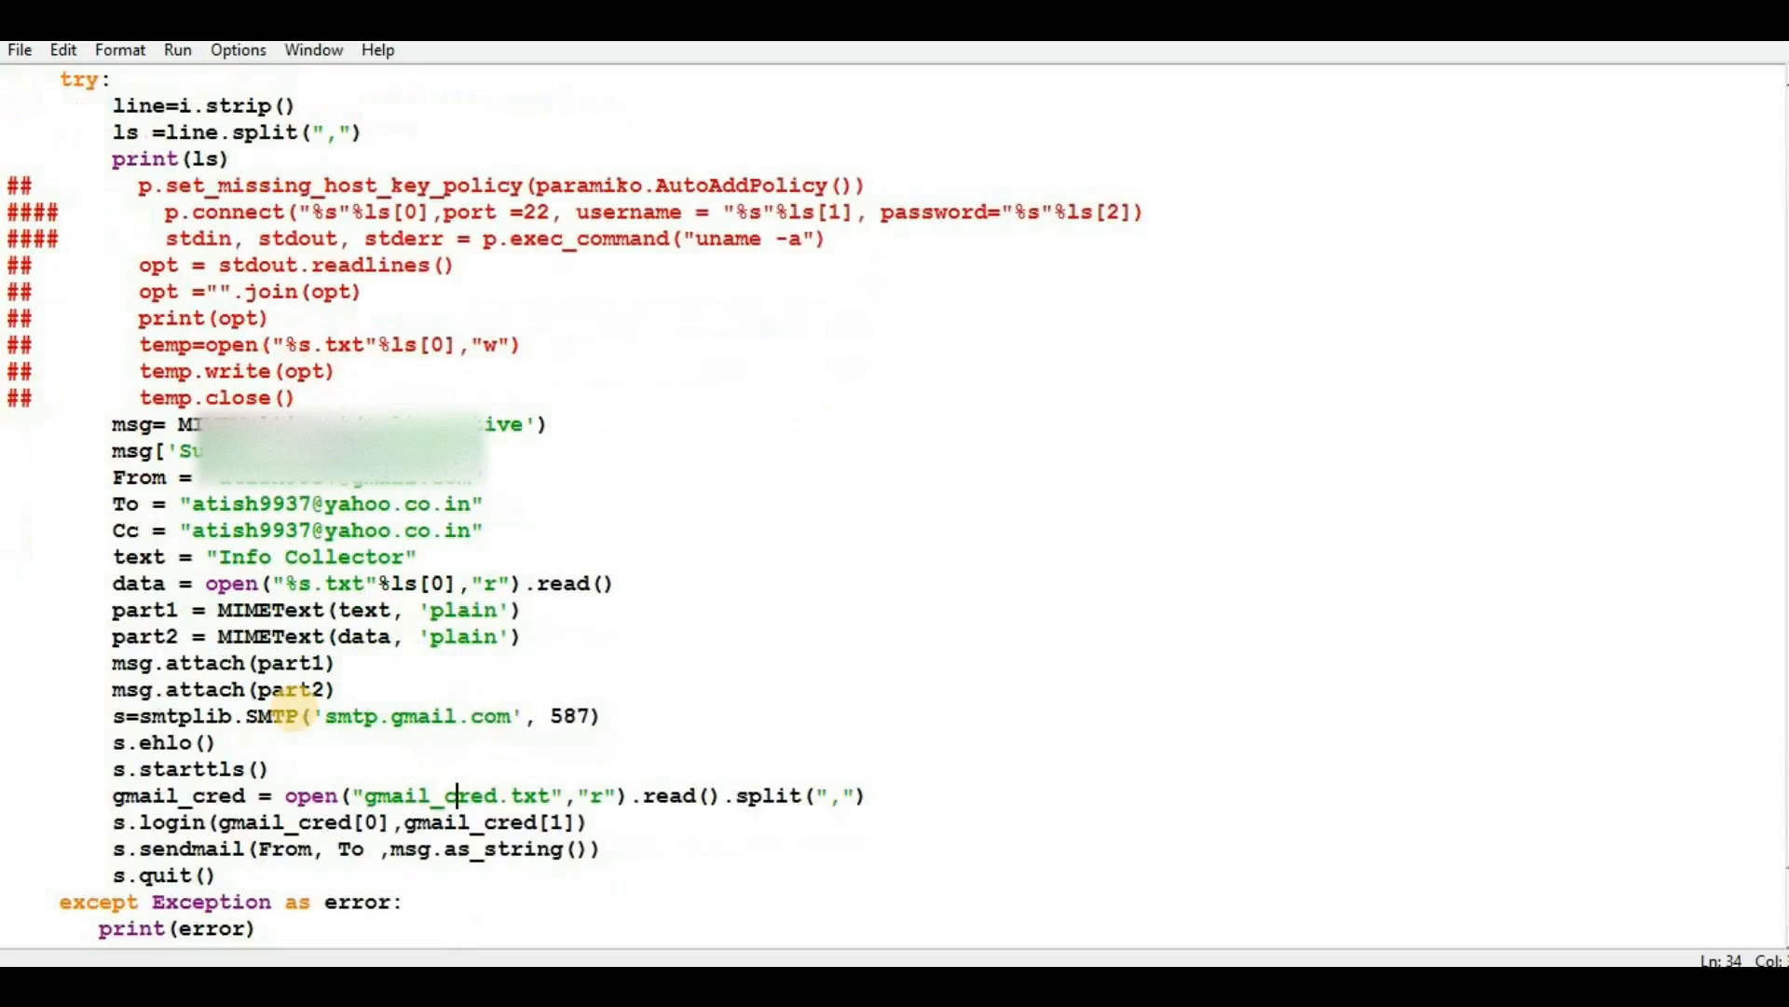